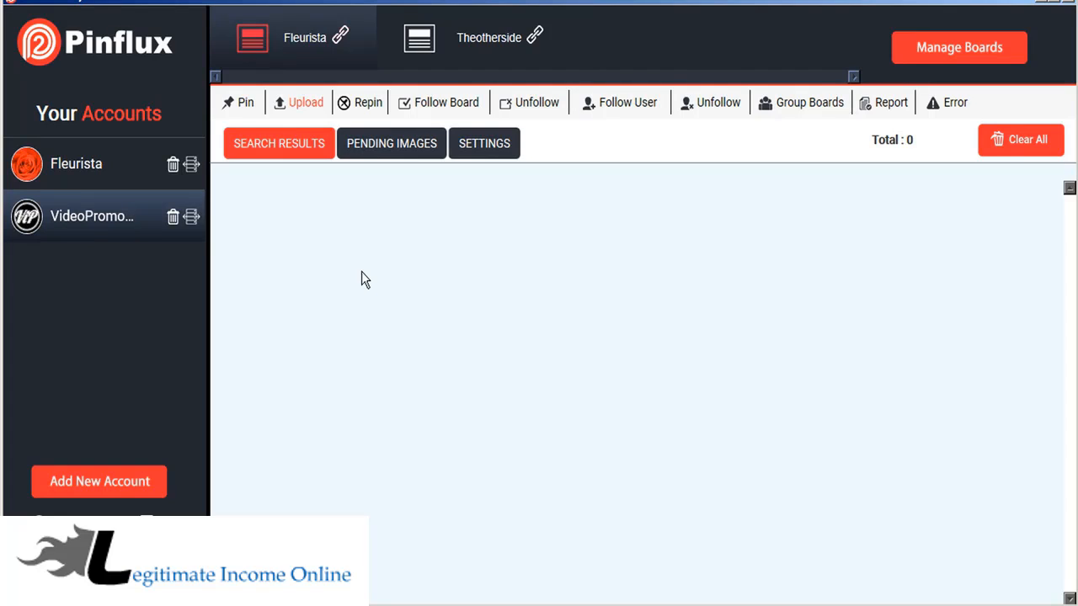
mouse_move(280, 275)
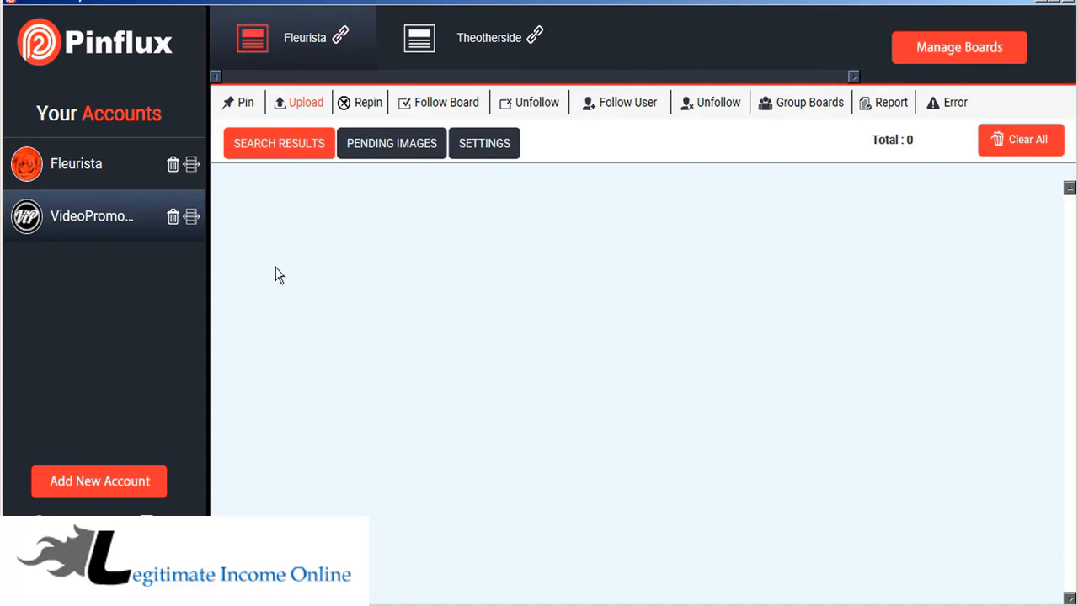
mouse_move(259, 236)
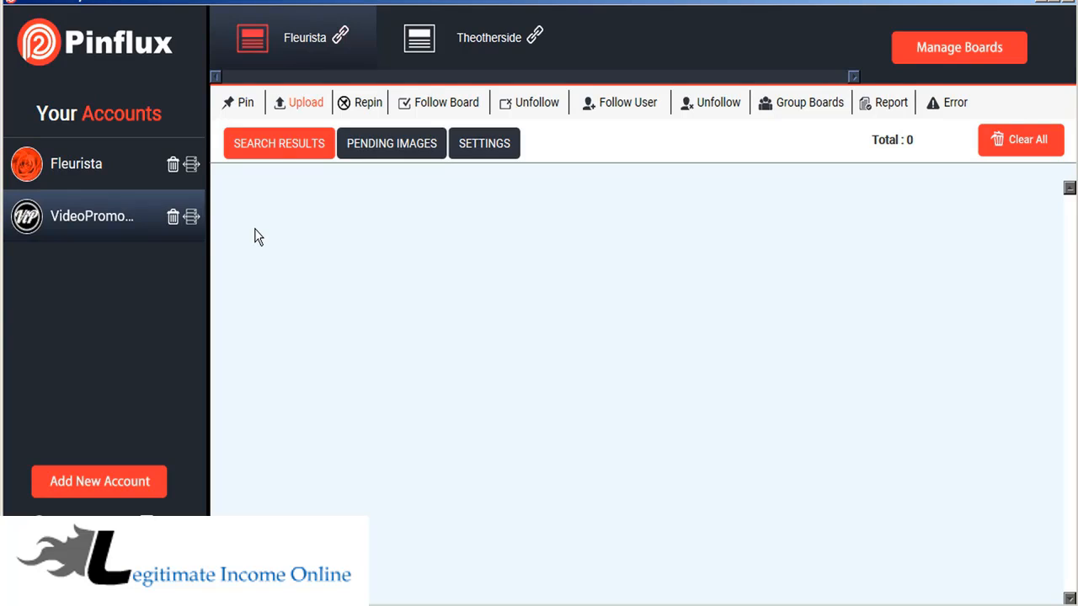
mouse_move(244, 167)
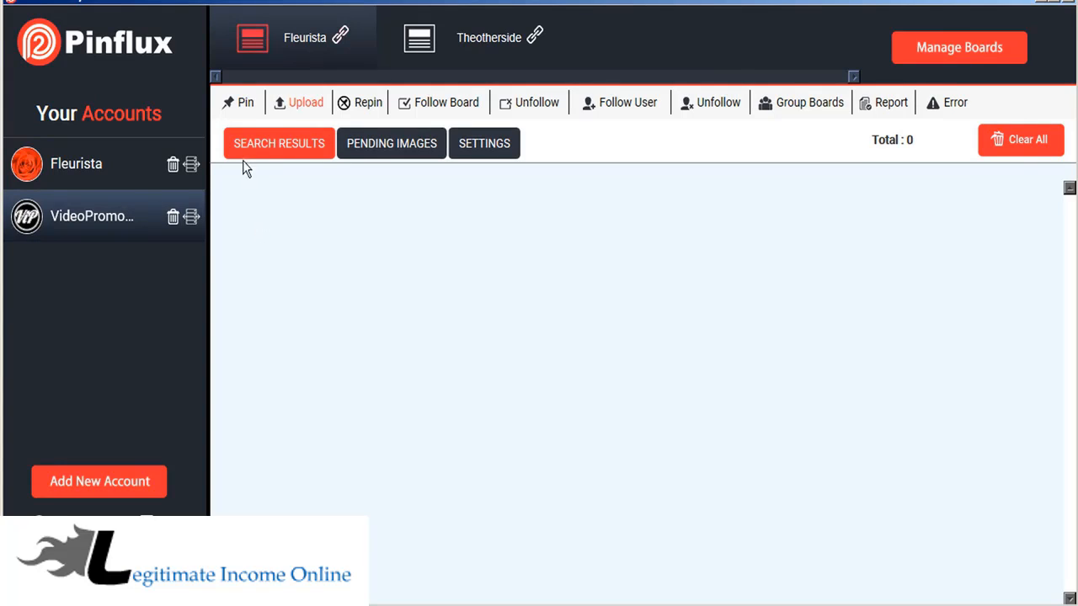
mouse_move(377, 275)
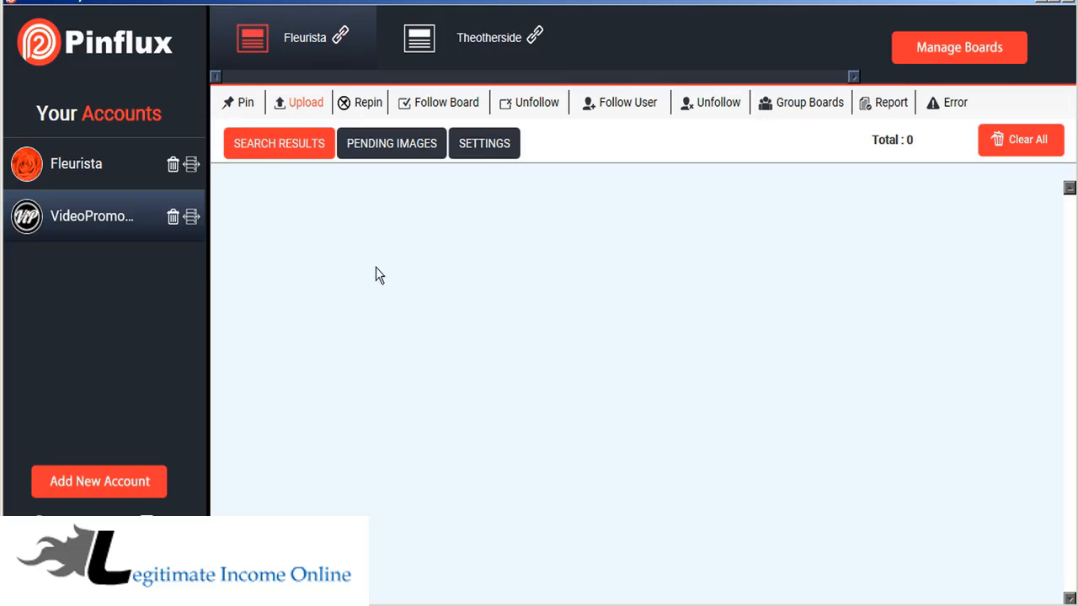
mouse_move(288, 275)
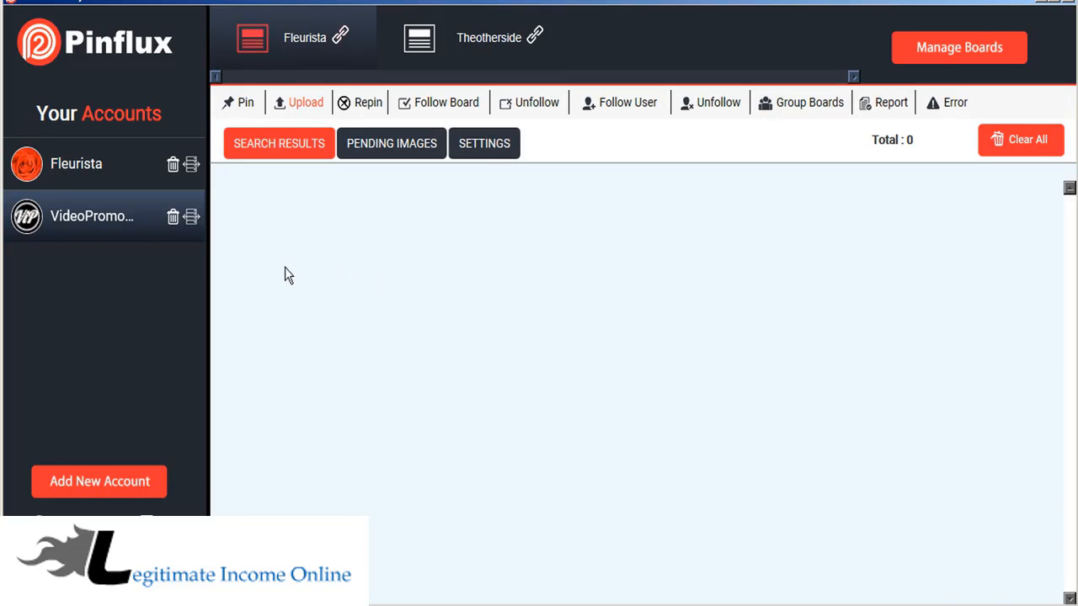
- Show the Pin search results and settings, then the Upload section and its scheduling settings
click(246, 102)
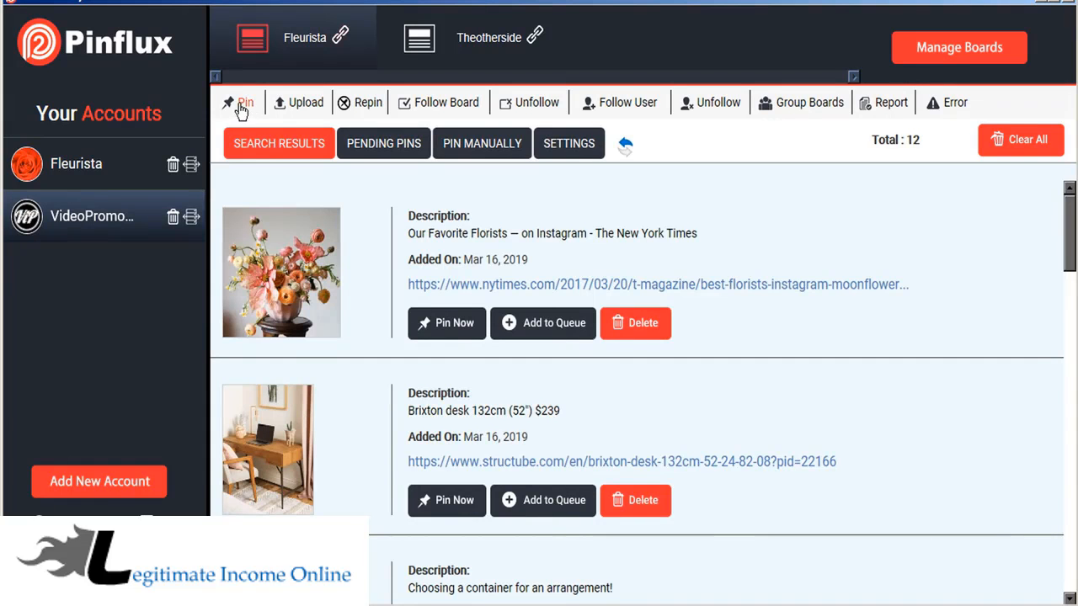
mouse_move(384, 143)
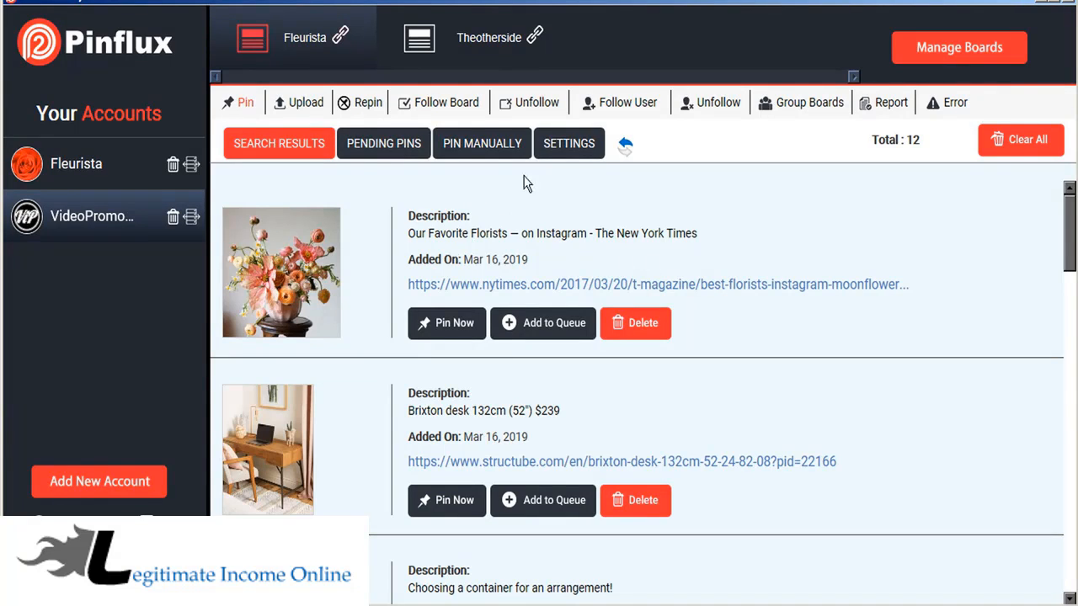
click(569, 143)
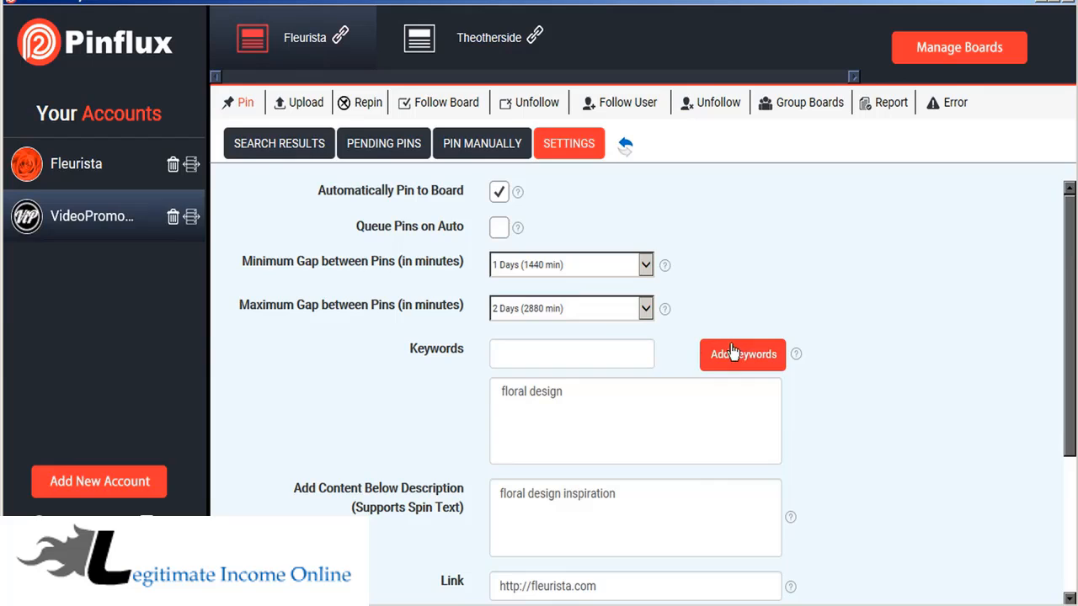
click(307, 102)
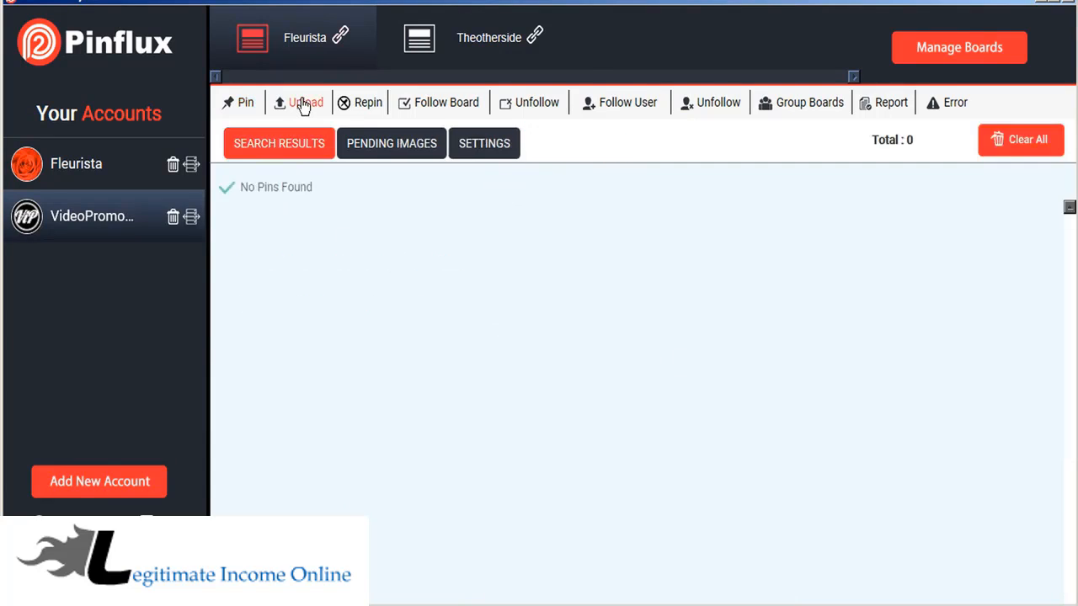
click(485, 143)
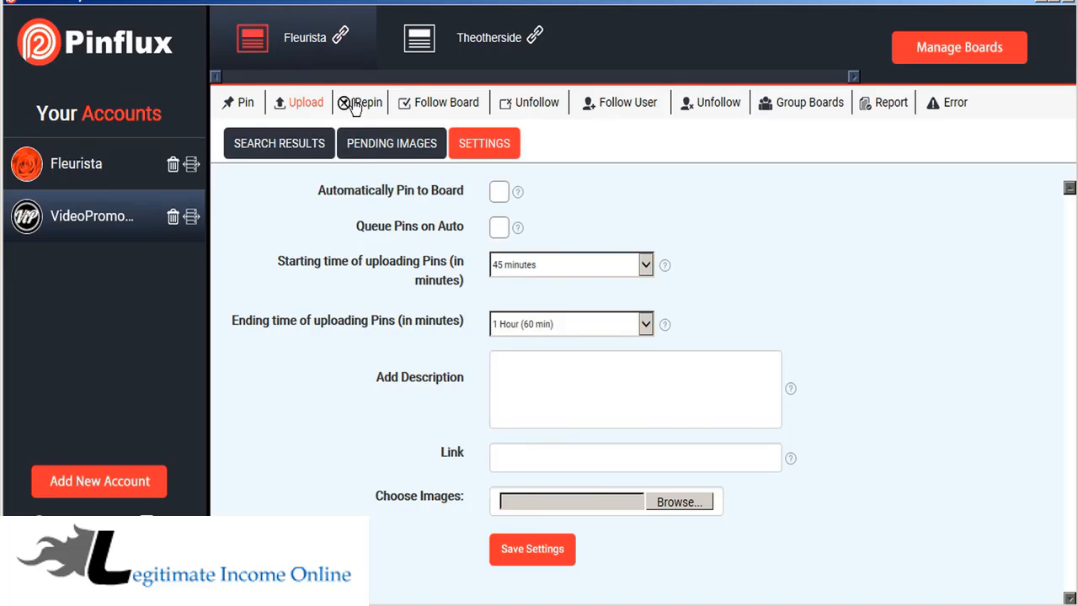
- Show the Repin settings with repin-to-board options, gap times, keywords and board URL
click(368, 103)
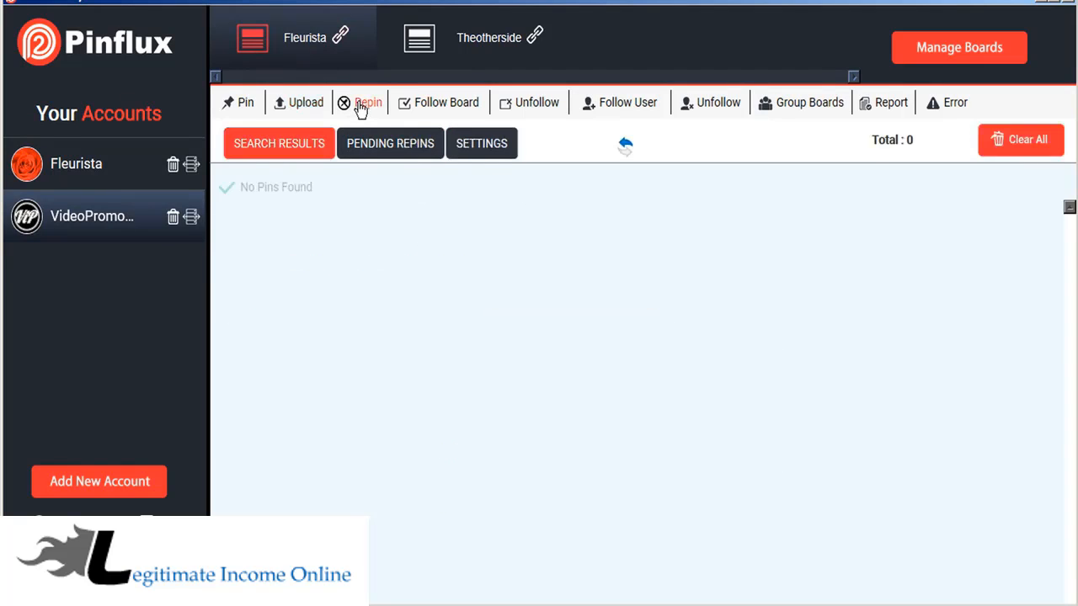
click(482, 143)
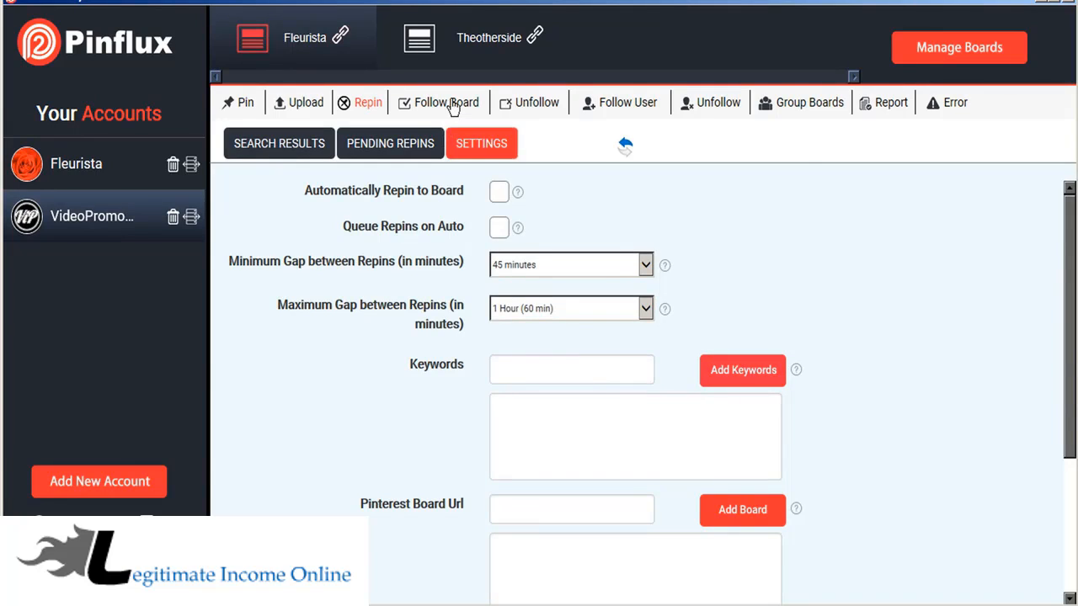
- View Follow Board, Follow User and Unfollow settings, then the Group Boards search with its category list
click(445, 103)
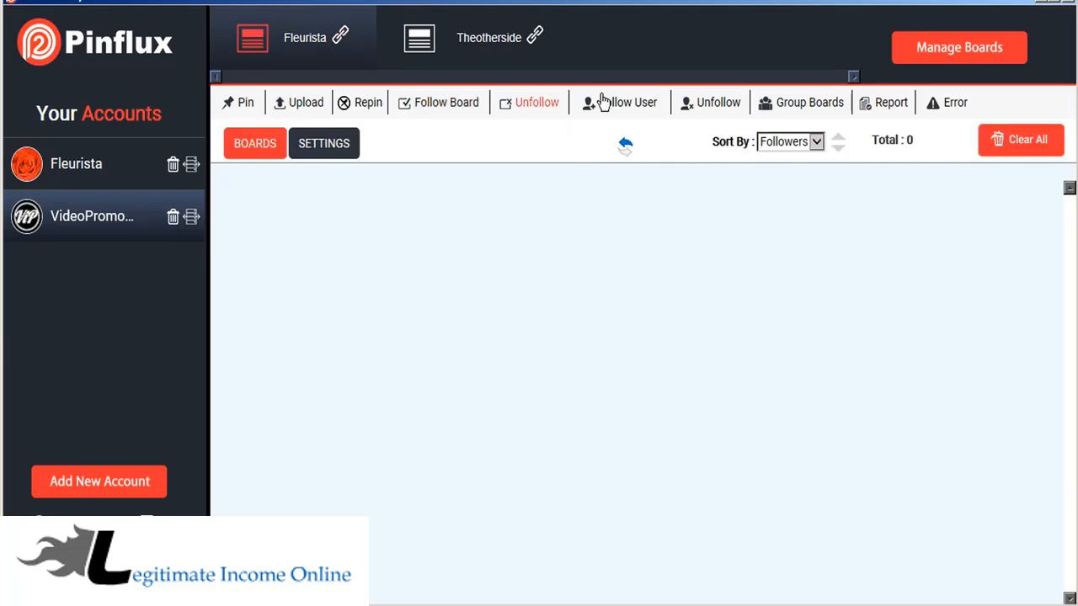
click(626, 103)
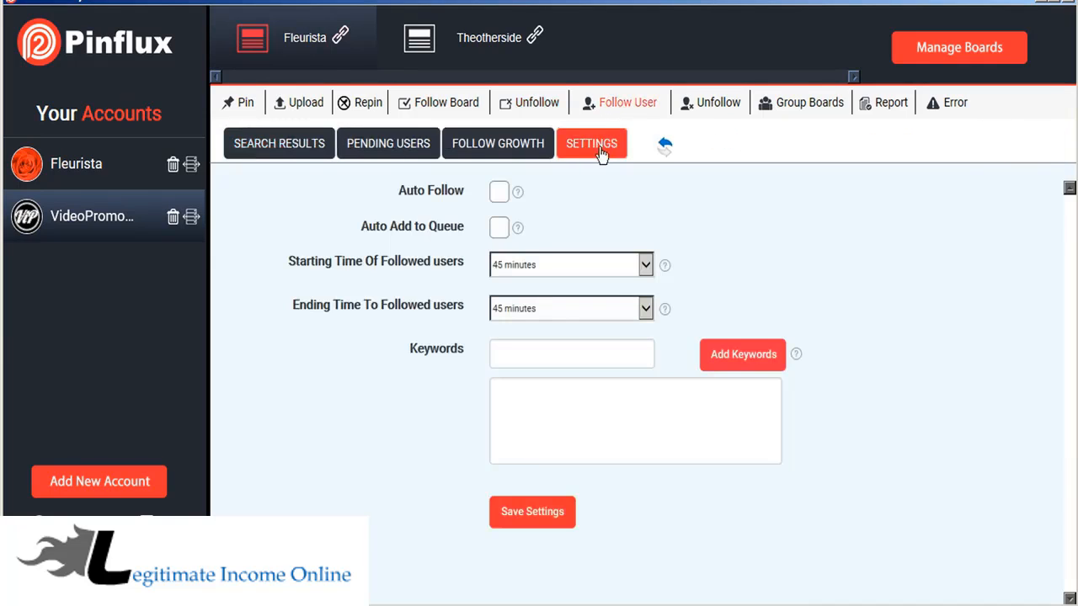
click(718, 103)
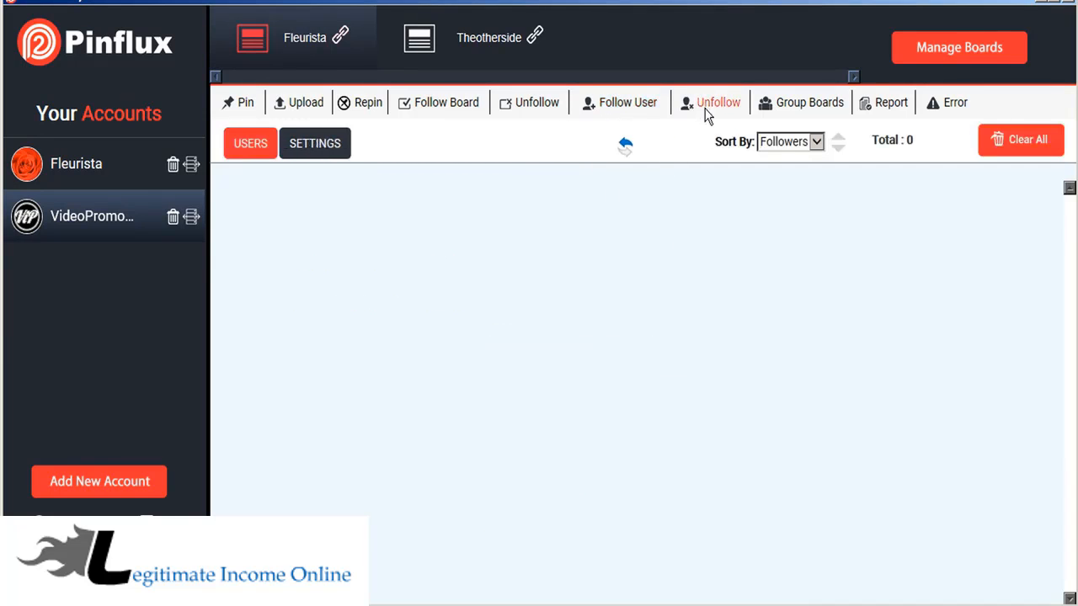
click(313, 144)
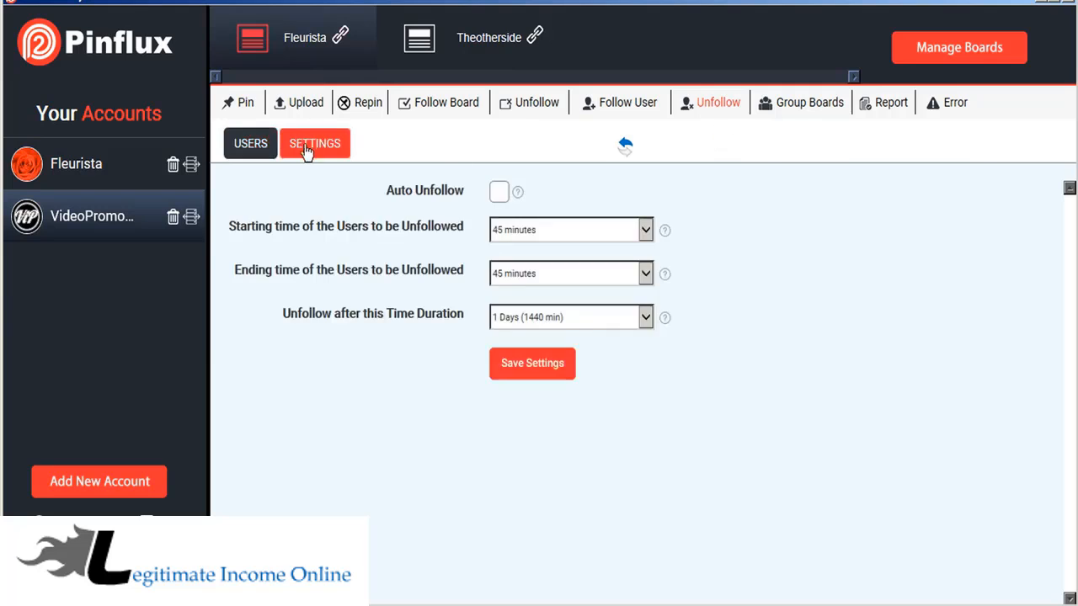
click(809, 103)
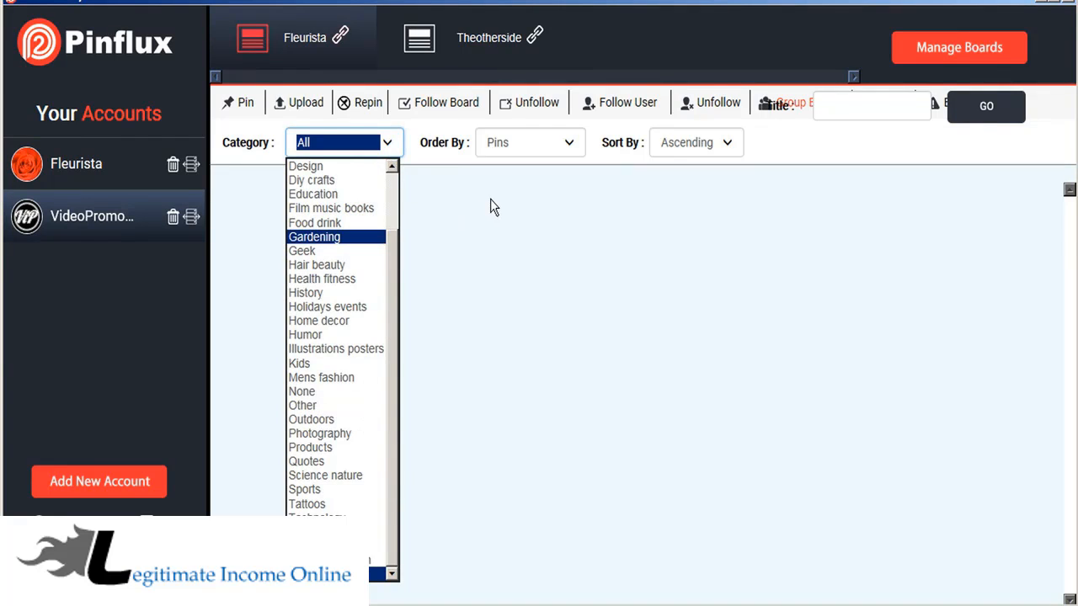
- View the task report with one completed fleurista pin, then the empty error log
click(718, 103)
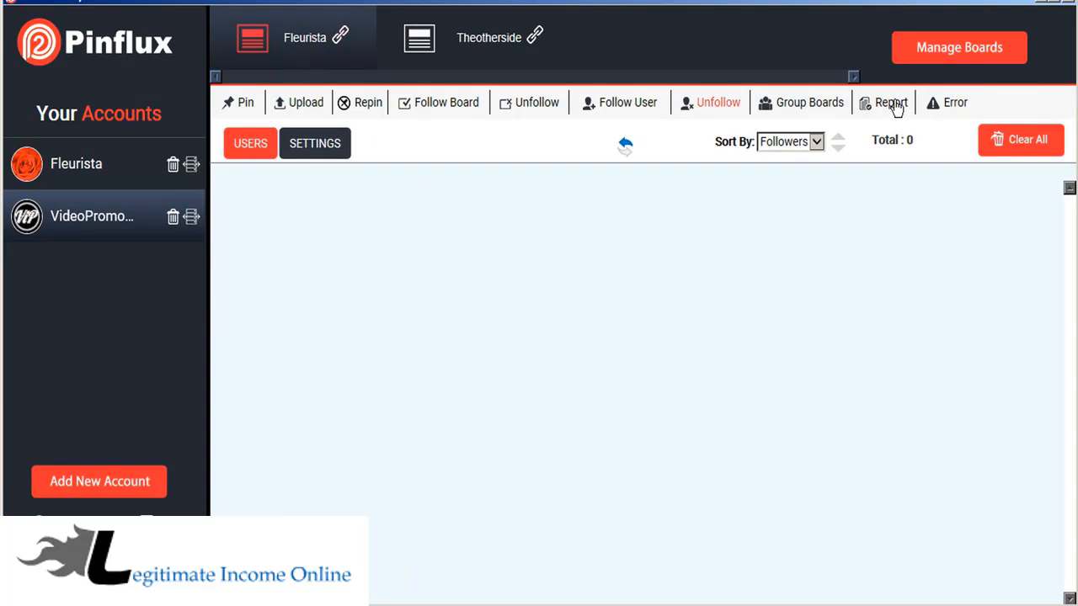
click(892, 103)
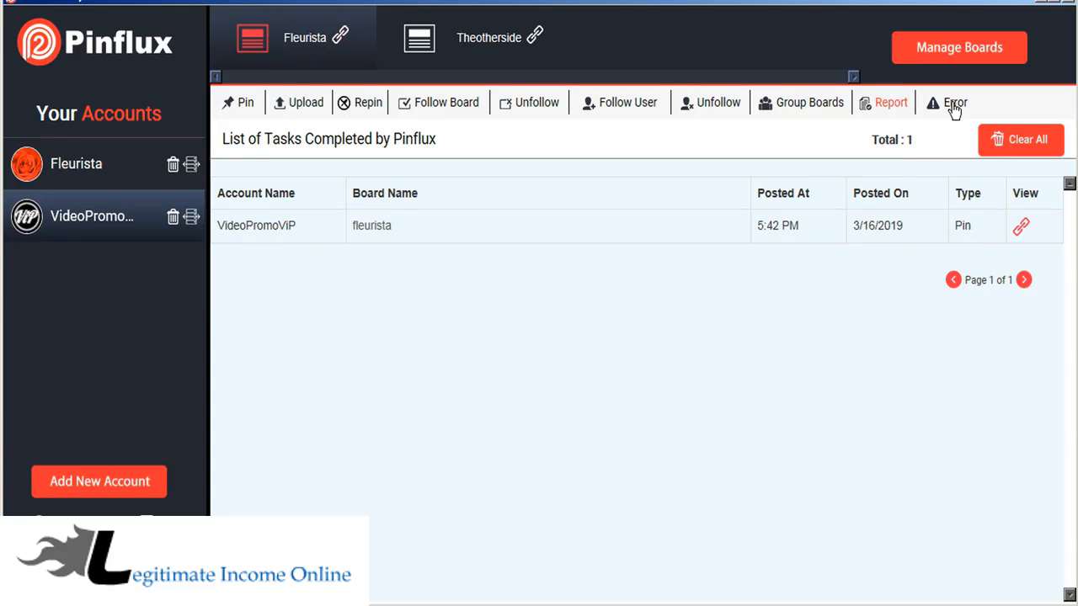
click(955, 103)
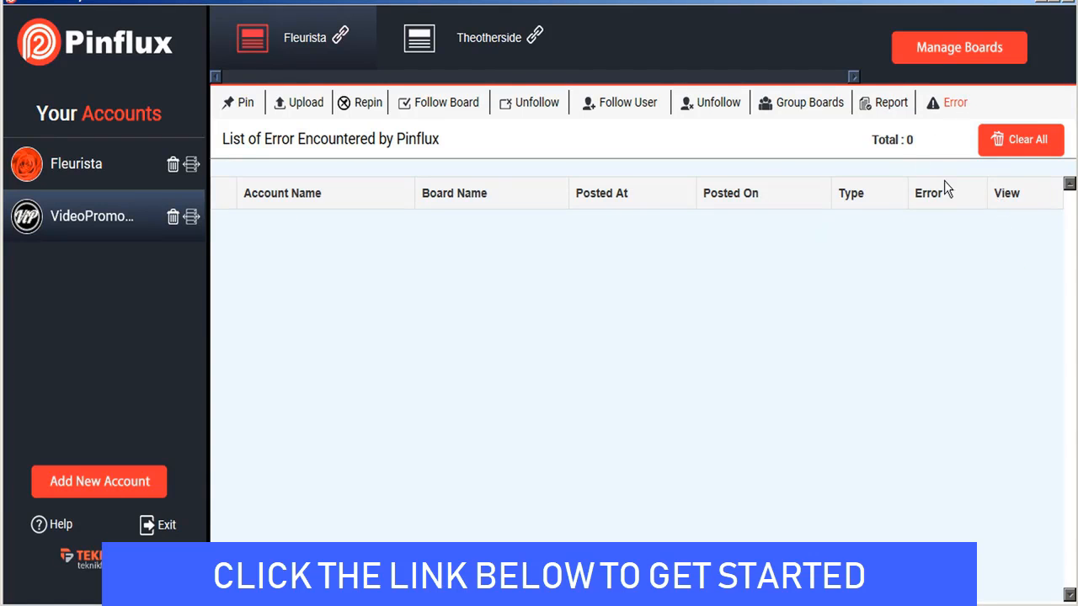
mouse_move(985, 212)
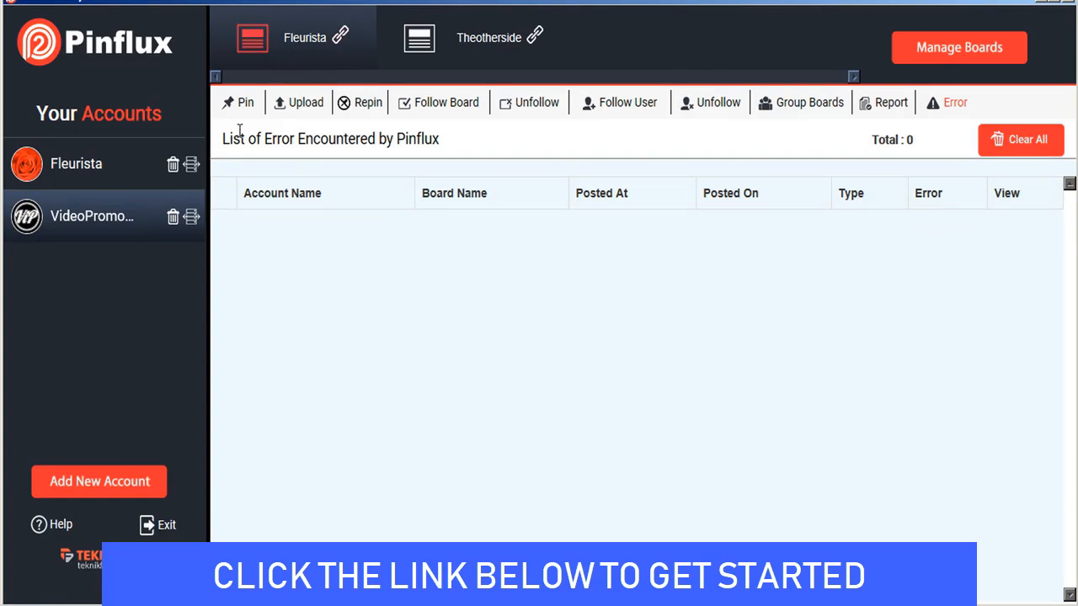
mouse_move(84, 228)
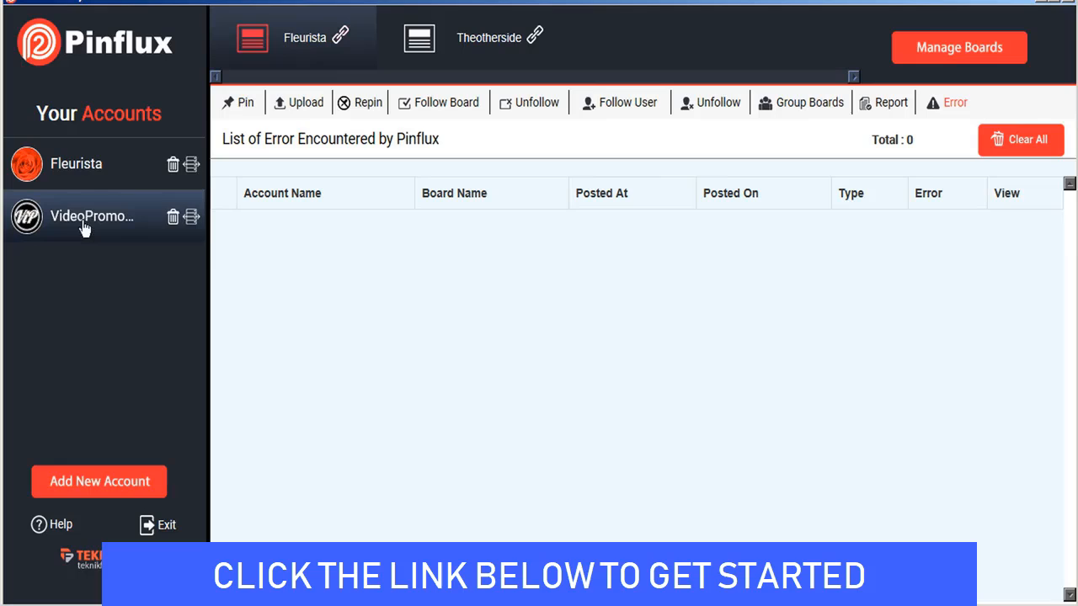
- Show and dismiss the Add Pinterest Account form, then bring up the Manage Board window
click(98, 482)
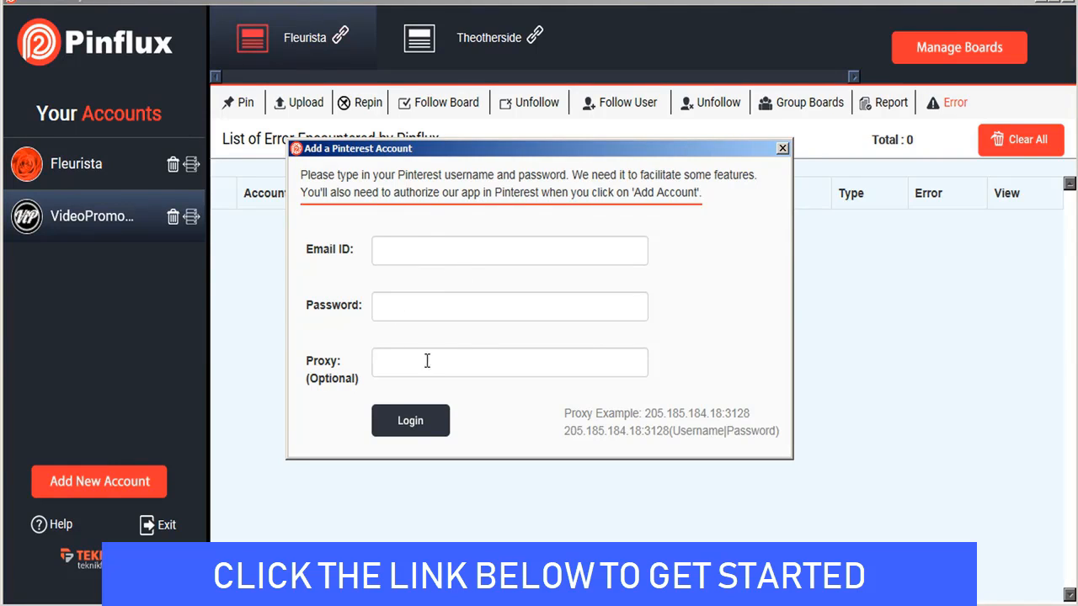
mouse_move(694, 431)
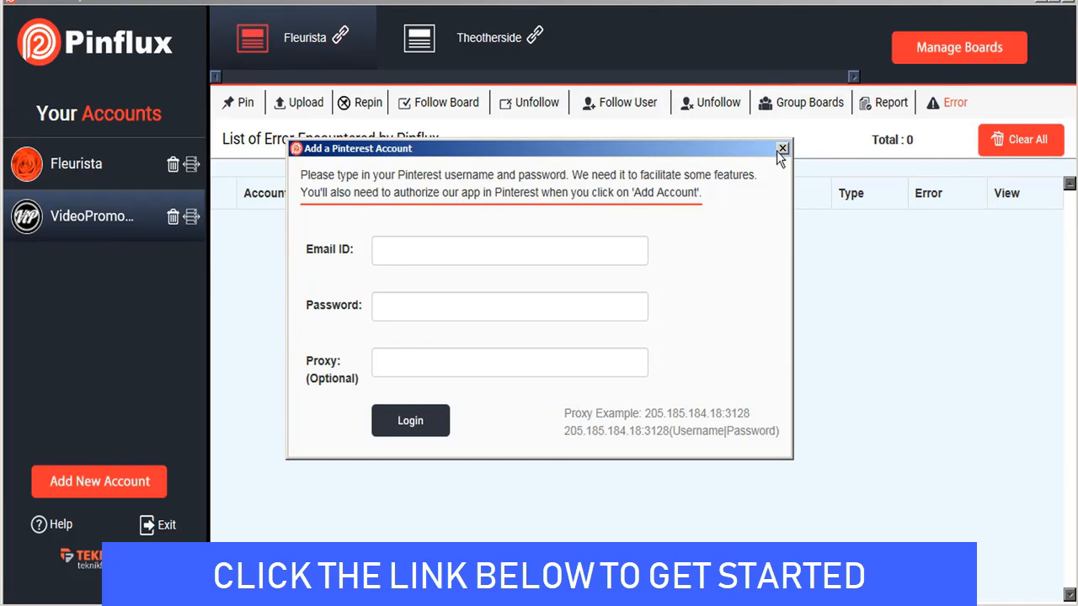
click(781, 148)
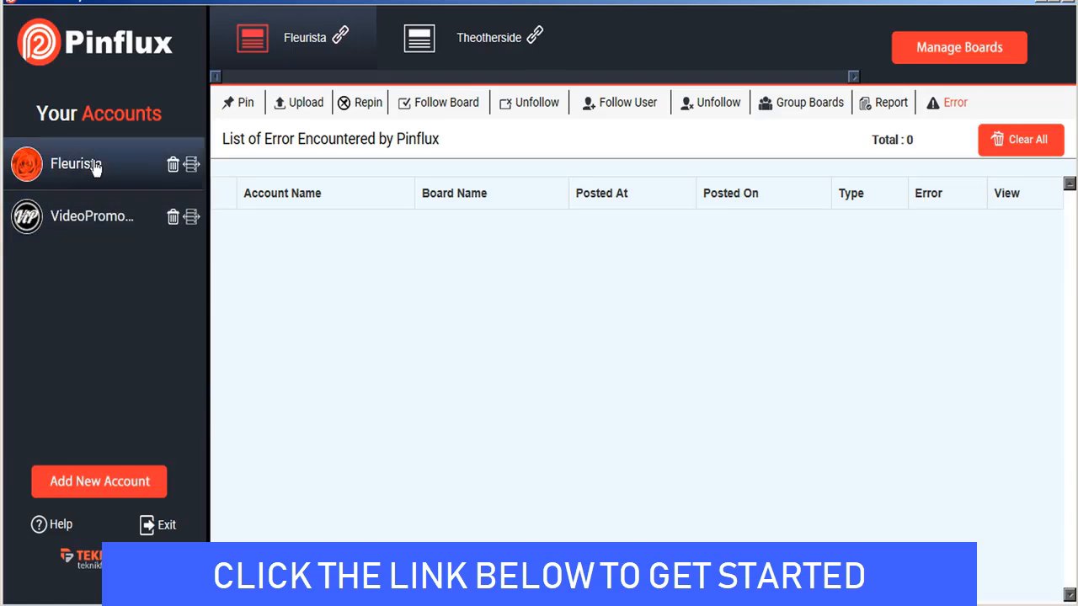
click(959, 48)
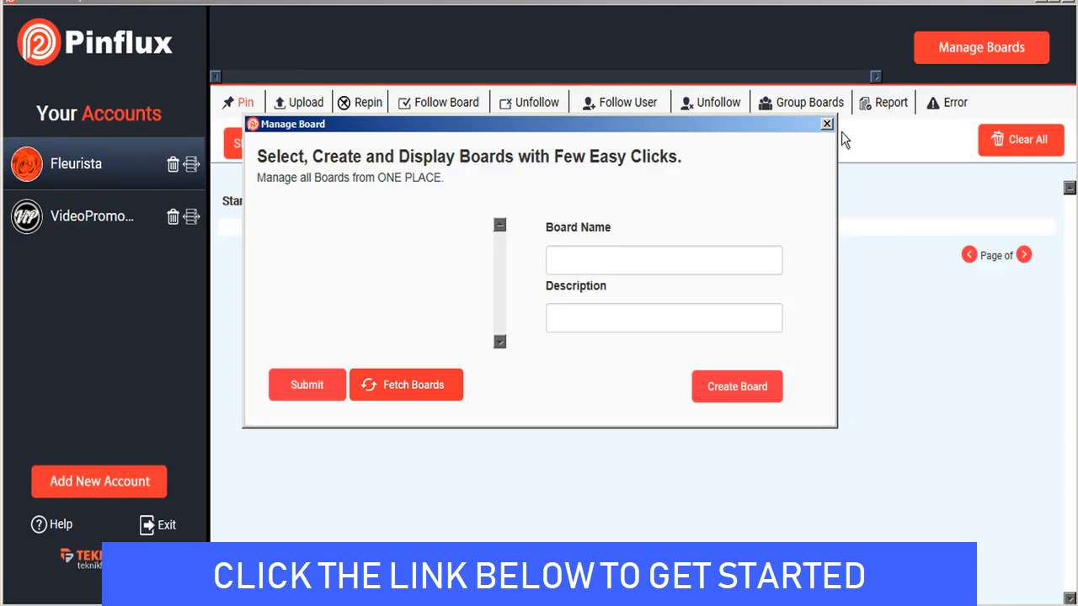
click(827, 125)
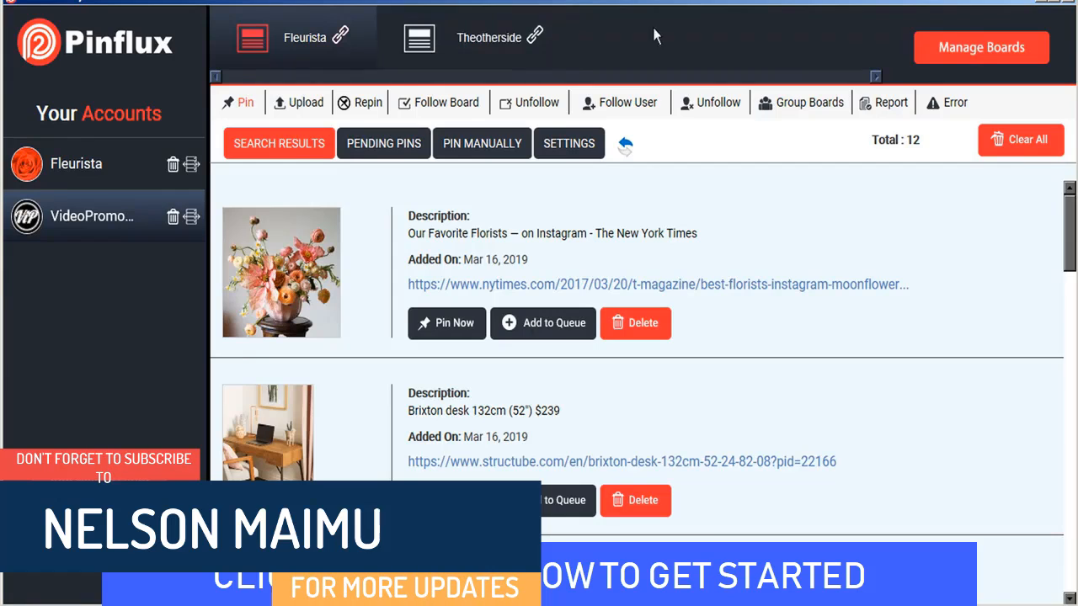
mouse_move(603, 54)
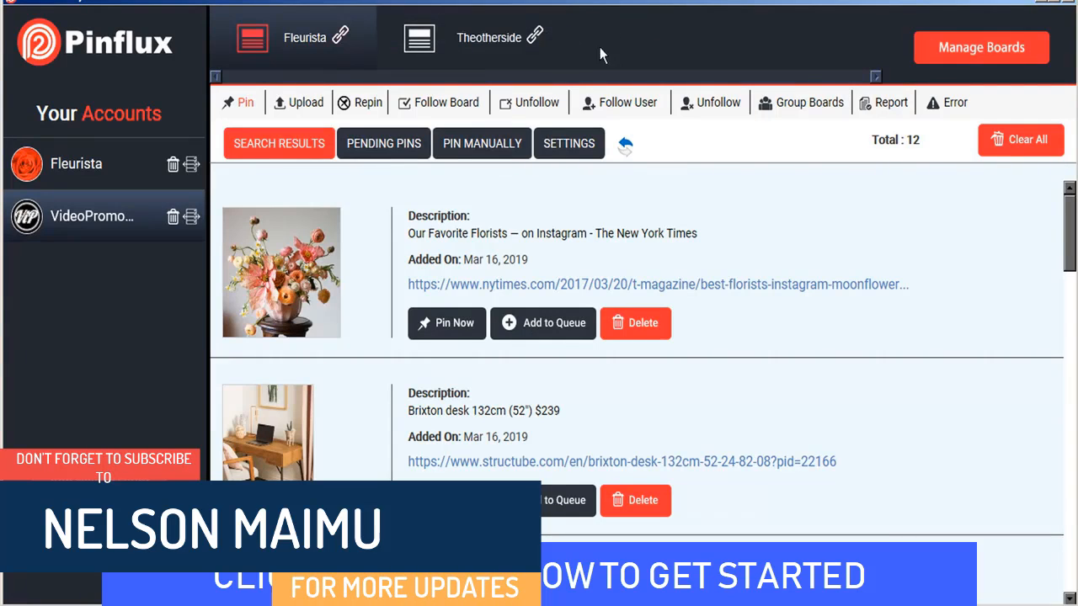
mouse_move(755, 3)
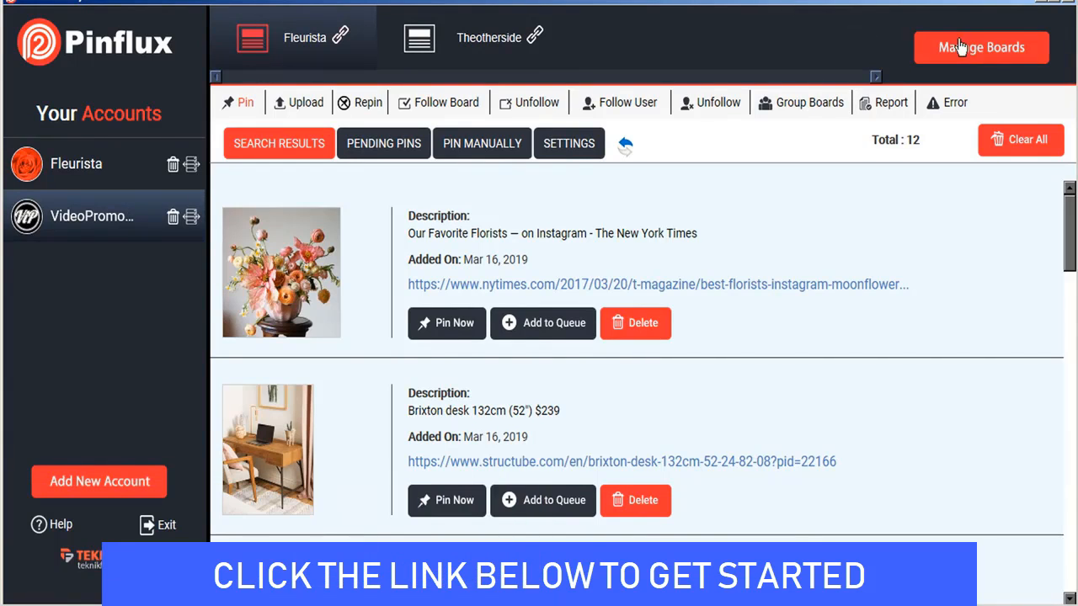
click(981, 47)
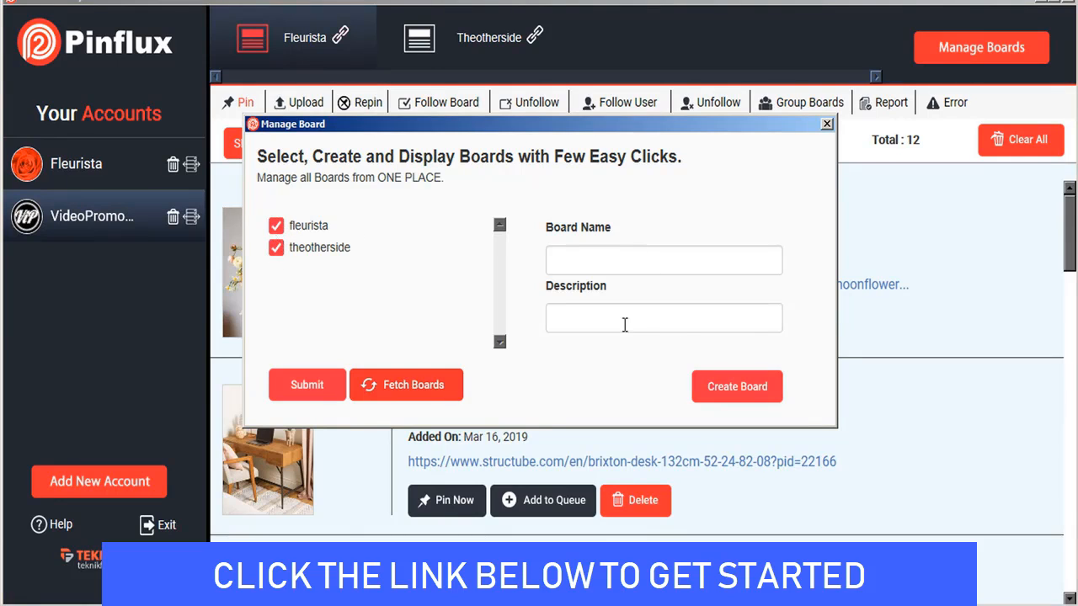
mouse_move(822, 131)
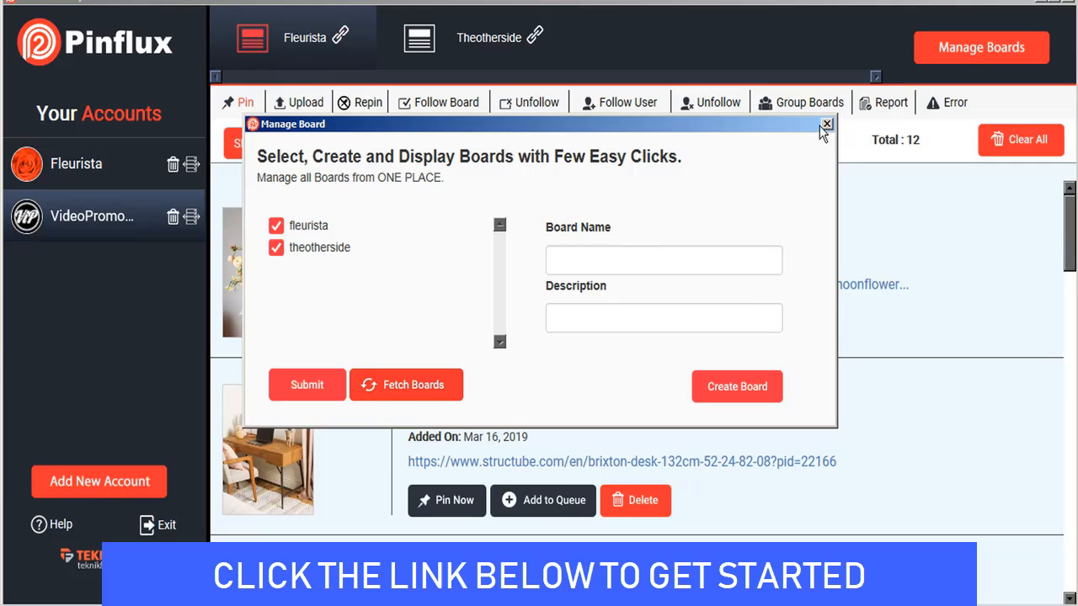
click(828, 125)
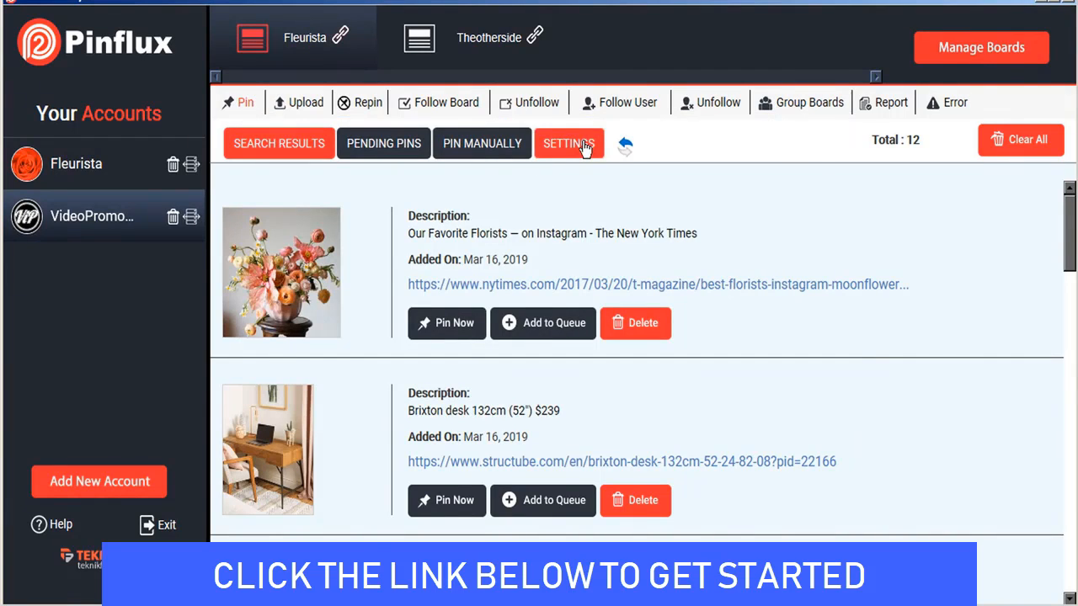
- Review the pin settings: keyword floral design, description floral design inspiration, link fleurista.com
click(569, 144)
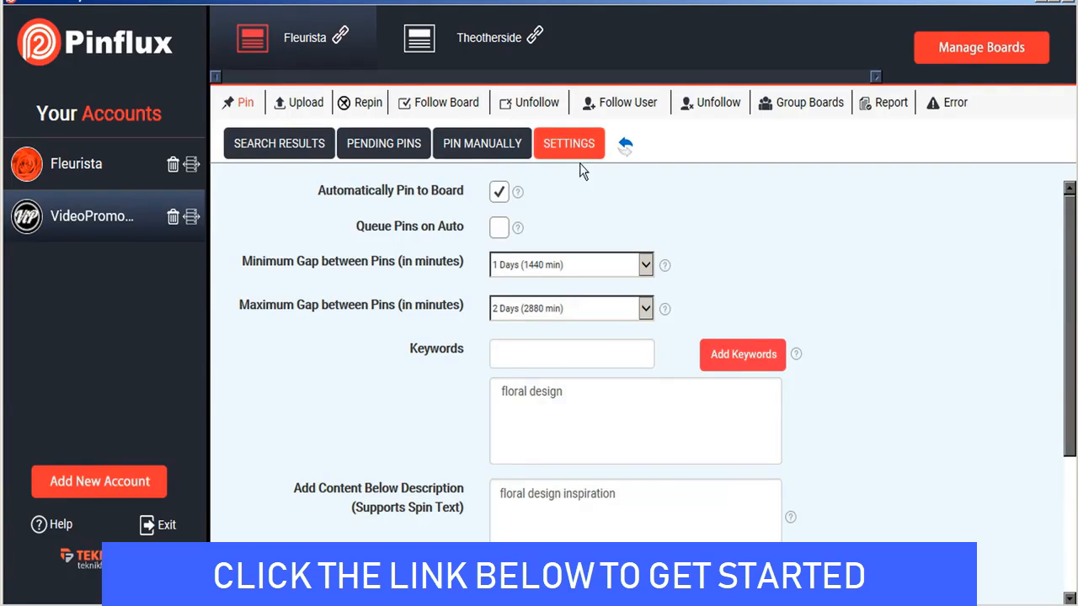
mouse_move(710, 371)
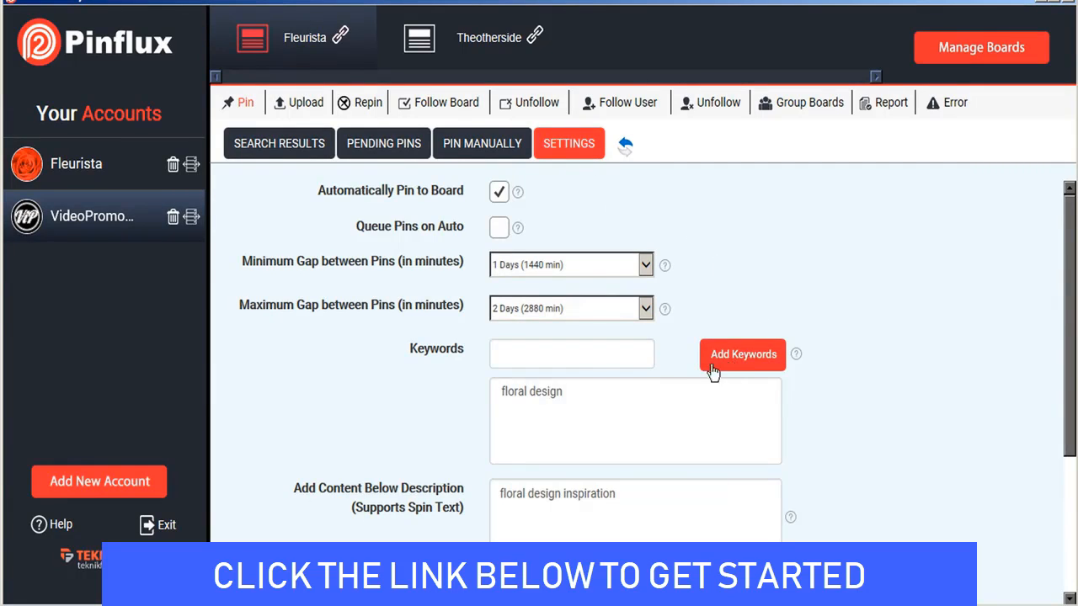
click(571, 353)
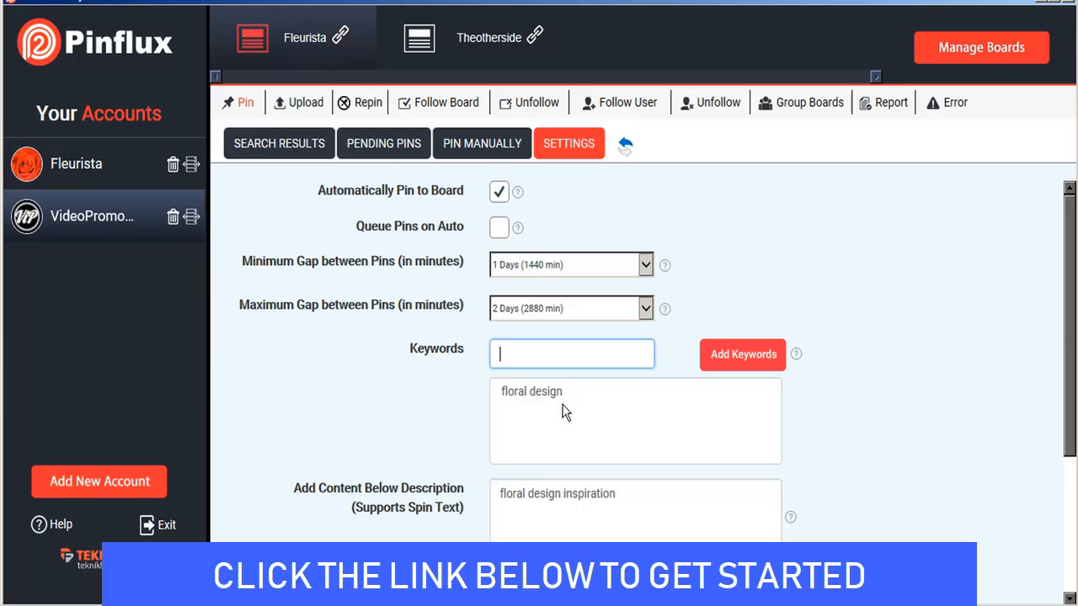
mouse_move(596, 427)
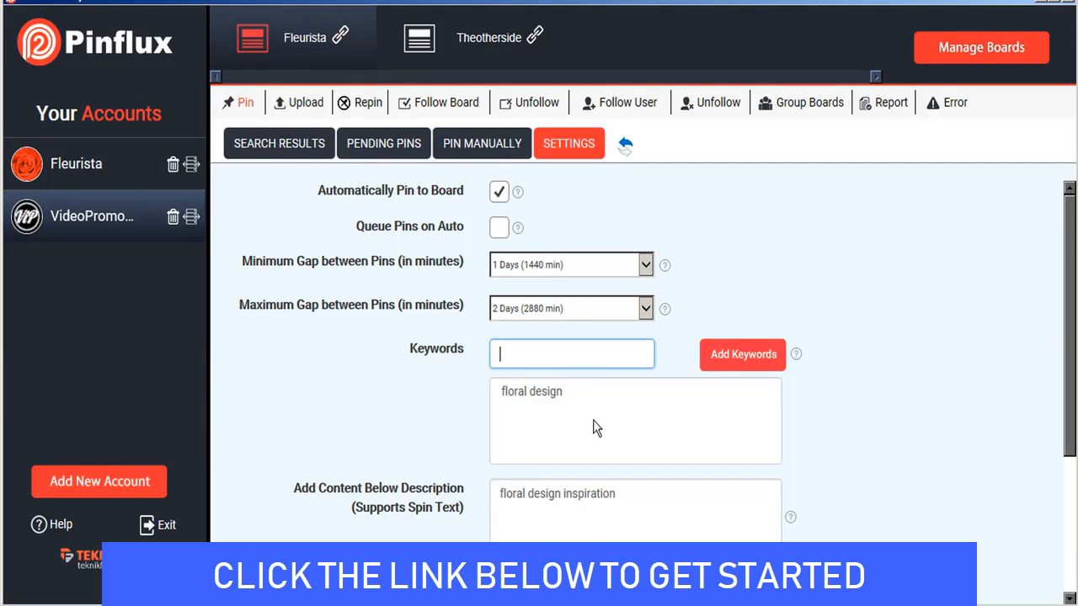
scroll(down, 3)
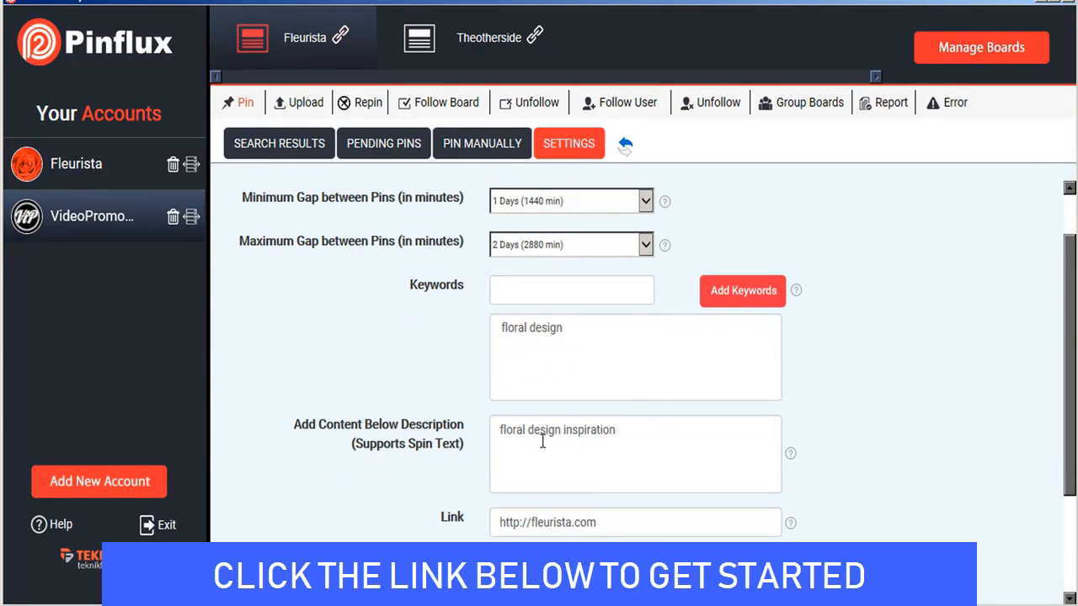
mouse_move(486, 529)
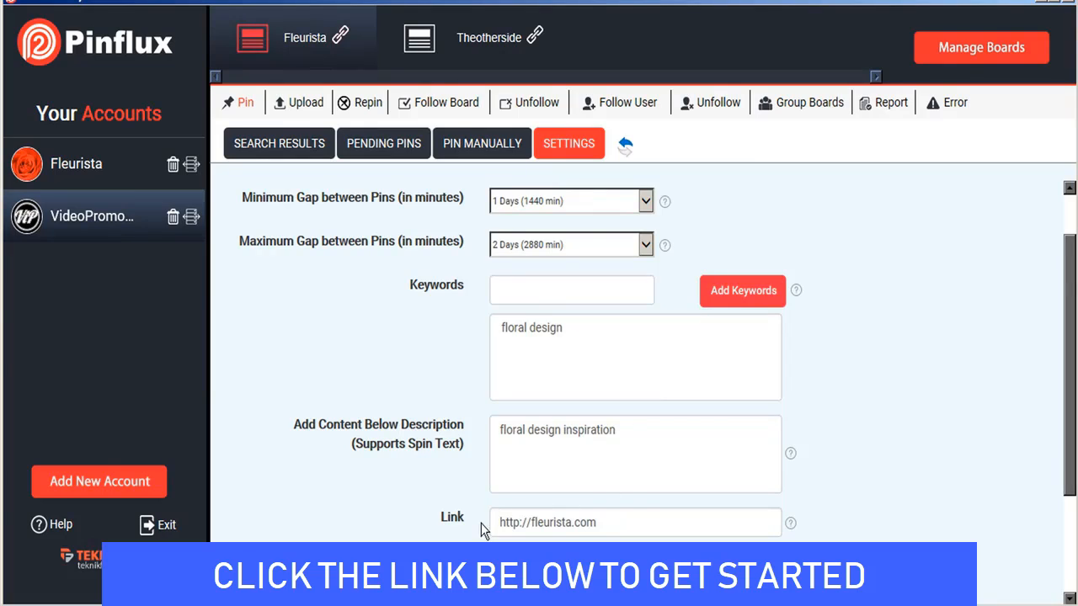
scroll(down, 3)
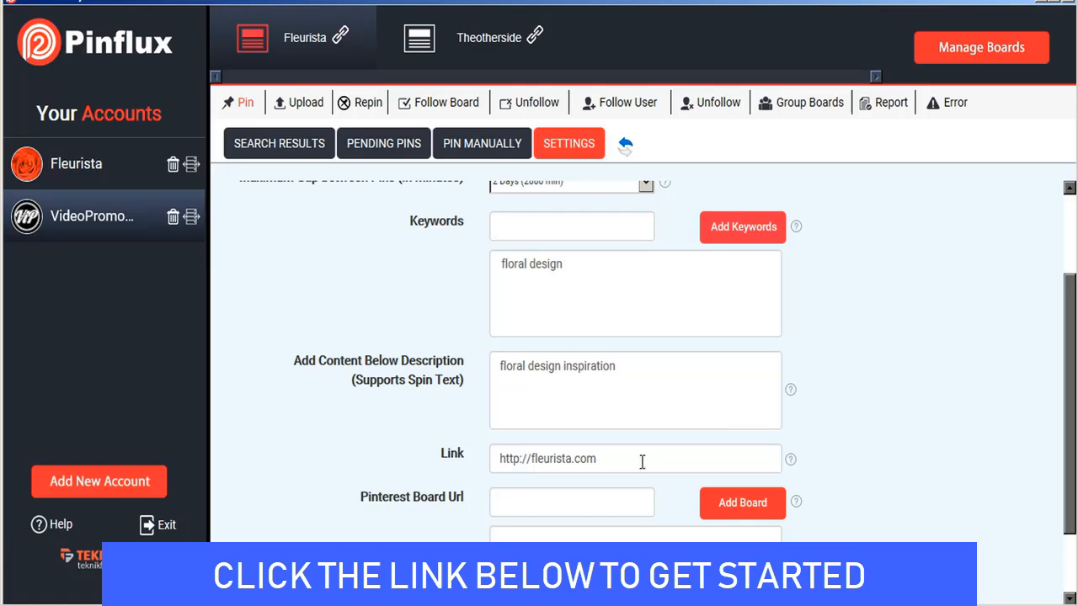
scroll(up, 3)
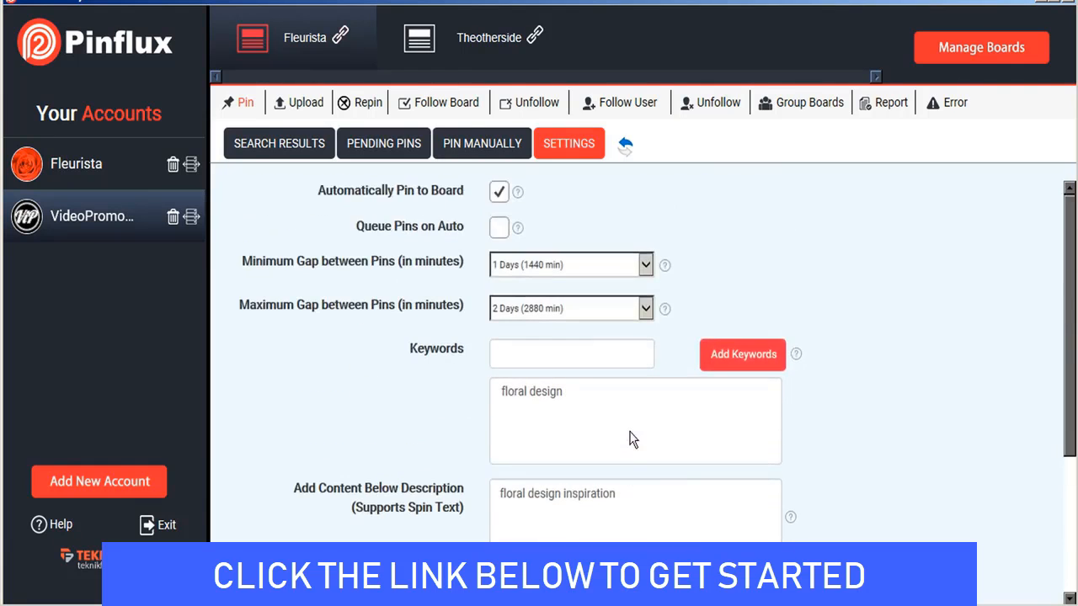
mouse_move(572, 179)
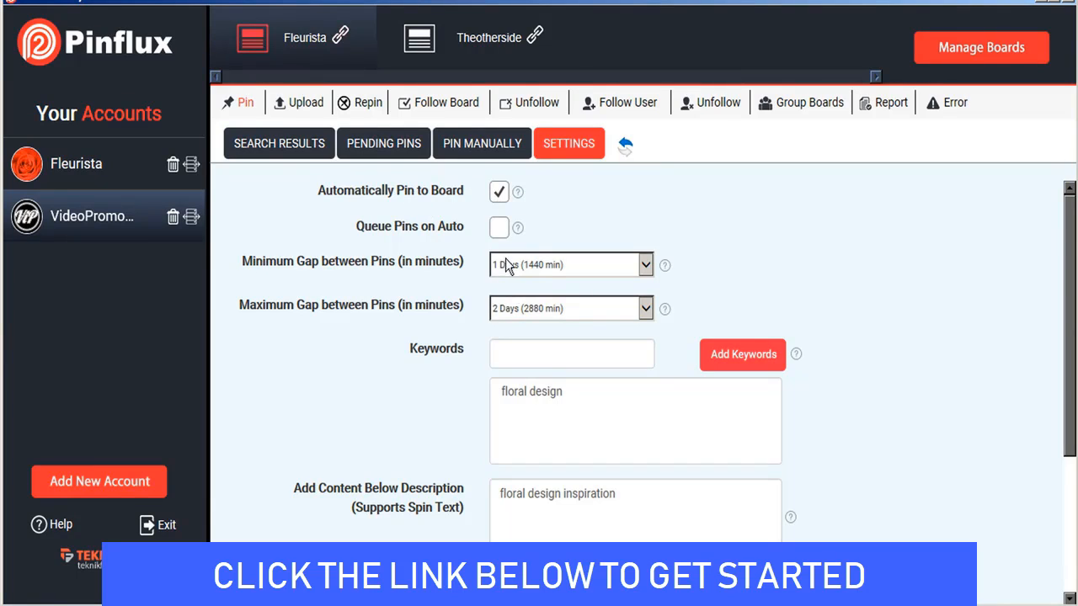
click(645, 264)
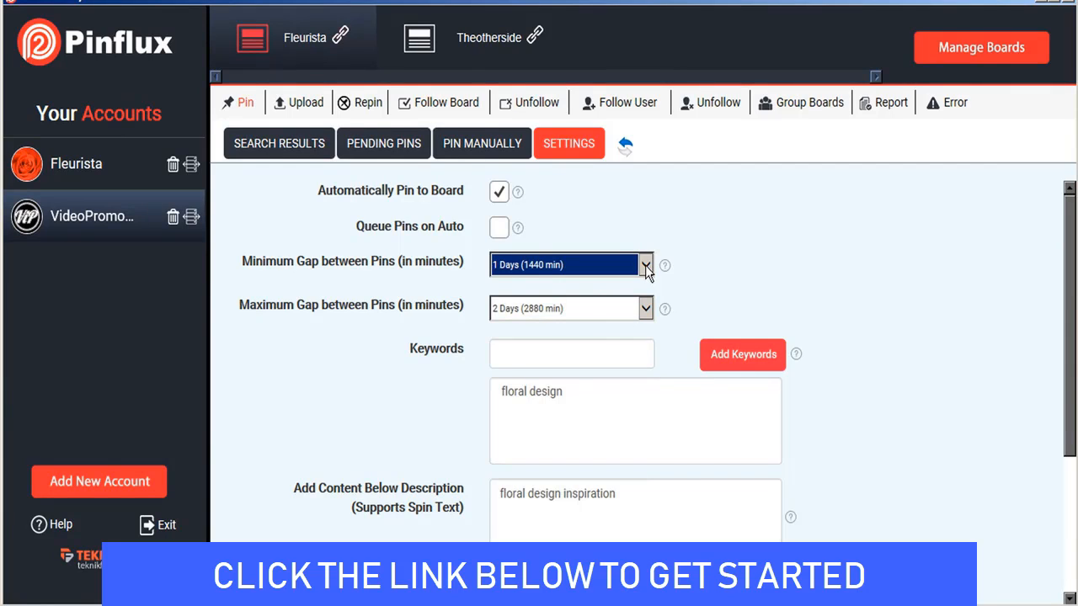
mouse_move(509, 270)
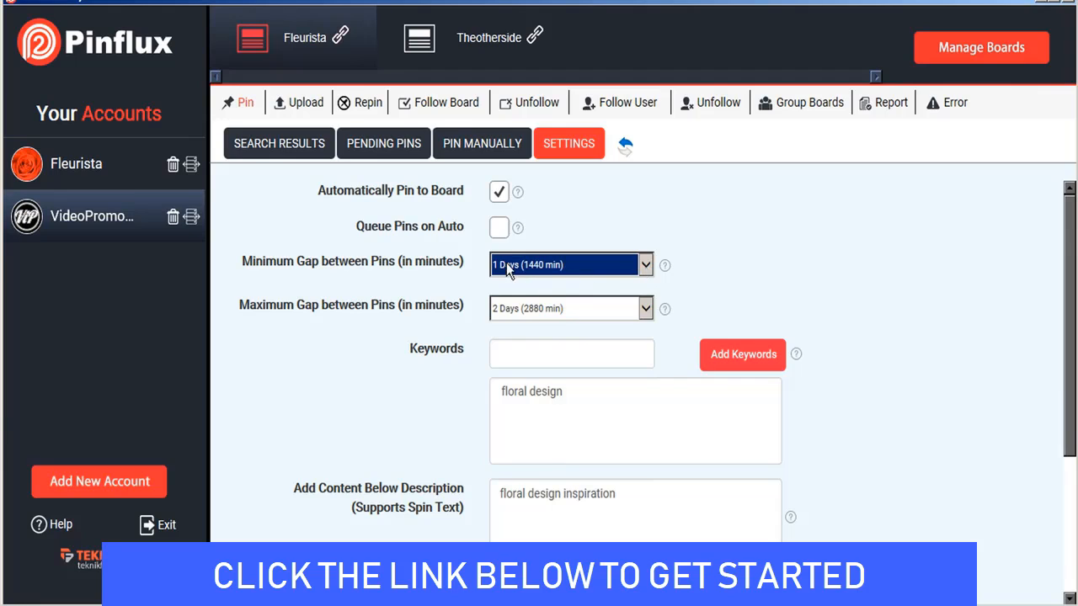
mouse_move(519, 317)
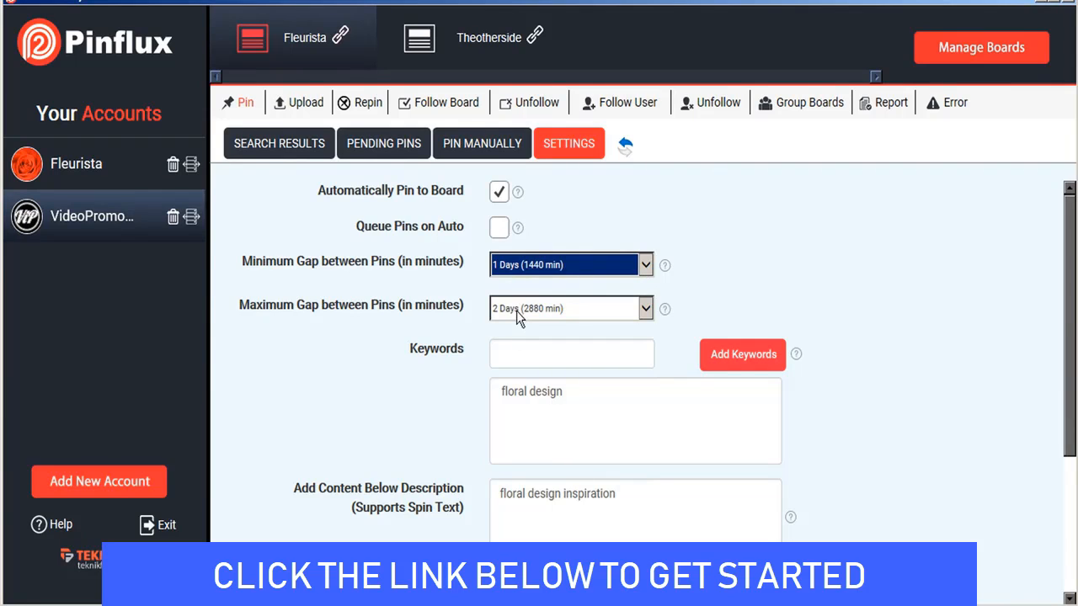
mouse_move(588, 242)
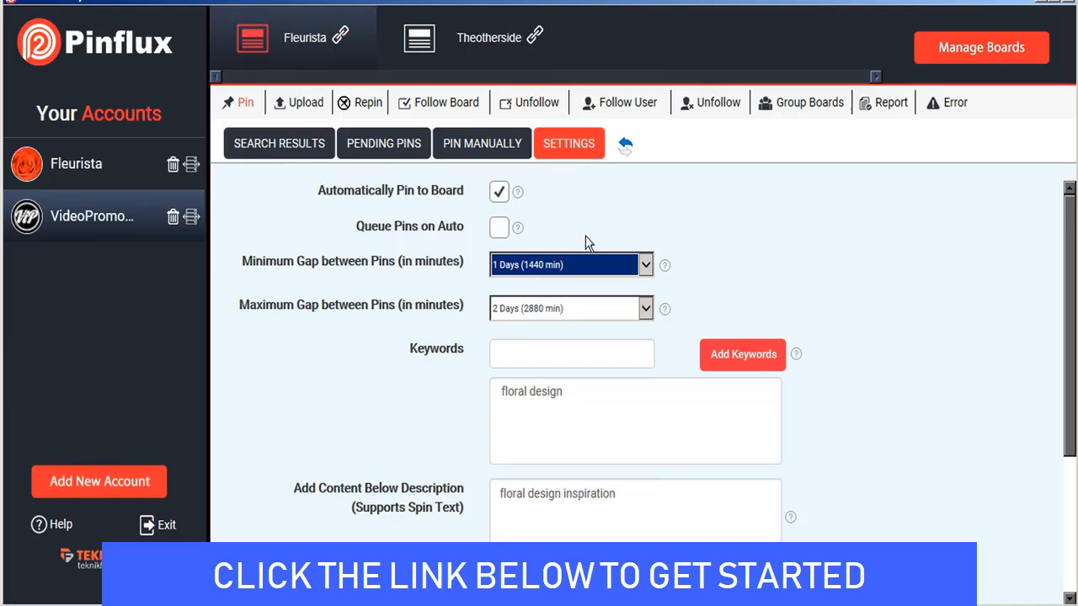
- Pin the Our Favorite Florists result and another now, then view the 61 pending pins
click(279, 143)
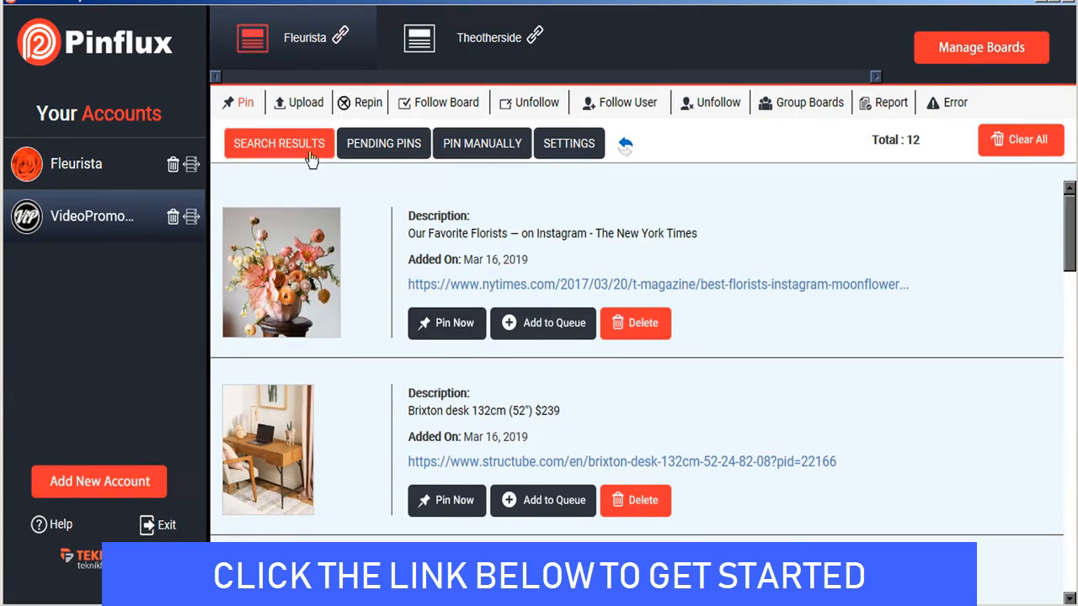
mouse_move(332, 310)
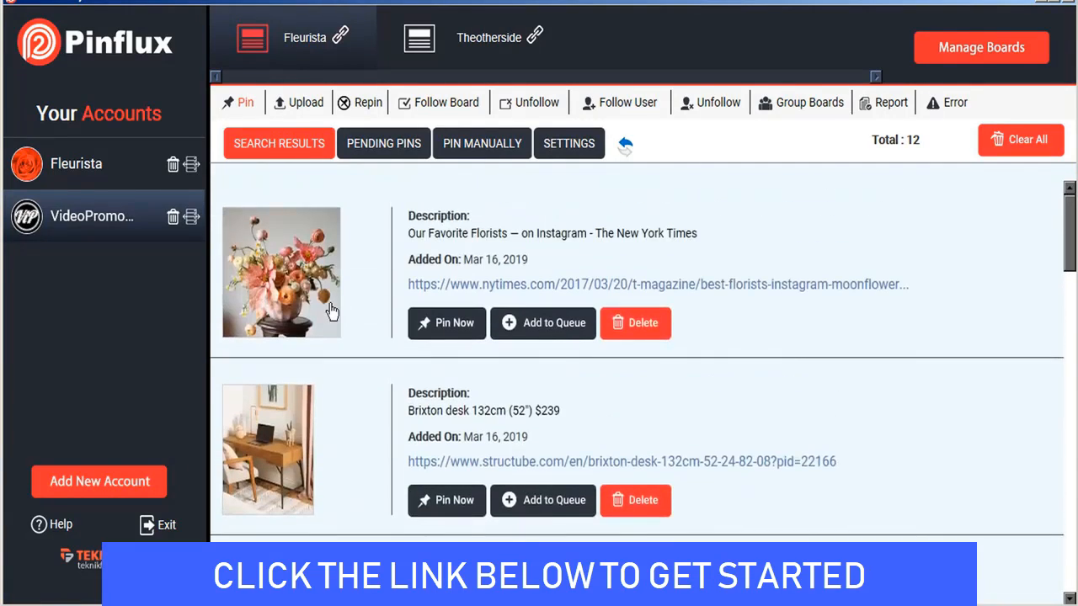
mouse_move(323, 301)
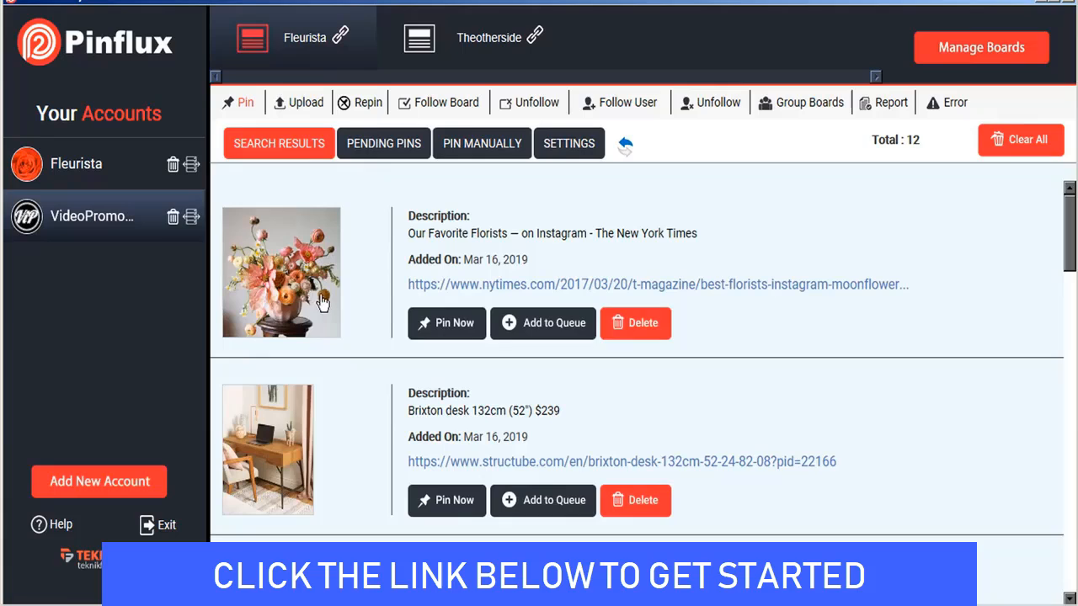
mouse_move(408, 296)
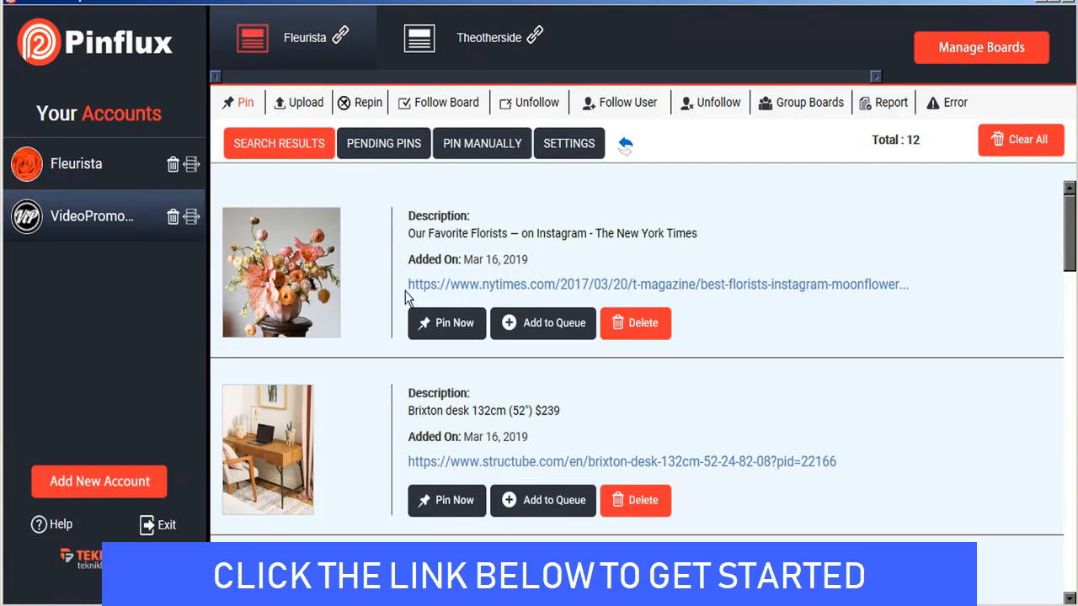
mouse_move(451, 329)
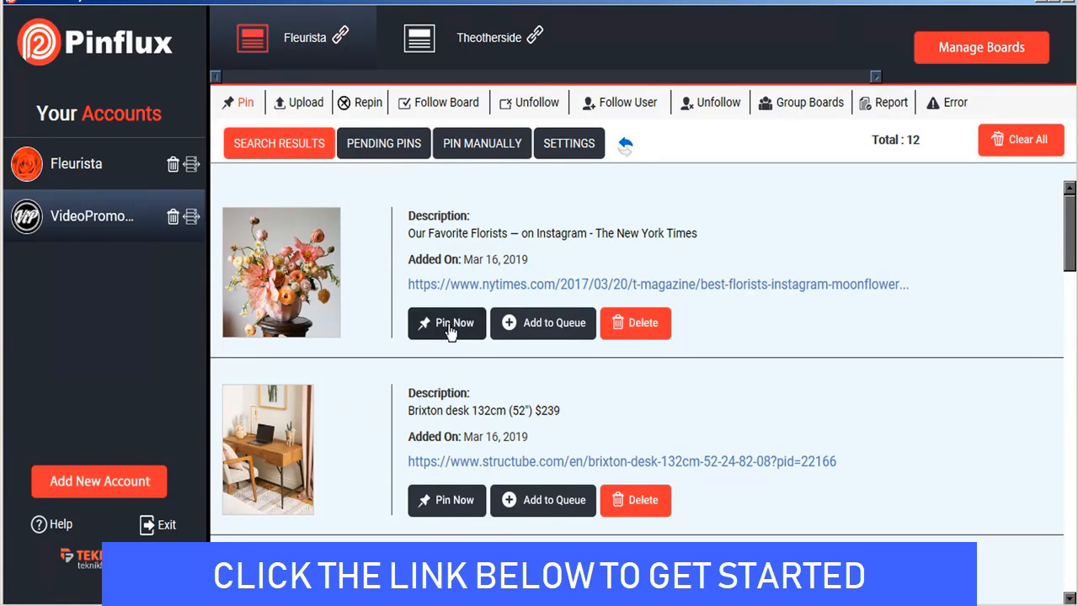
click(447, 323)
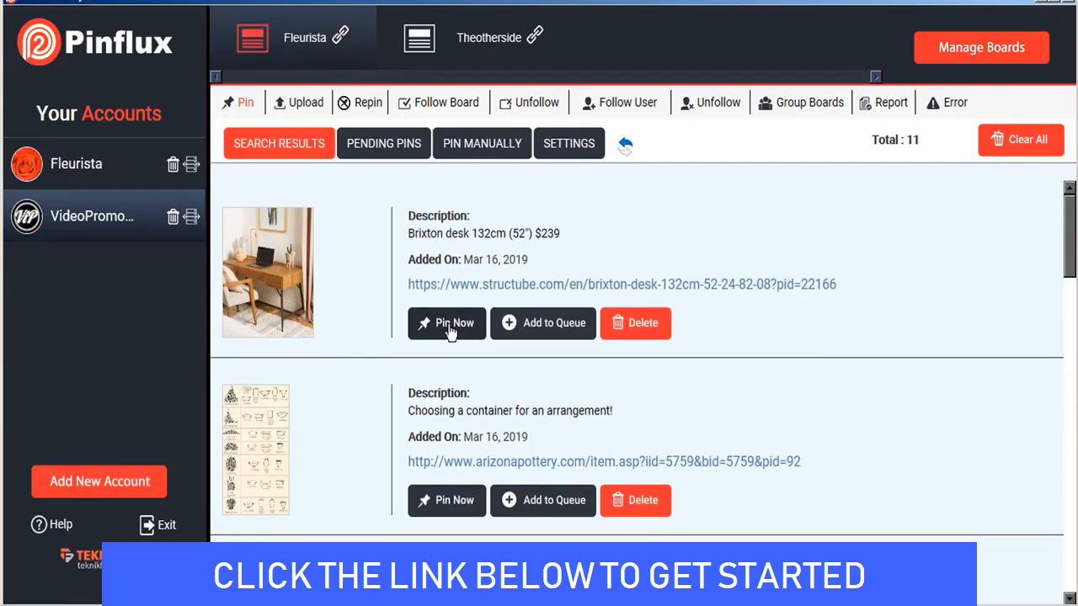
scroll(down, 3)
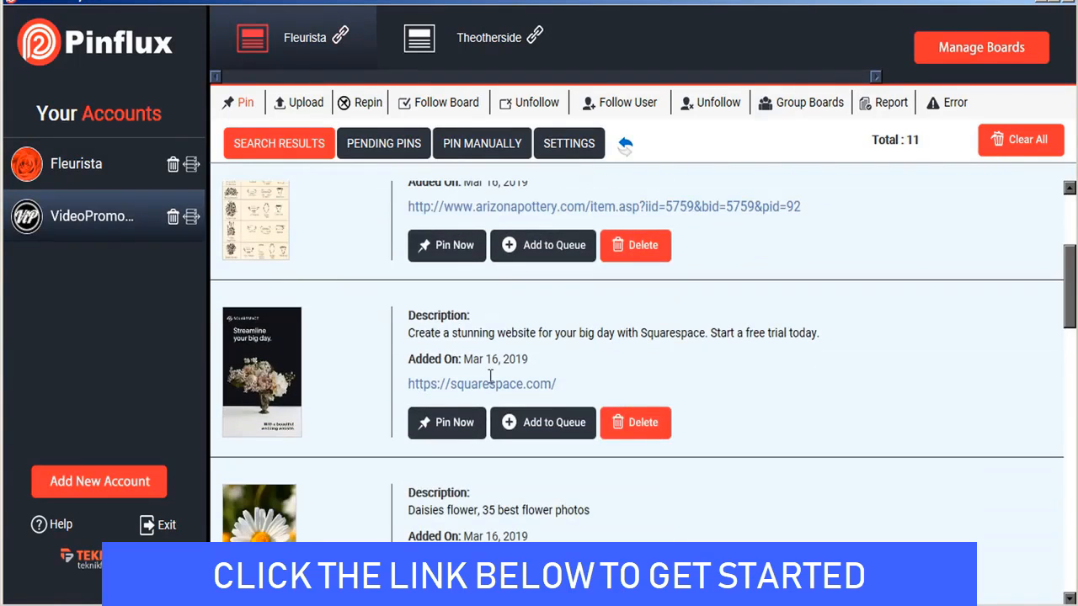
click(635, 421)
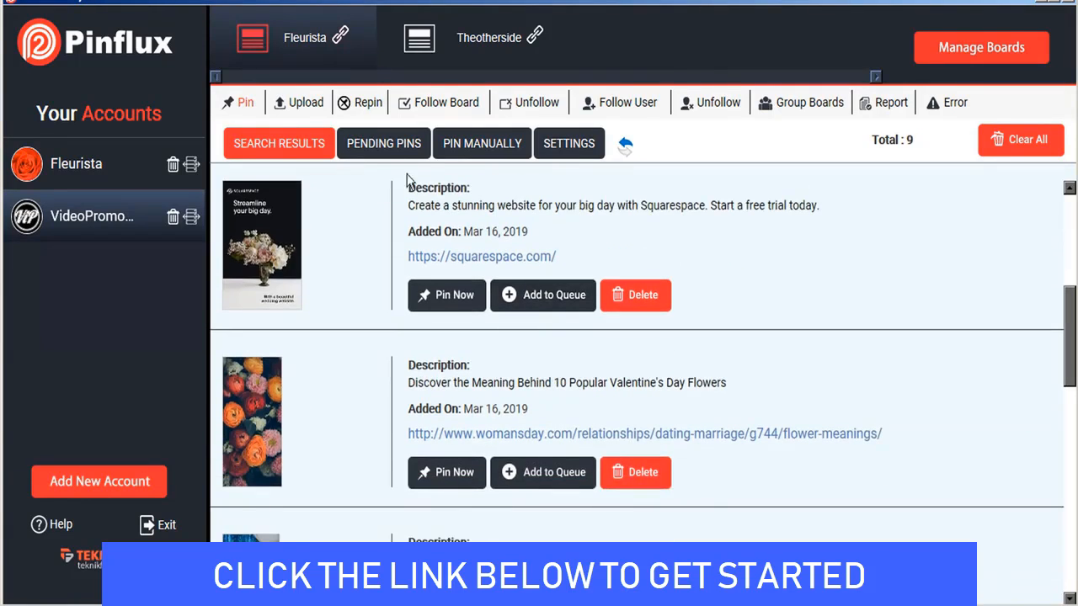
click(384, 143)
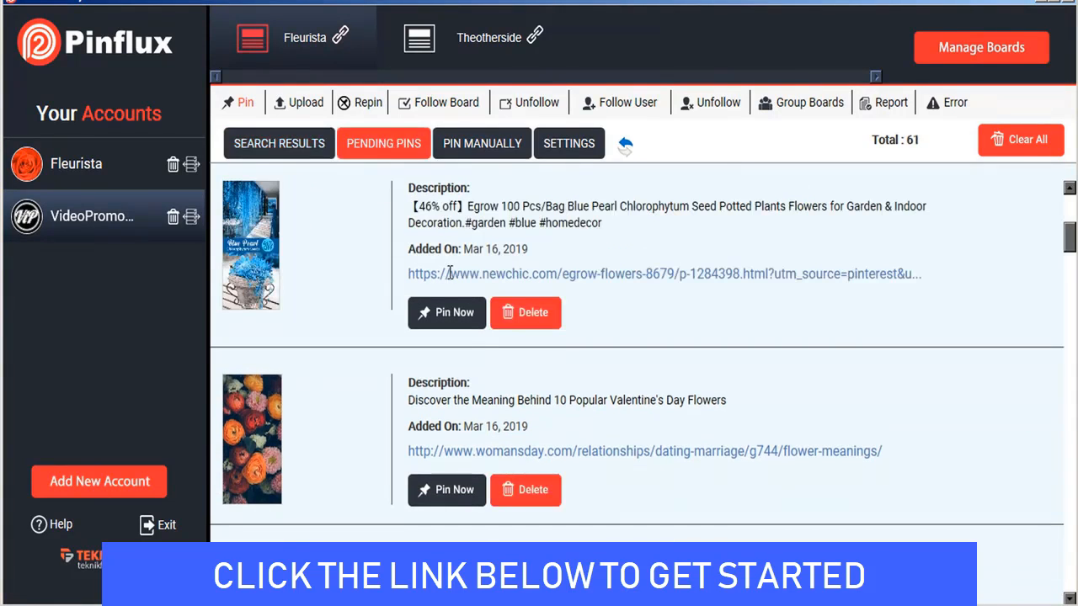
- Scroll the pending pins, then show pin settings with a 1-day minimum and 2-day maximum gap
scroll(down, 3)
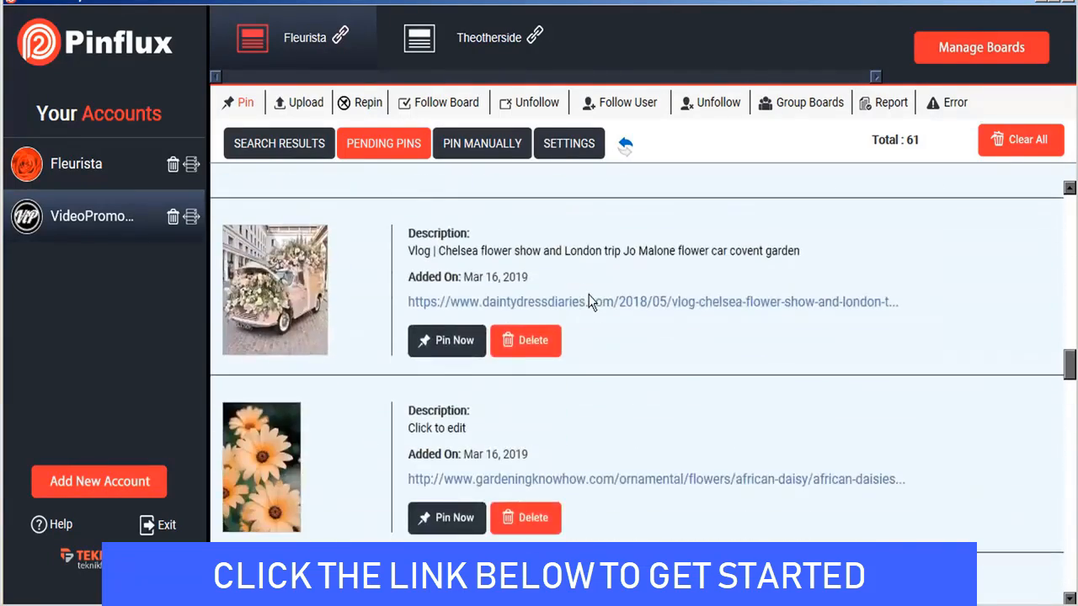
scroll(down, 3)
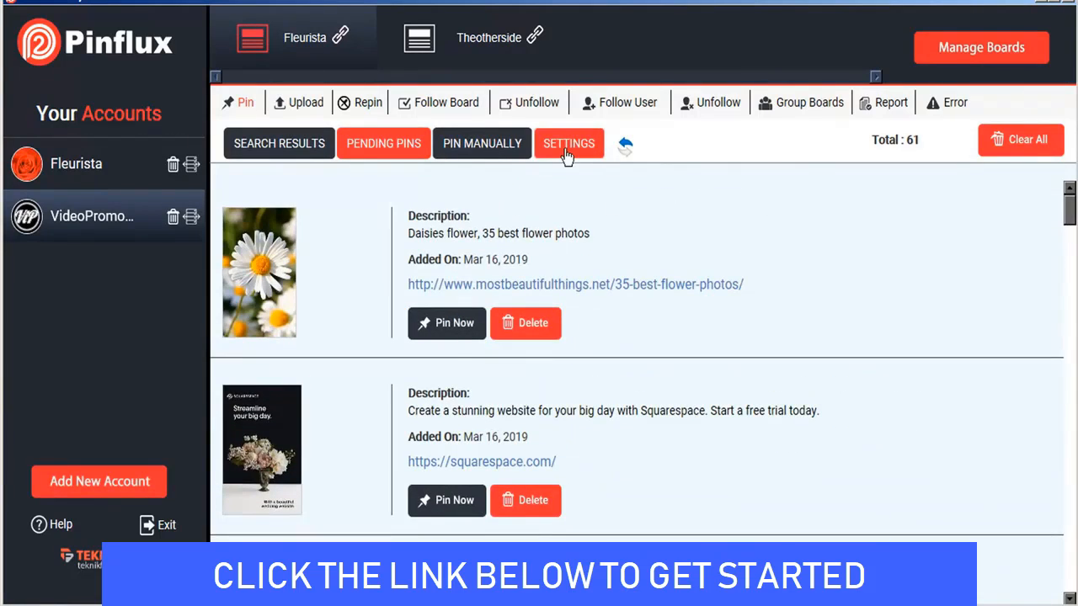
click(570, 144)
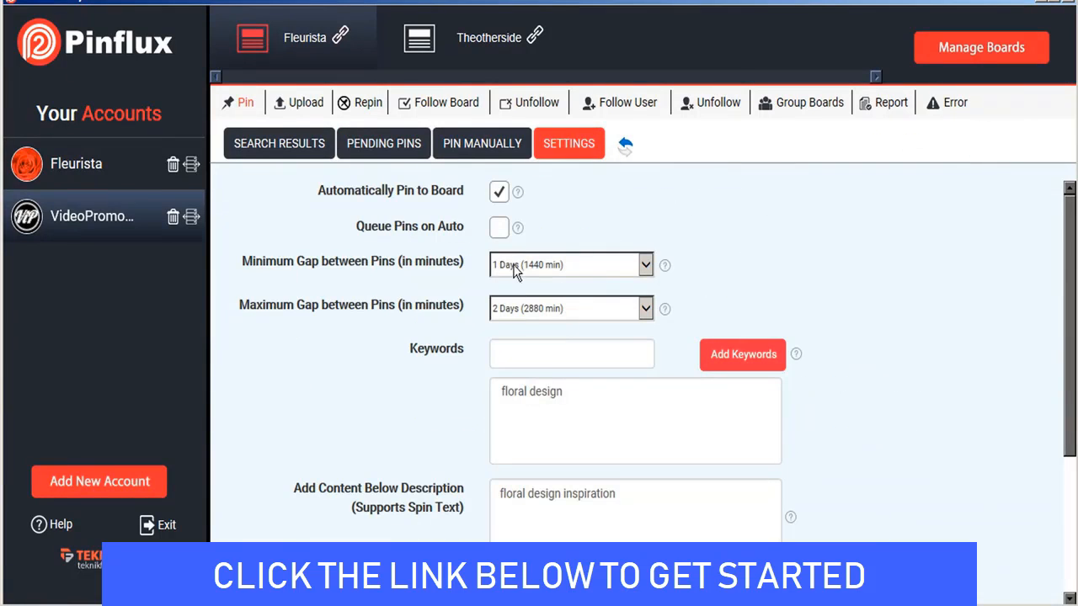
mouse_move(543, 280)
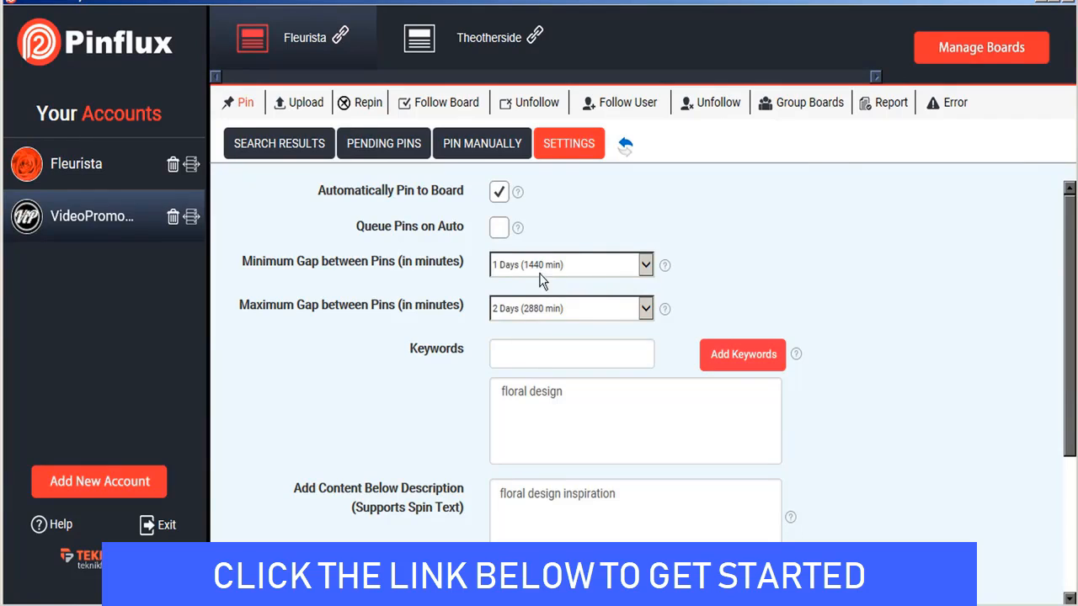
click(645, 265)
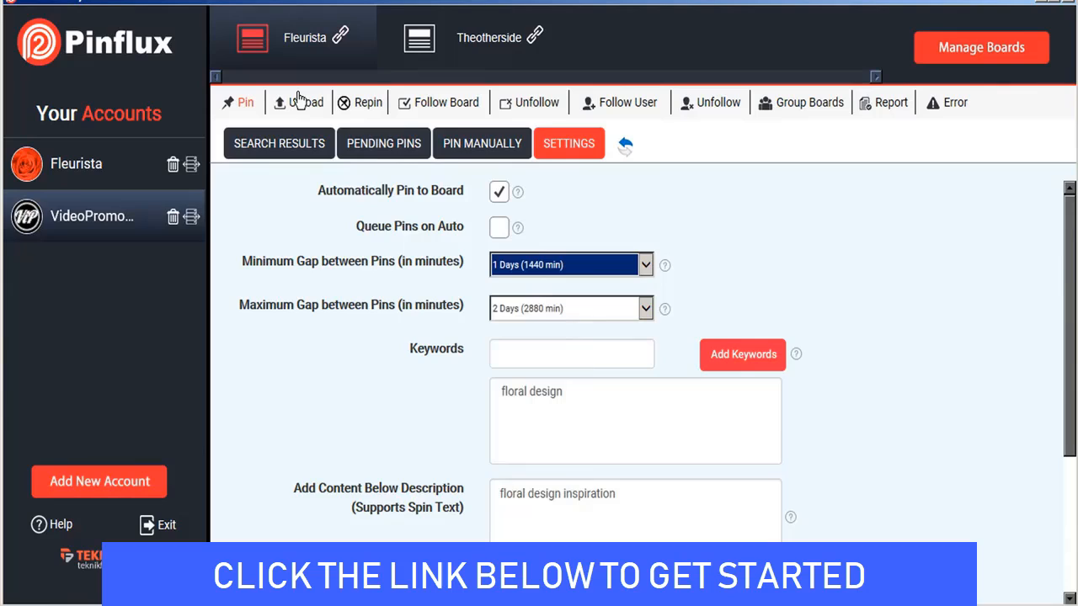
- In Upload settings, select the three cake decorating images from the computer
click(307, 102)
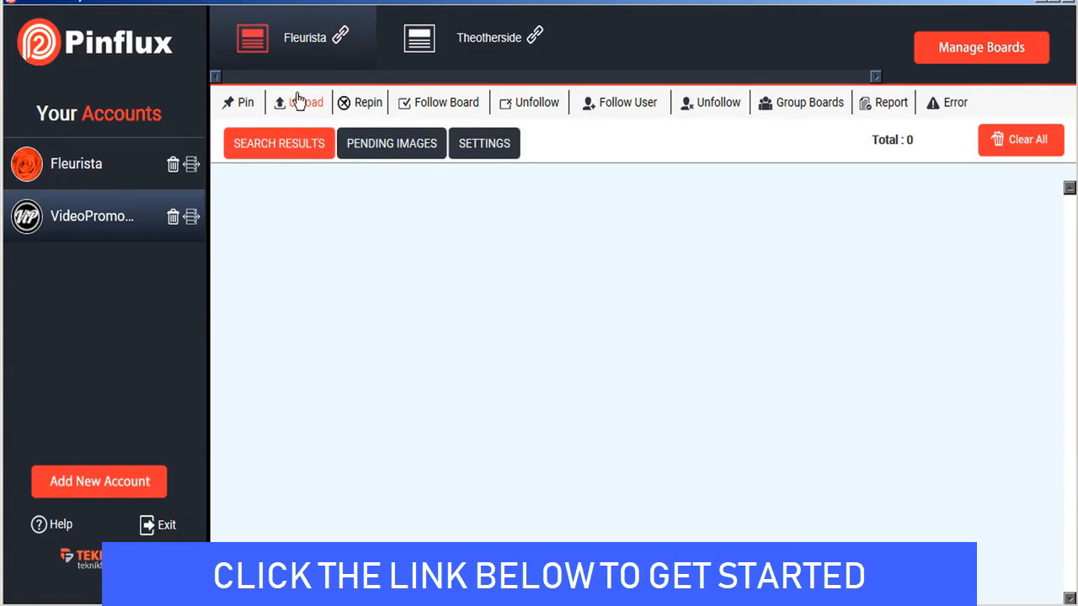
click(485, 144)
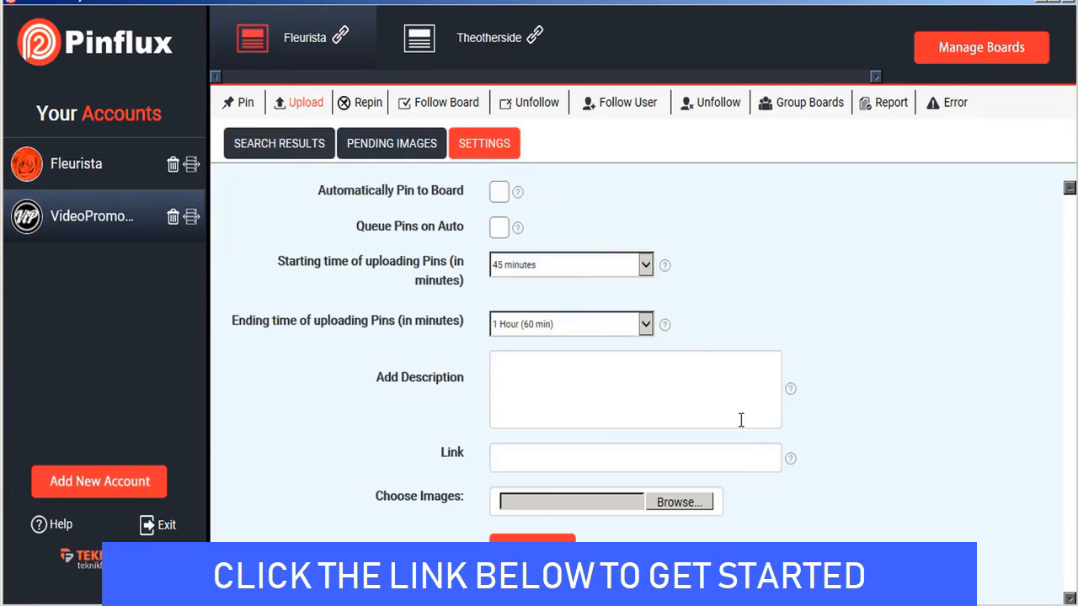
click(679, 502)
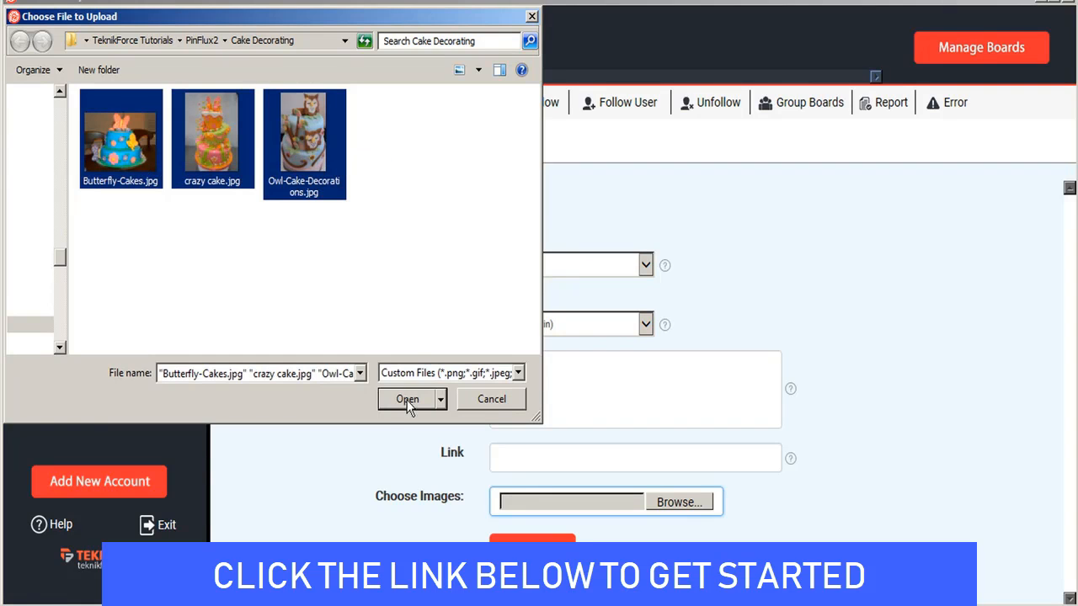
click(407, 398)
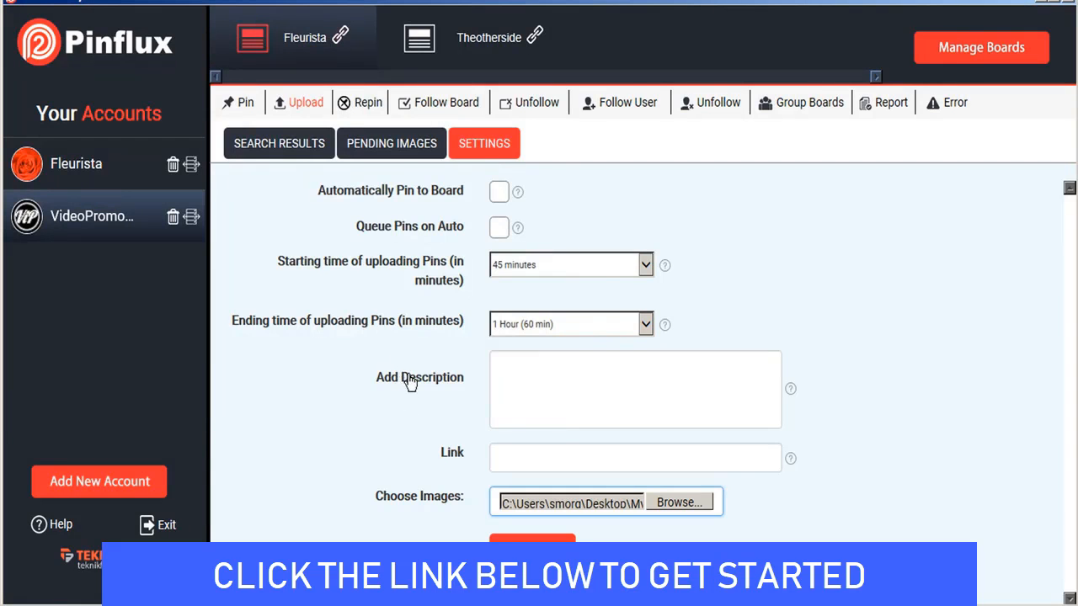
- Save the upload with description desc and link http, then move to the Repin section
click(635, 390)
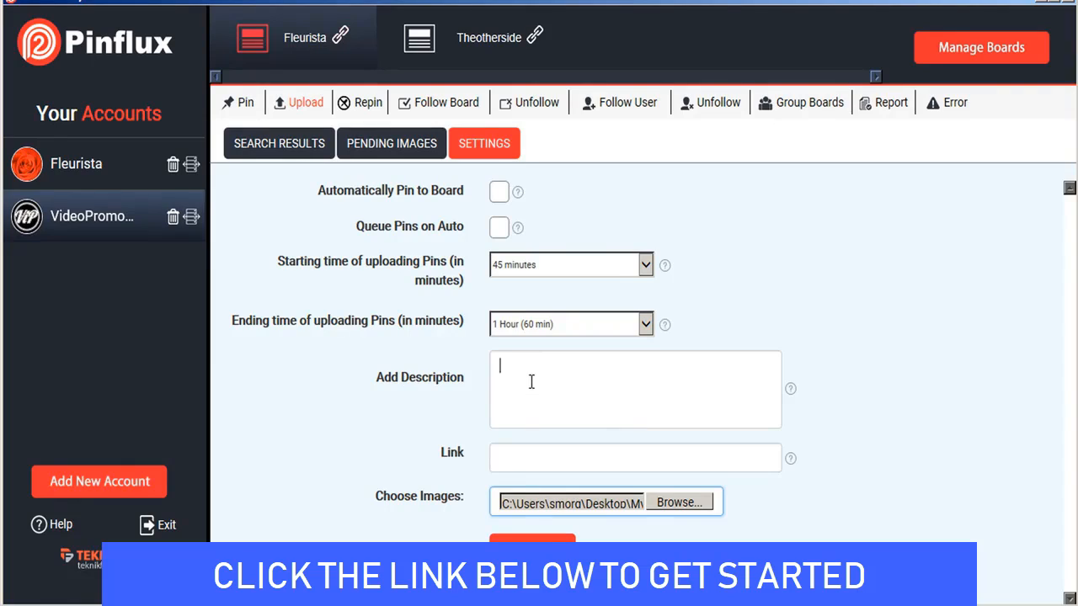
text(desc)
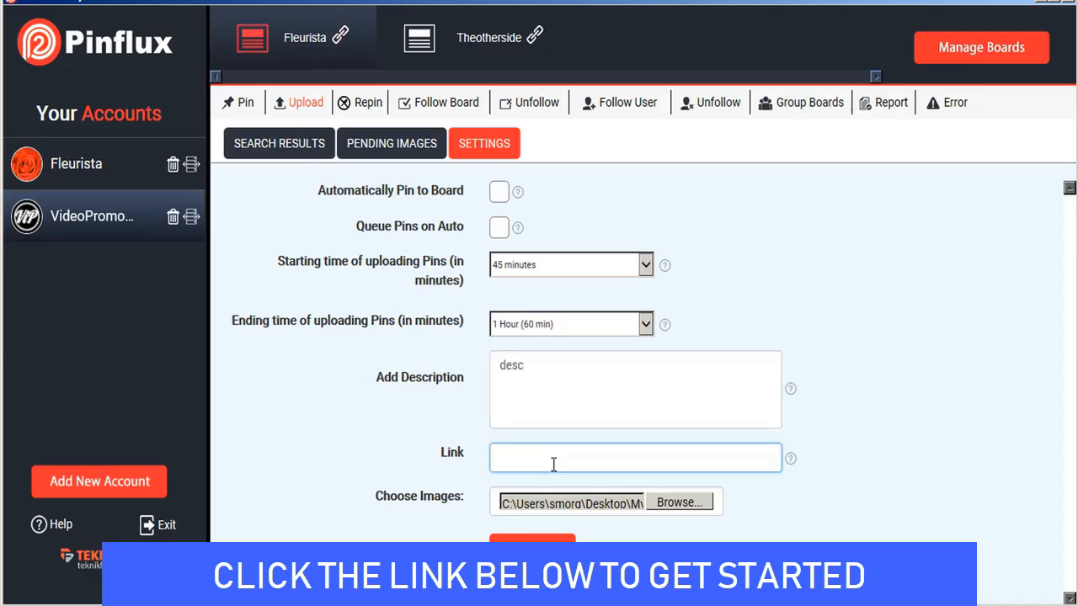
text(http)
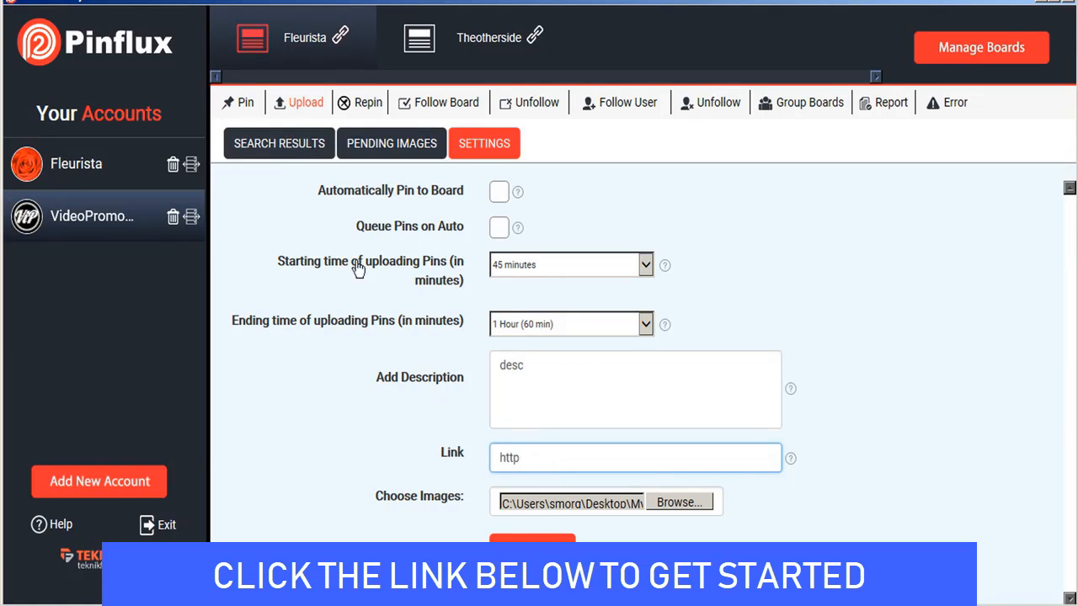
mouse_move(517, 269)
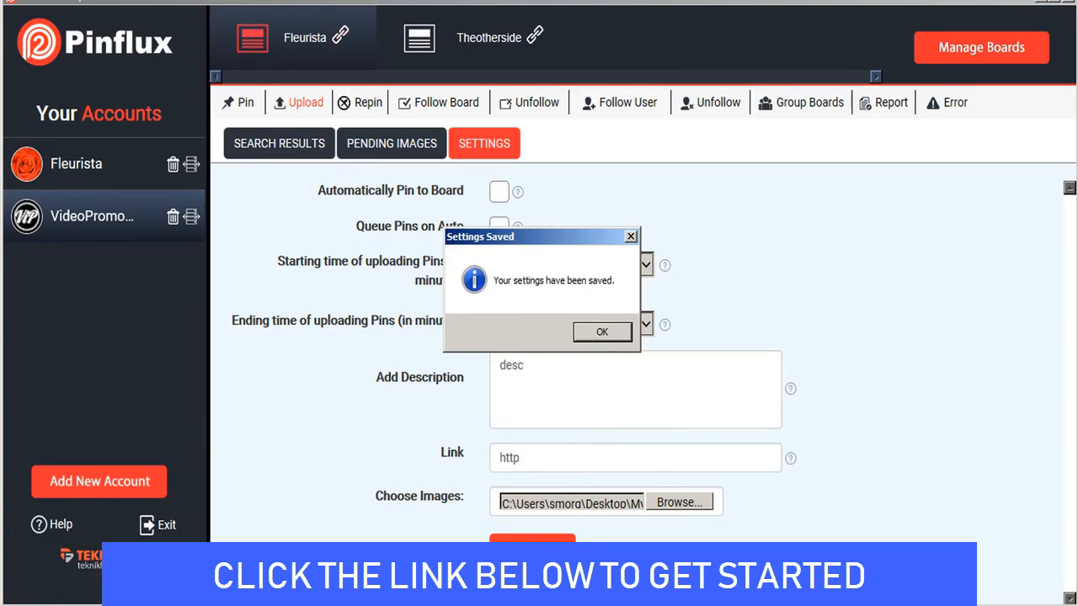
click(601, 330)
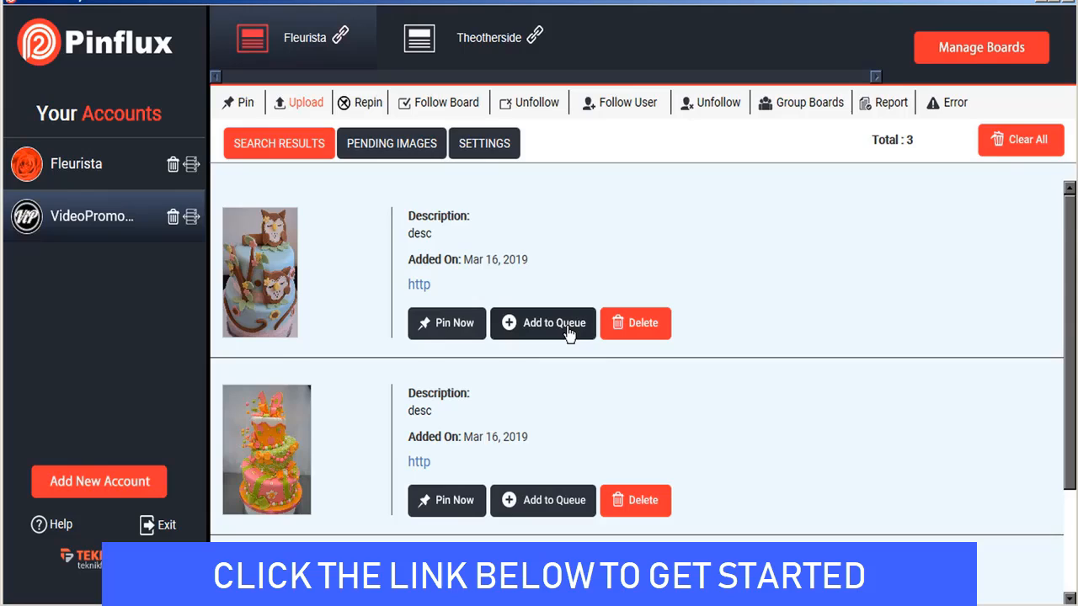
mouse_move(420, 177)
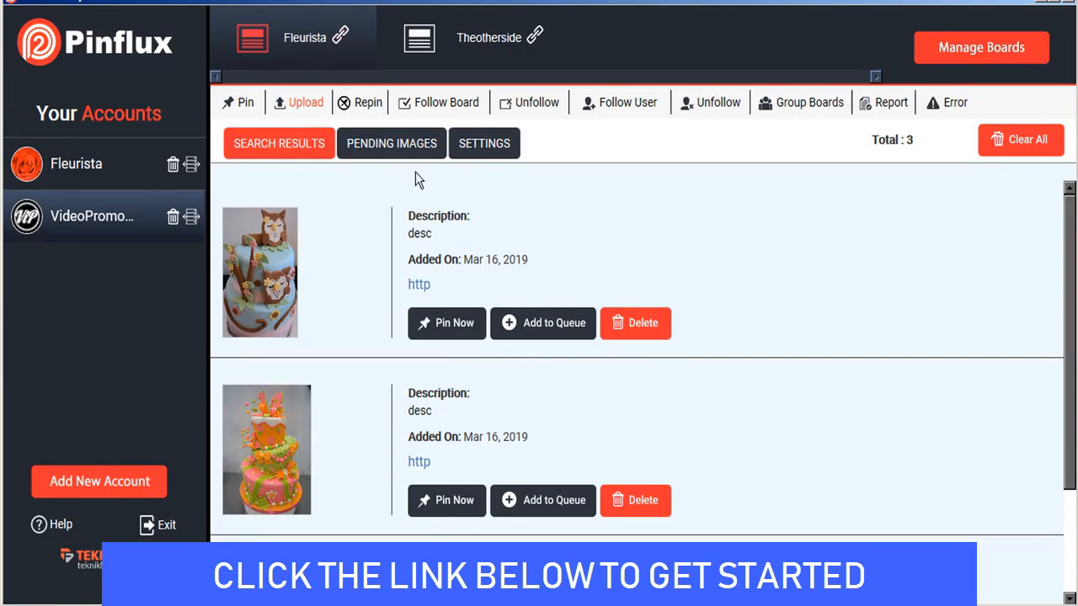
click(367, 103)
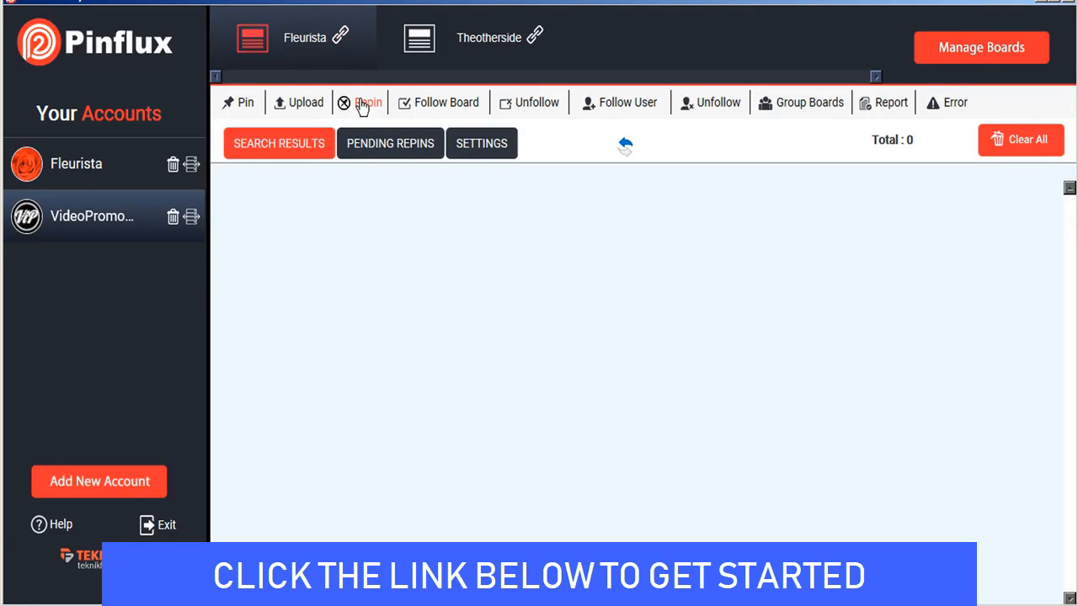
- Add the repin keyword floral design with automatic repin to board on and a 1-hour maximum gap
click(482, 143)
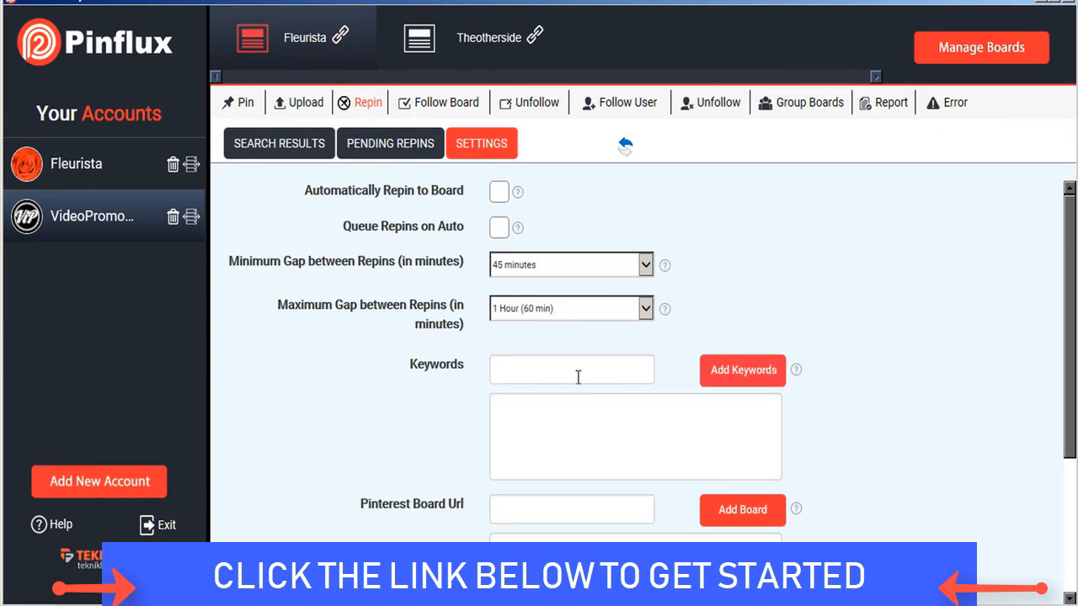
text(floe)
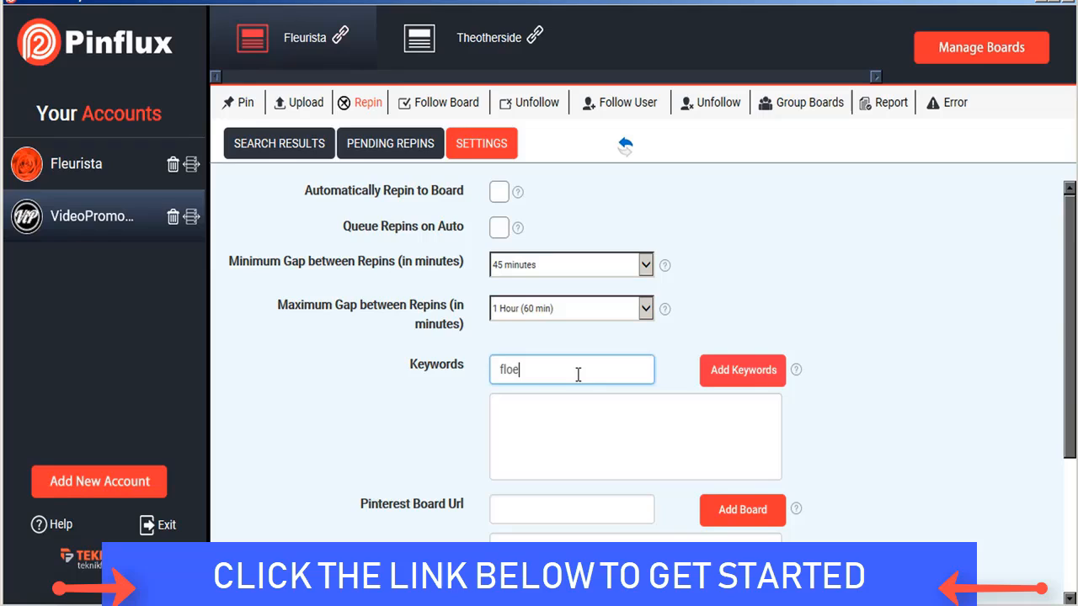
text(floral desing)
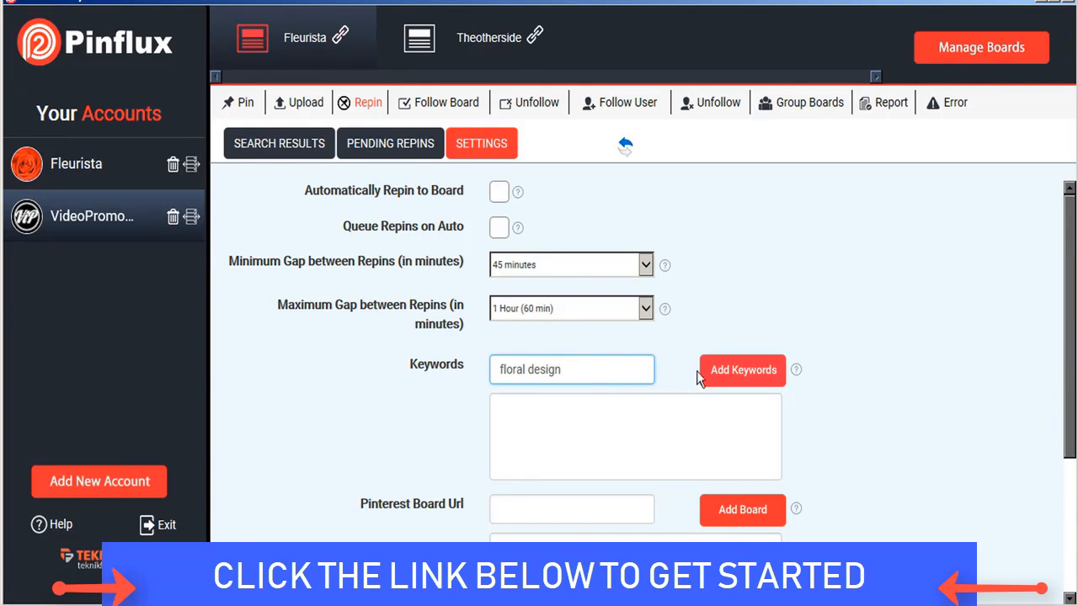
click(741, 371)
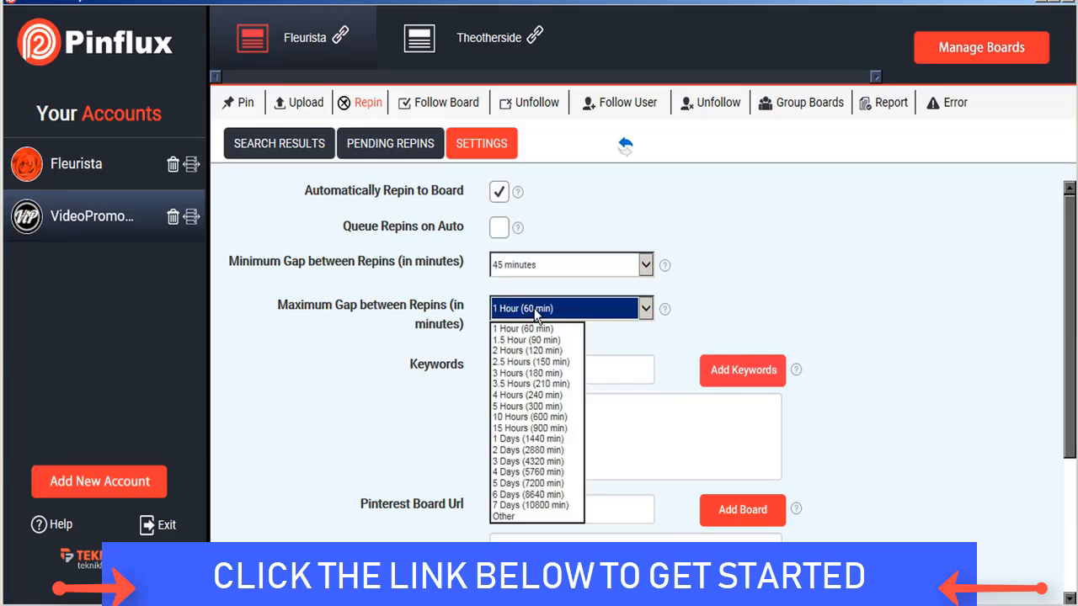
click(522, 329)
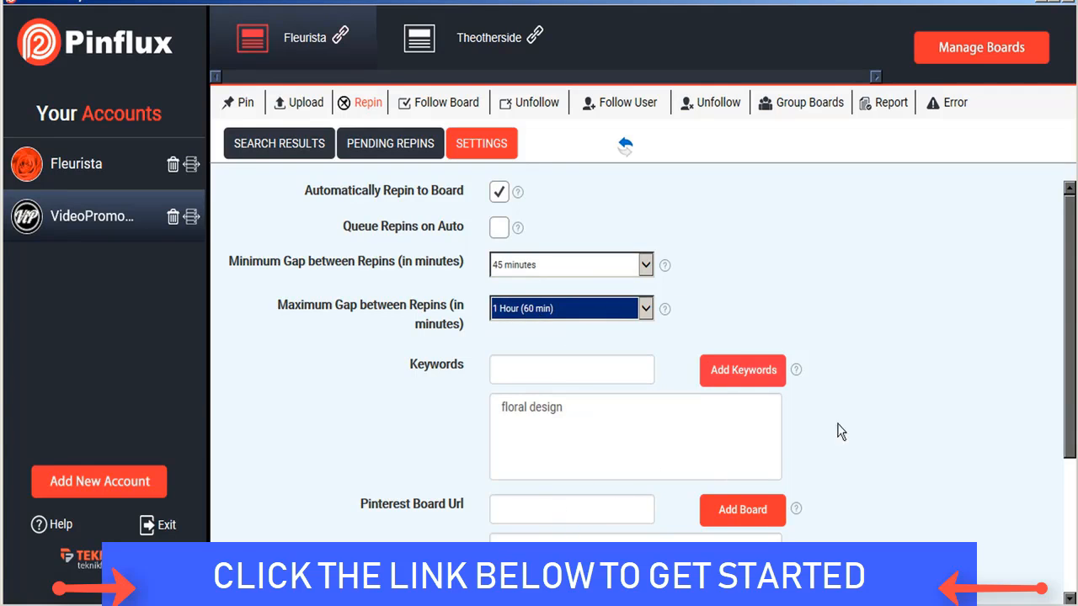
scroll(down, 3)
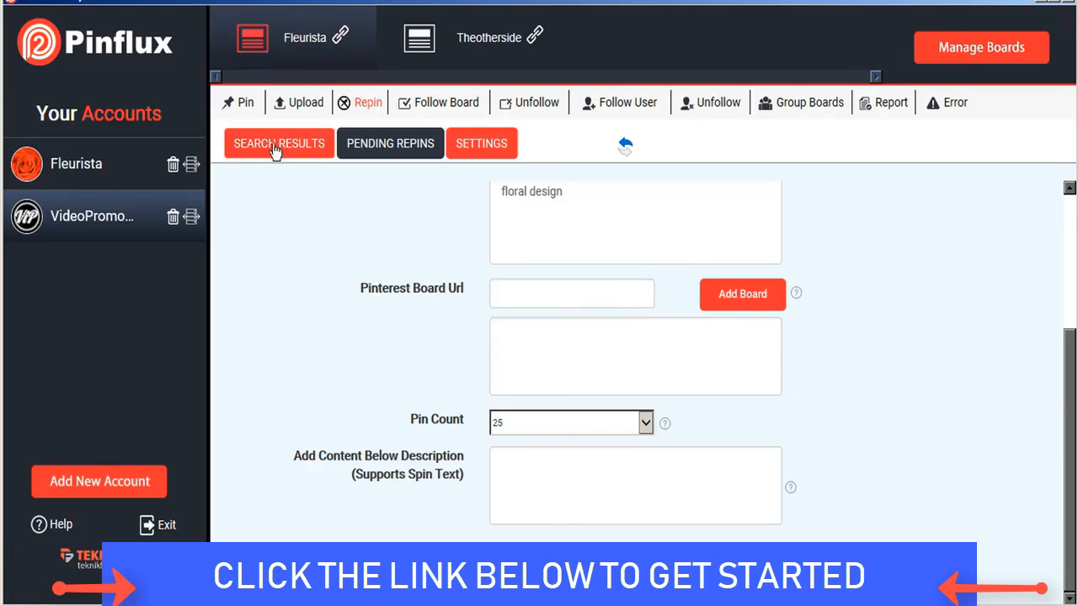
mouse_move(304, 155)
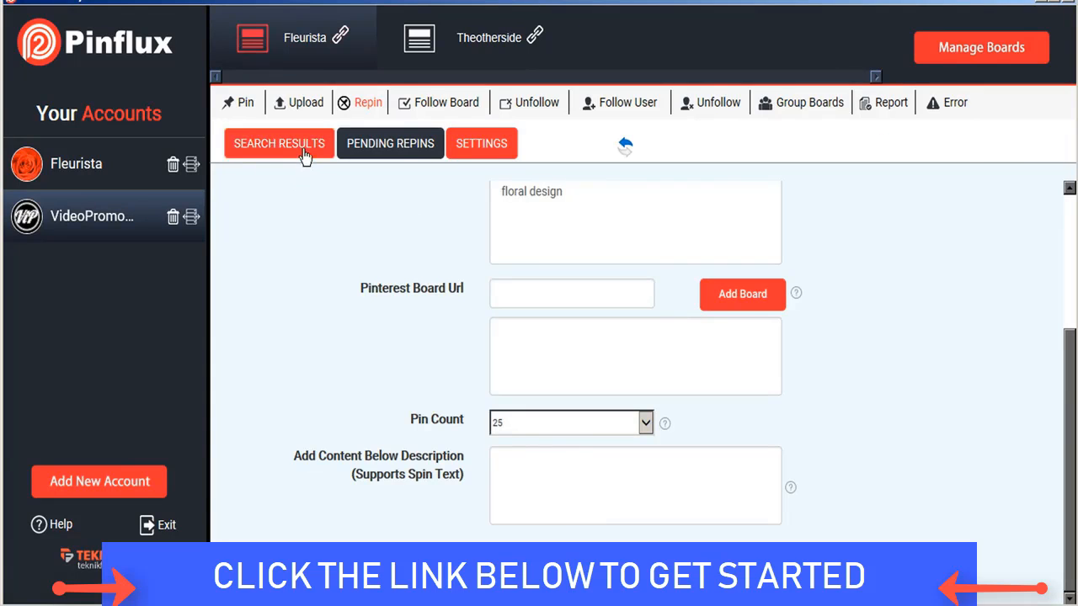
- Repin one flower pin from the repin search results to the board right away
click(280, 143)
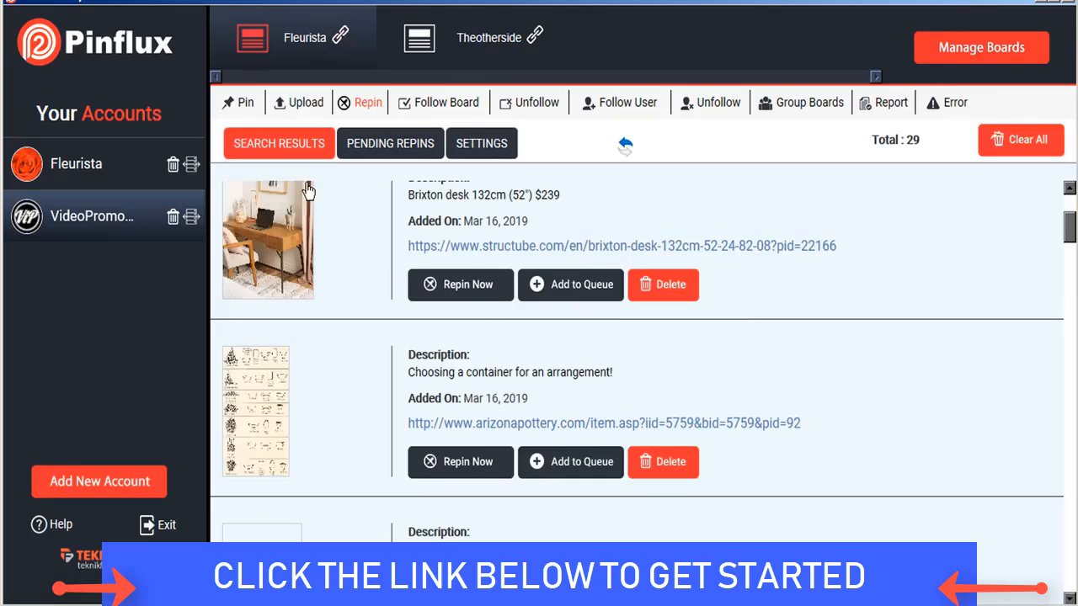
scroll(down, 3)
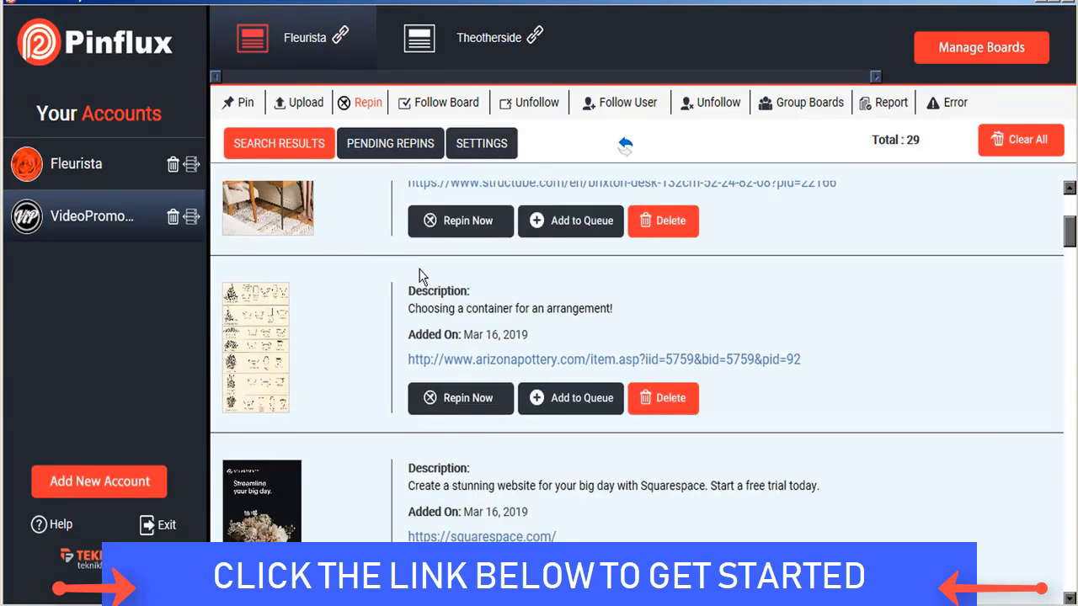
scroll(up, 3)
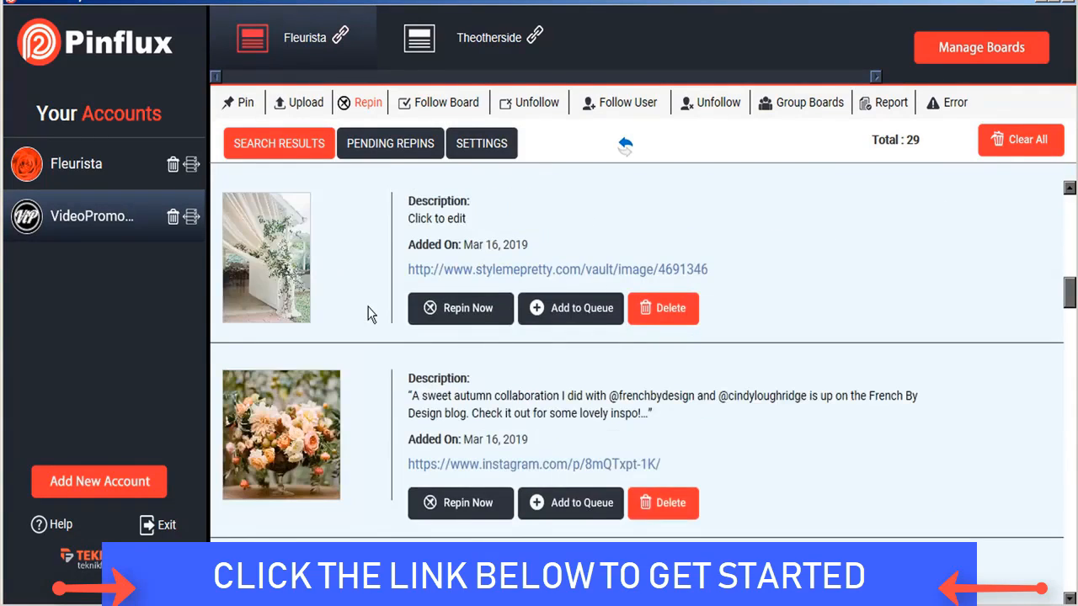
scroll(down, 3)
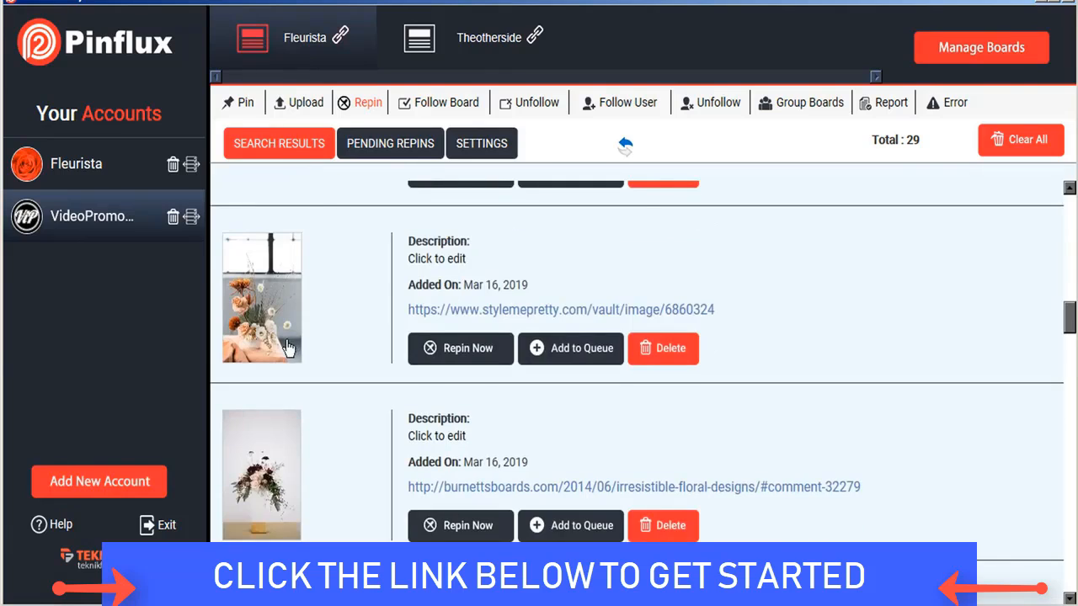
click(460, 347)
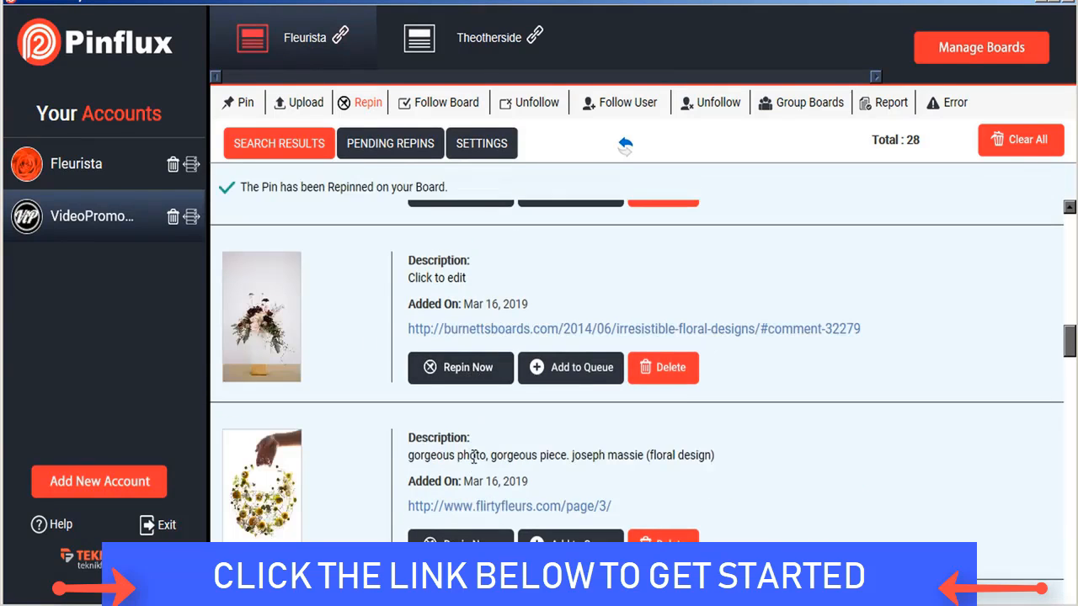
- Queue the gorgeous photo pin and the vase of white blossoms, then view the 2 pending repins
scroll(up, 3)
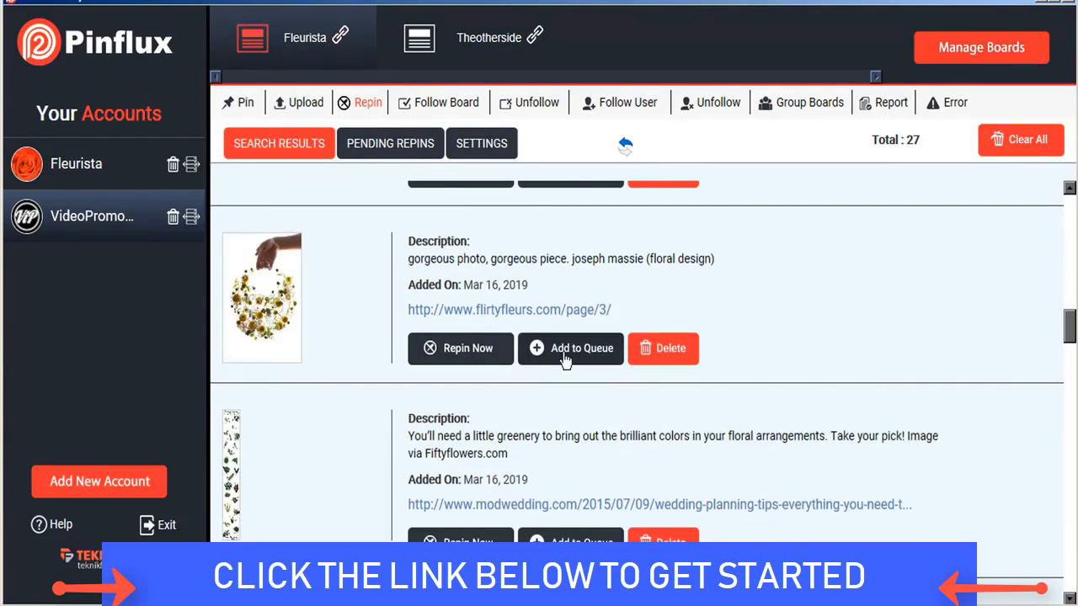
click(664, 347)
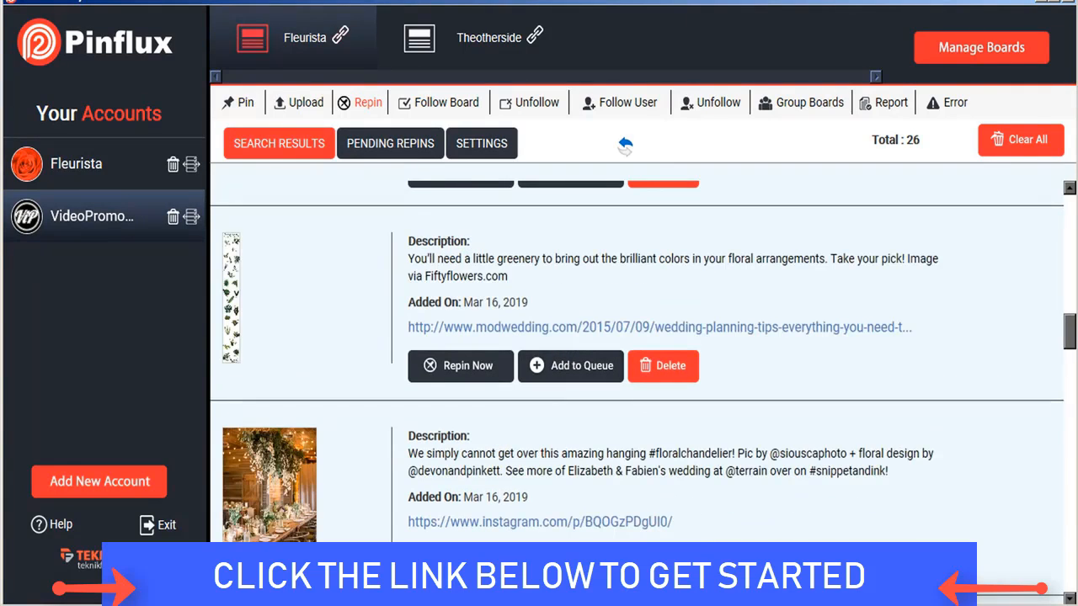
scroll(down, 3)
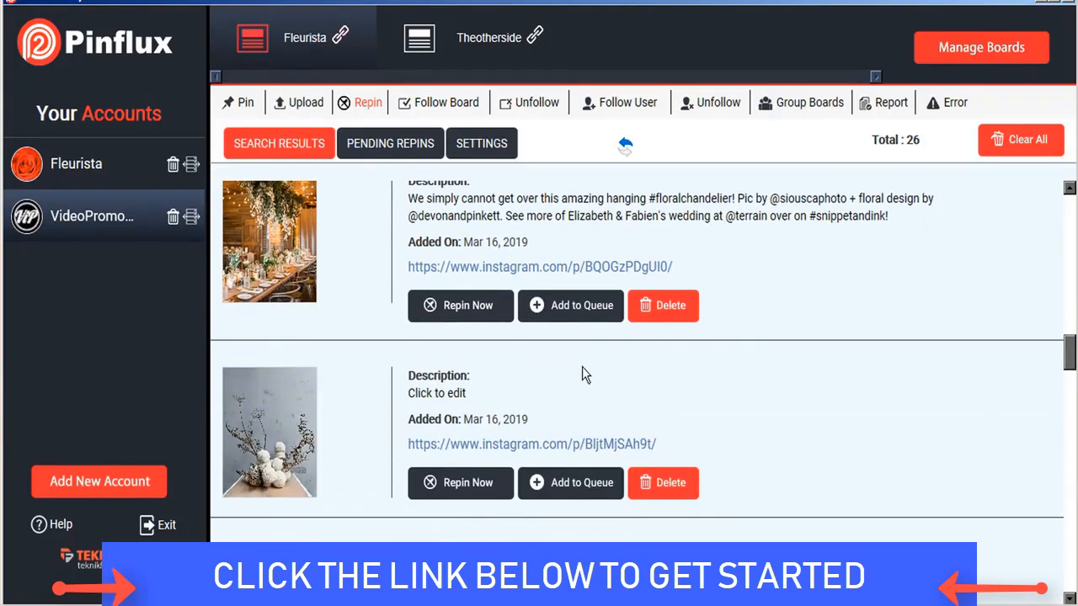
click(664, 482)
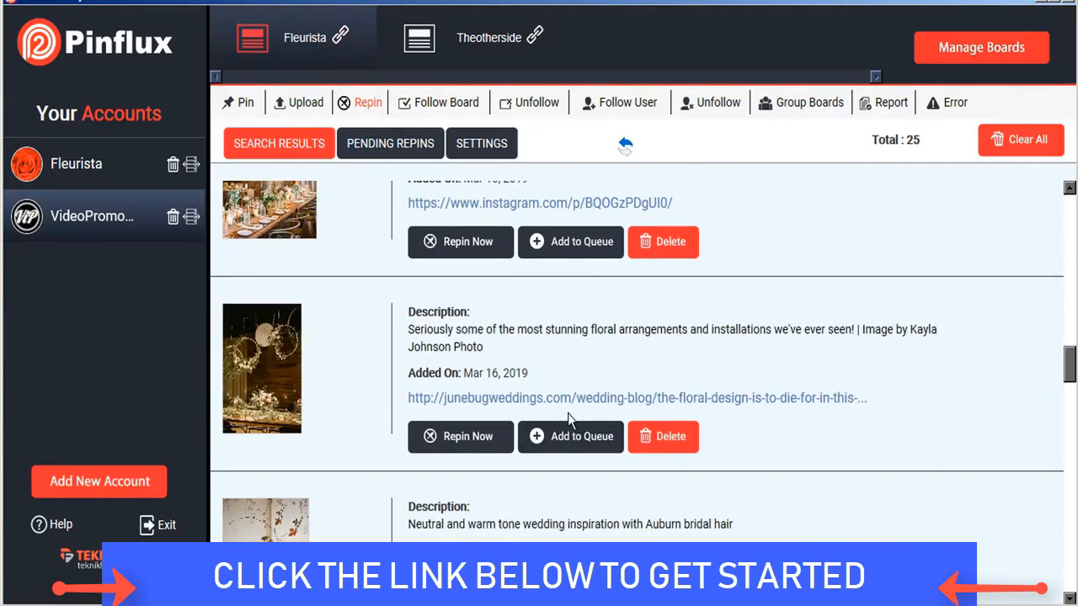
click(391, 143)
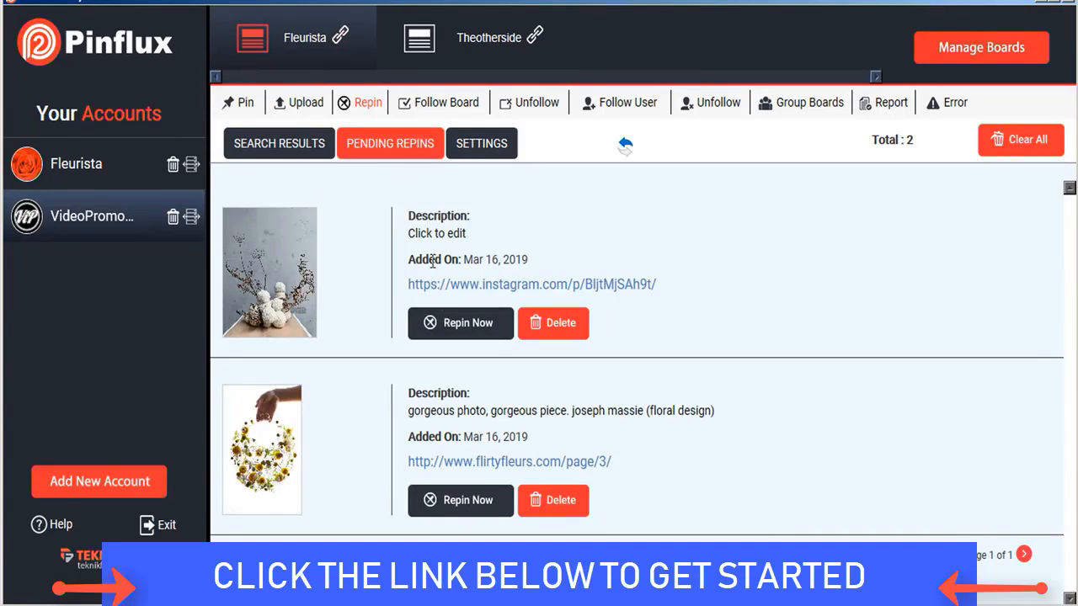
- Review the repin schedule settings, then bring up the Follow Board settings
click(482, 143)
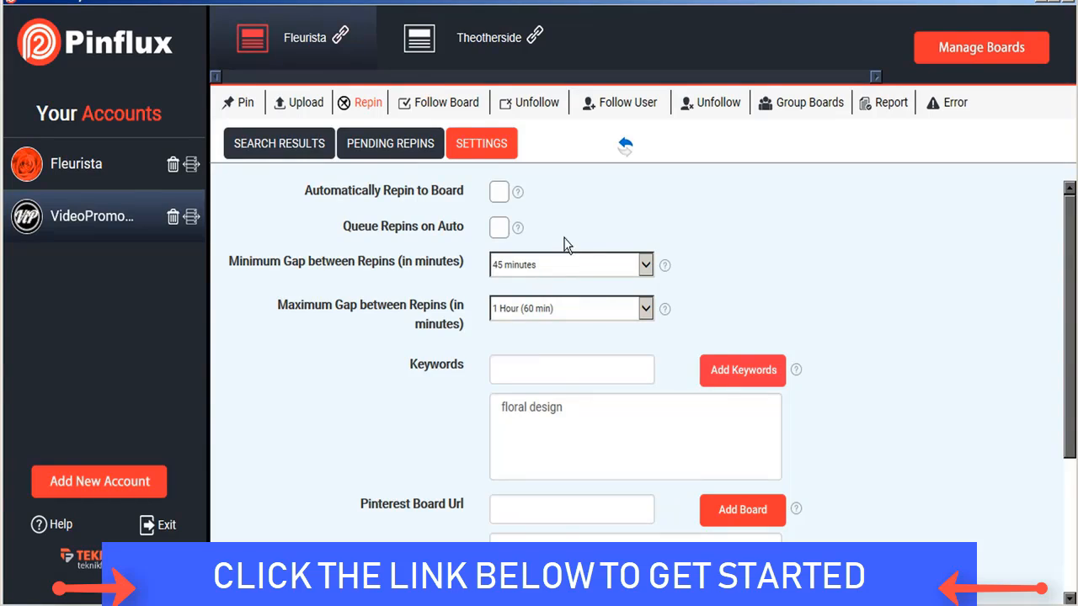
click(445, 103)
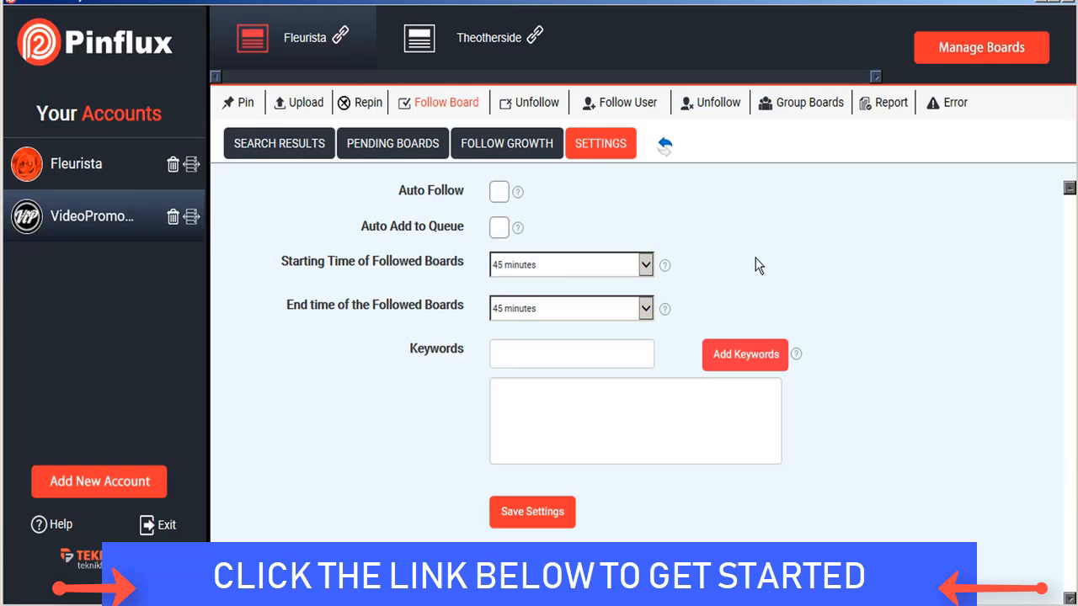
- Add 'floral design' as a board-follow keyword with 20-minute/1-hour timing and show the 32 matching boards
click(573, 354)
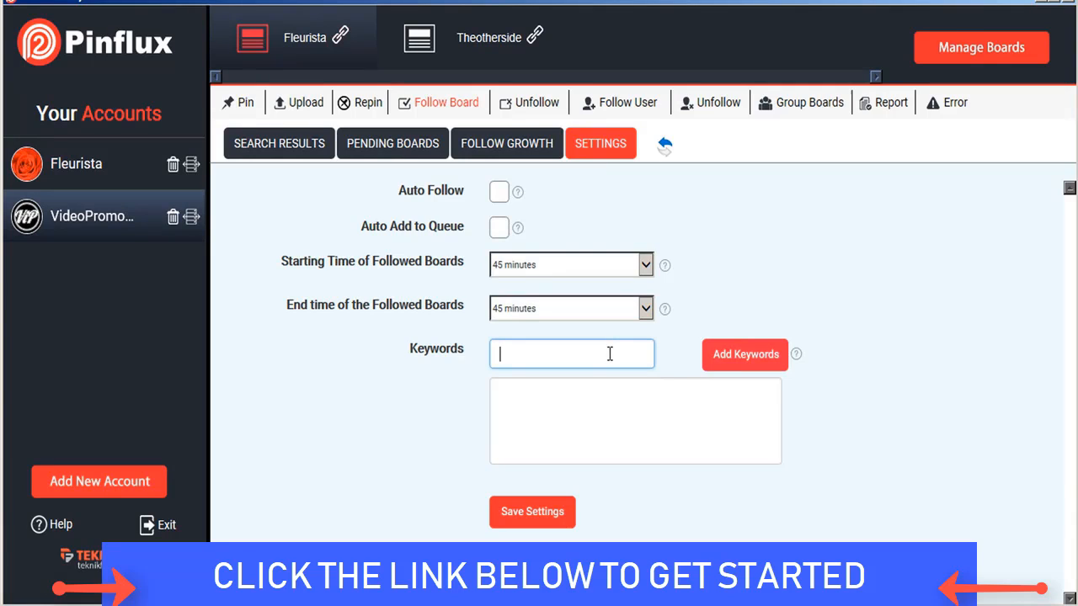
text(floral design)
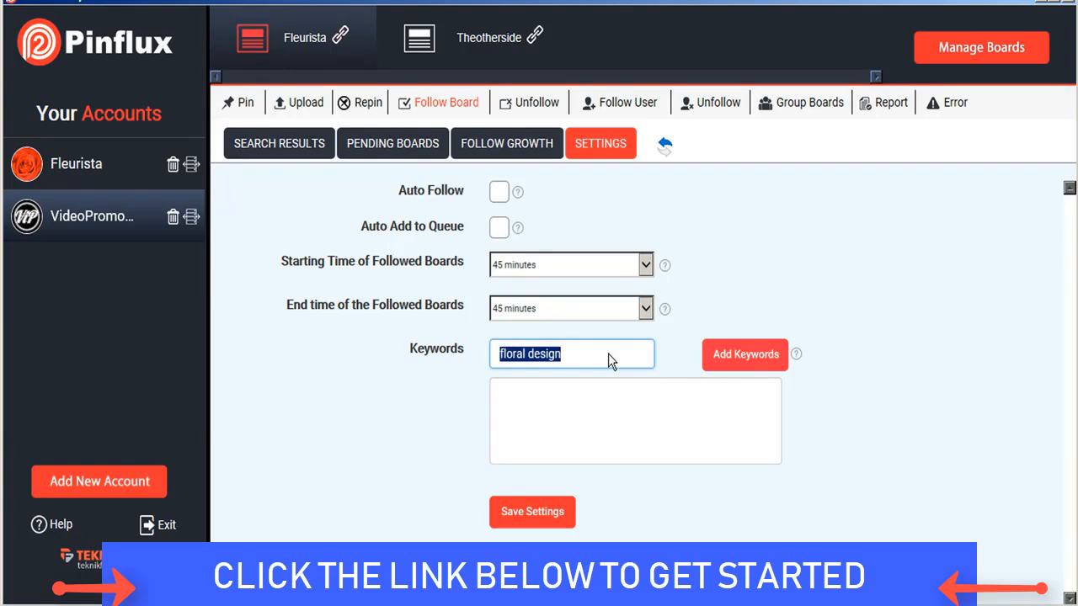
click(744, 353)
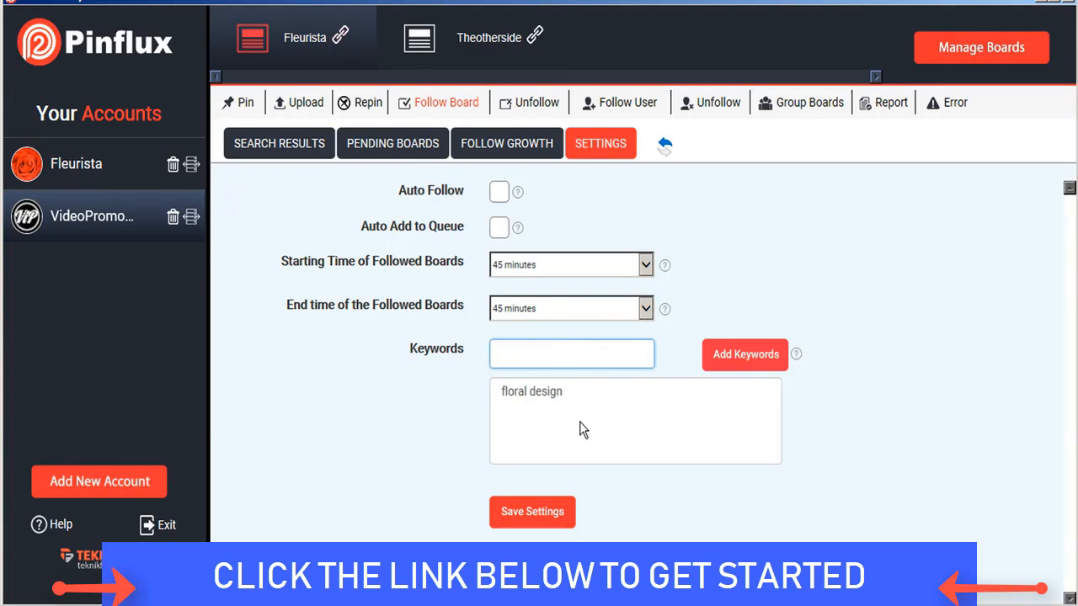
mouse_move(660, 307)
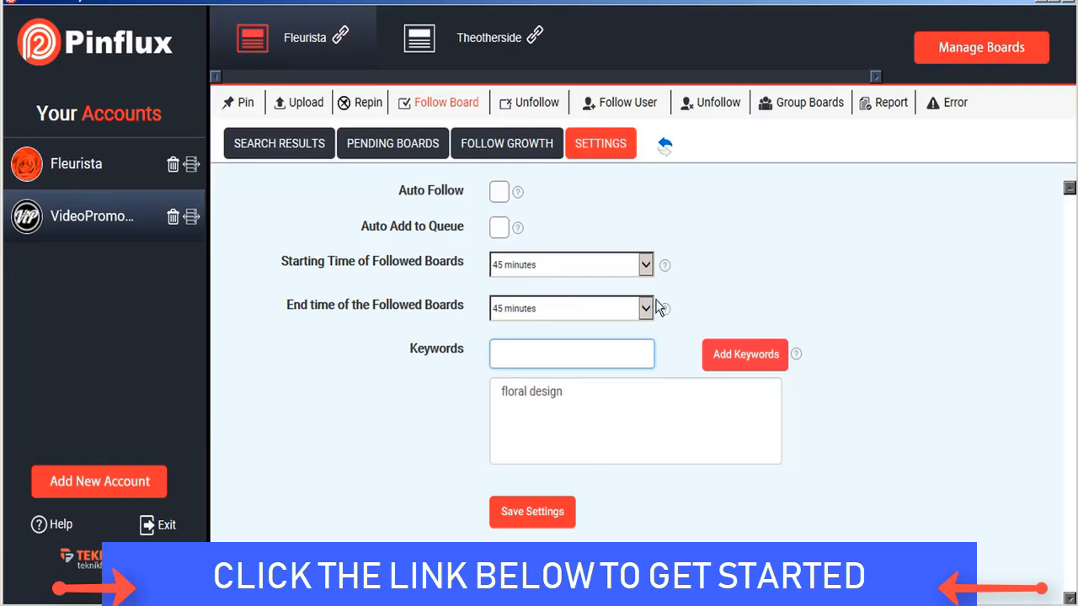
click(570, 308)
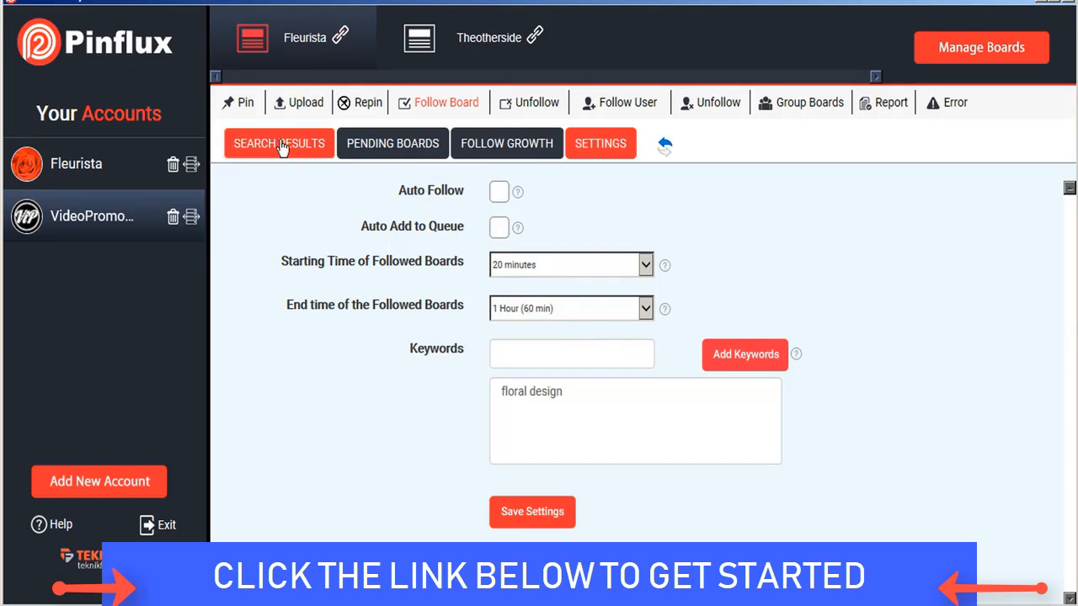
click(280, 143)
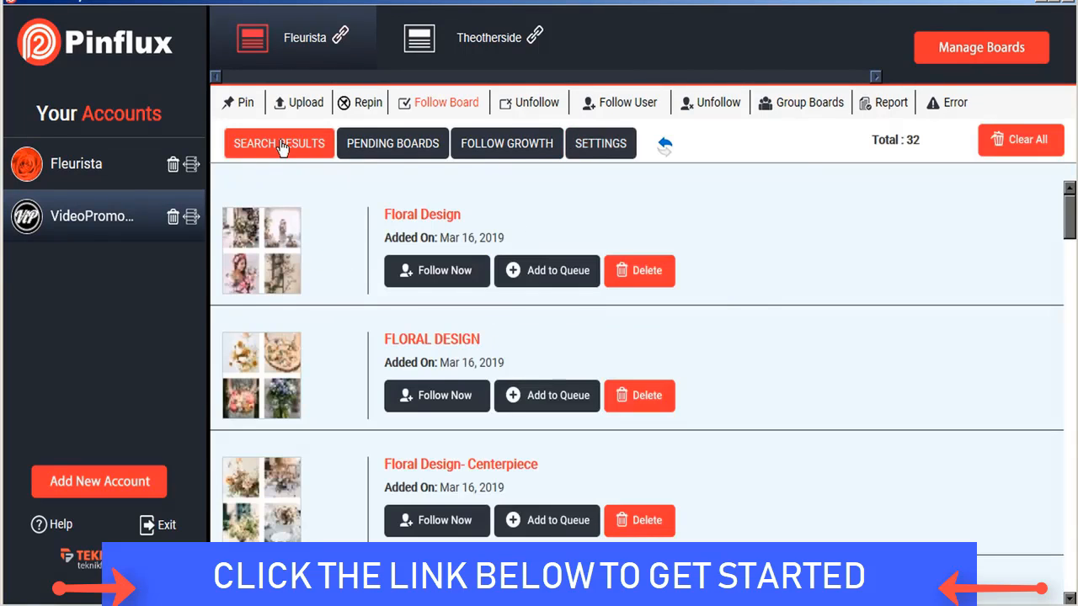
mouse_move(371, 234)
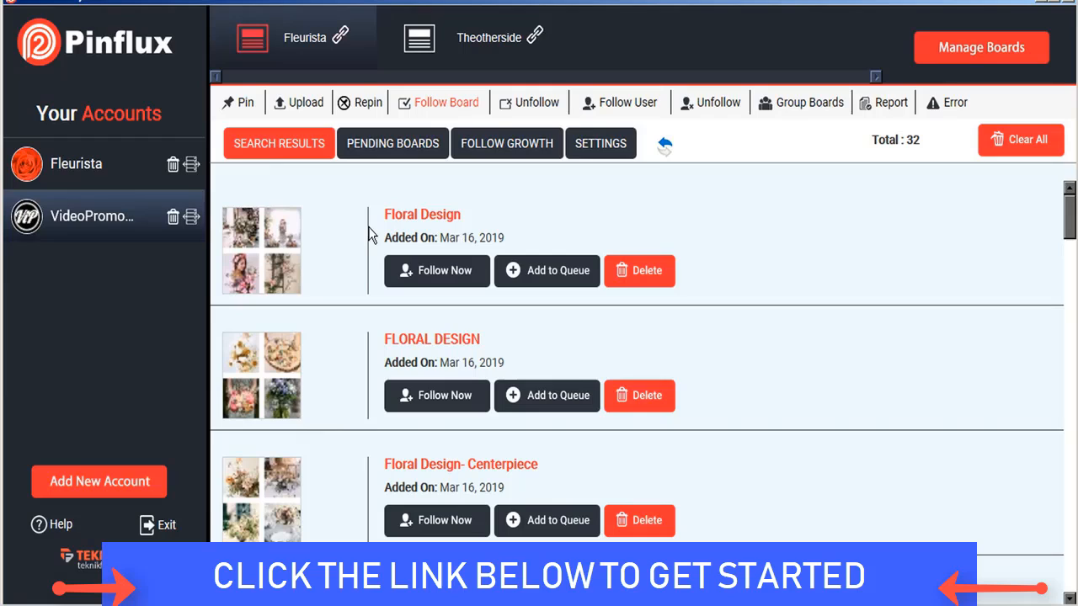
mouse_move(437, 269)
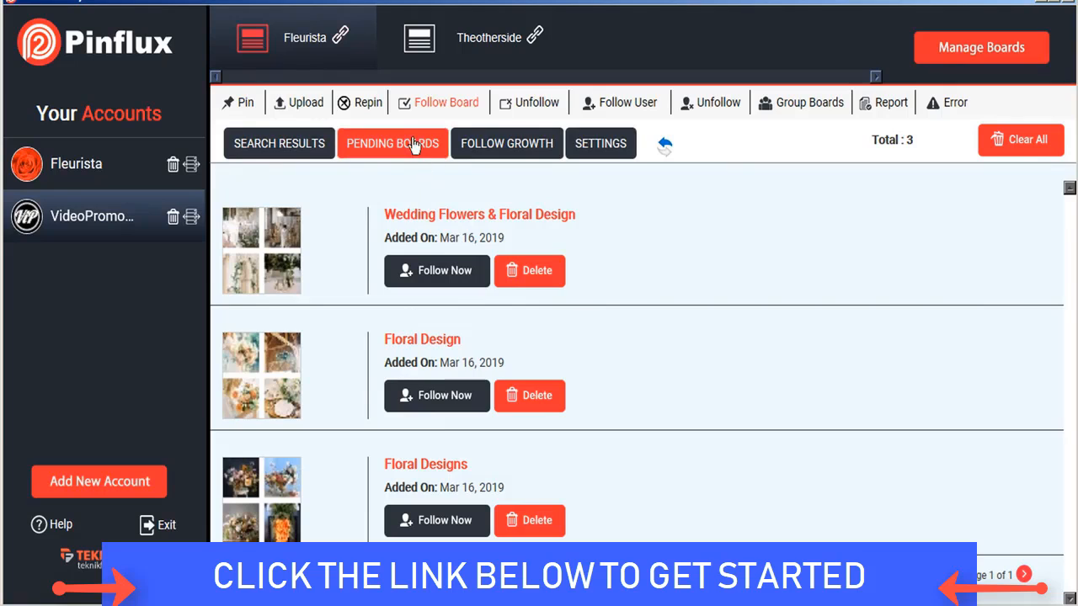
- Return to the board-follow settings and show the follow growth chart
click(600, 143)
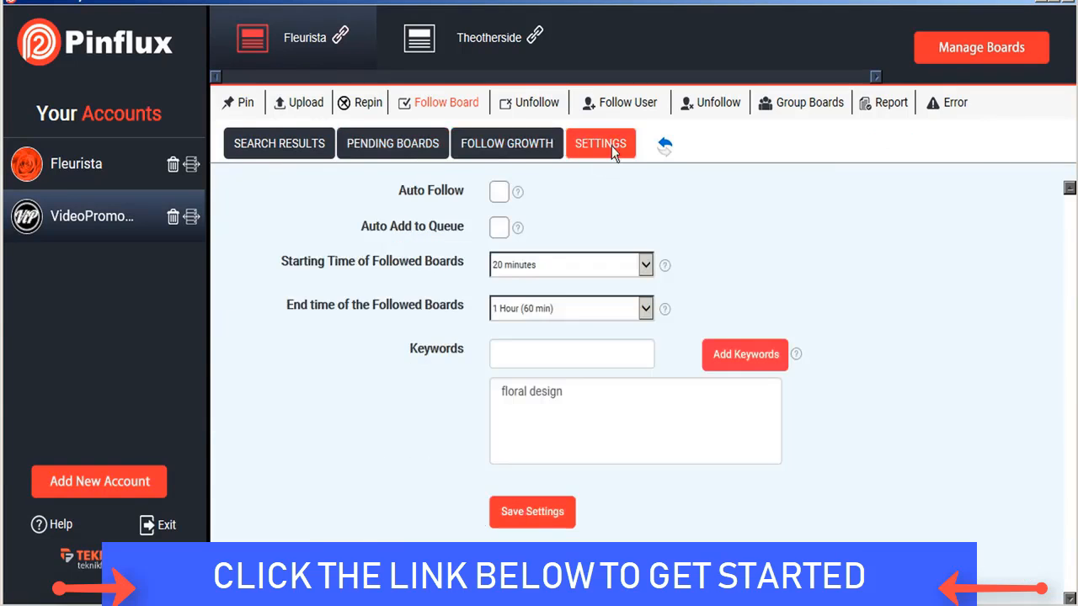
mouse_move(531, 323)
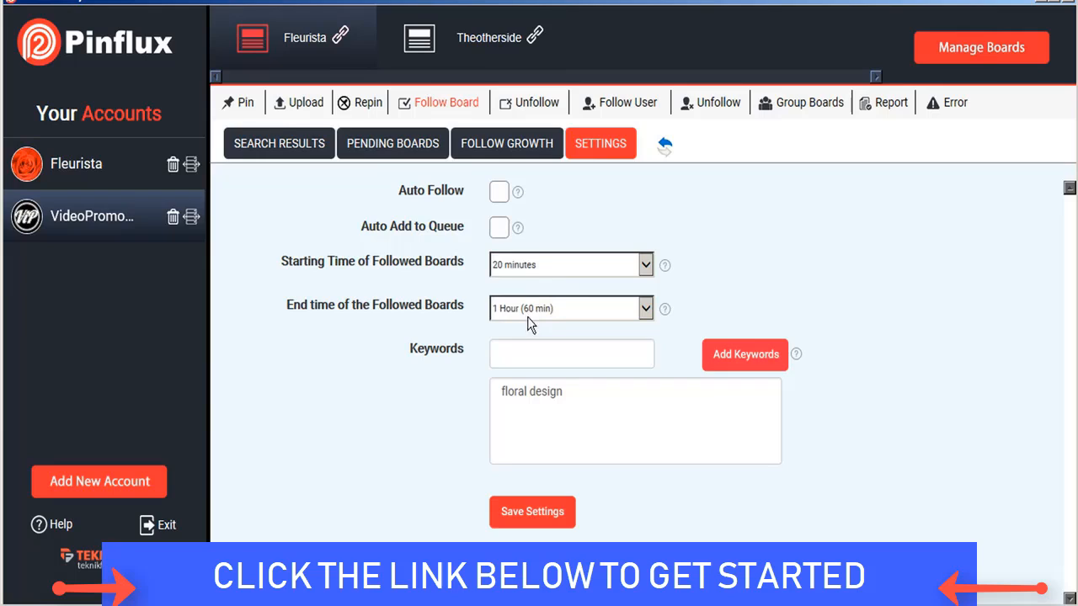
mouse_move(610, 233)
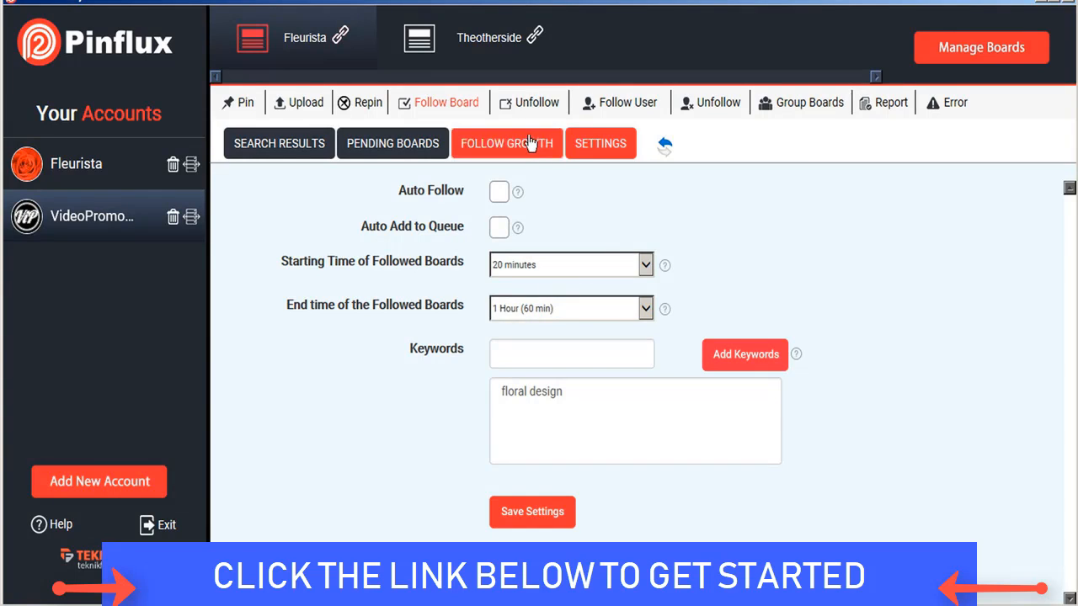
click(507, 143)
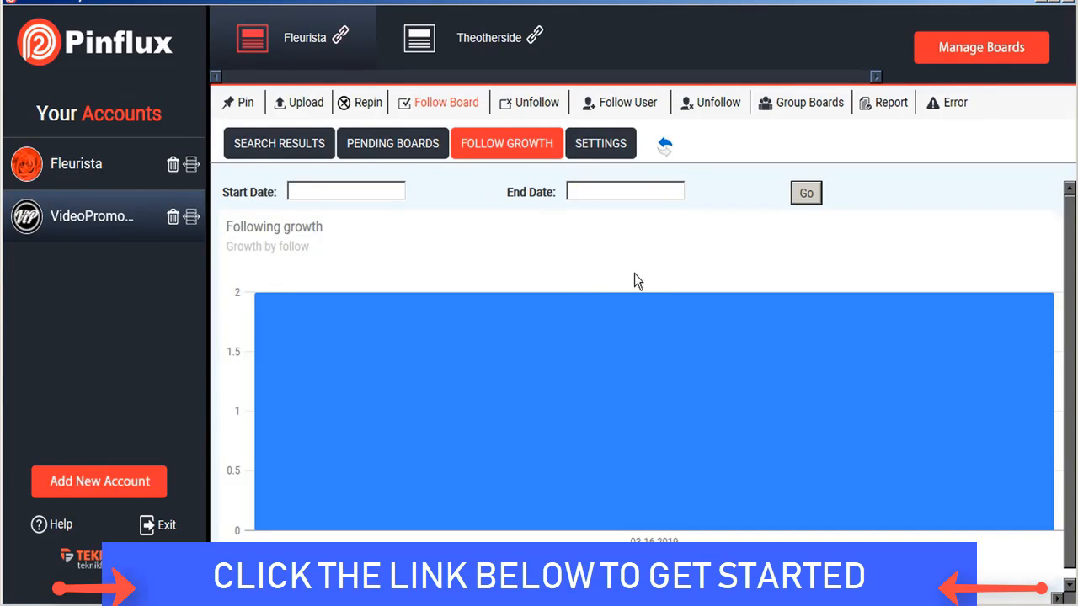
mouse_move(478, 486)
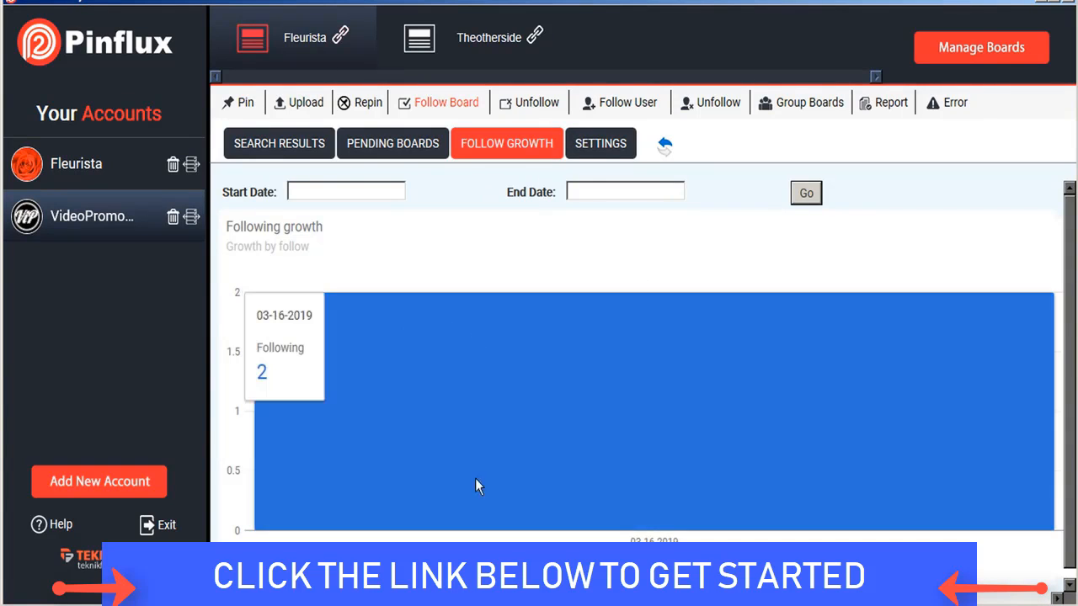
mouse_move(240, 300)
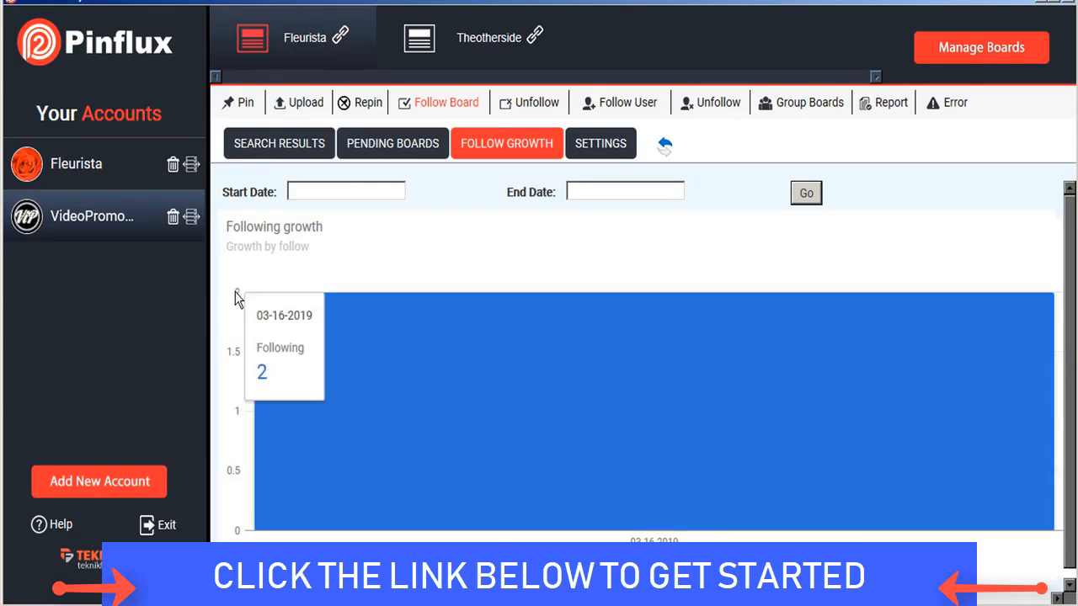
mouse_move(474, 231)
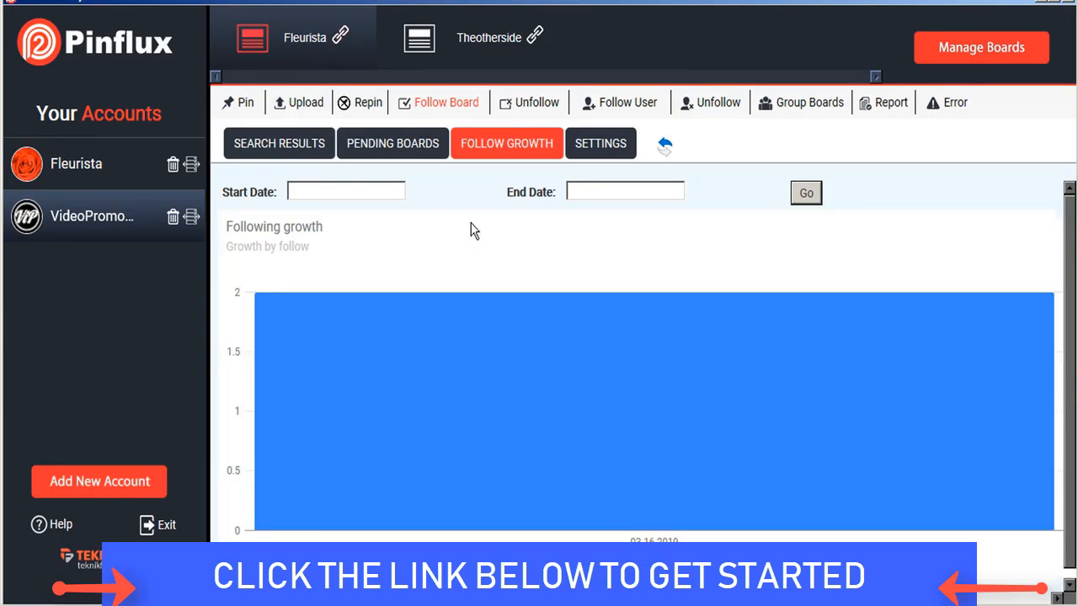
- Enable automatic board unfollowing in the Unfollow settings, then move to the Follow User section
click(529, 102)
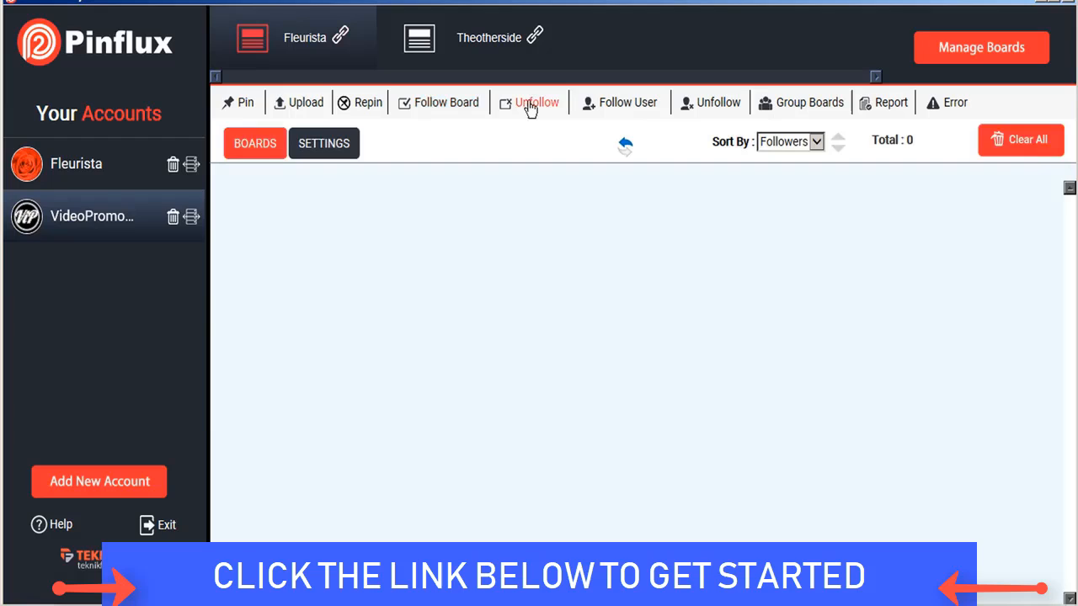
click(323, 143)
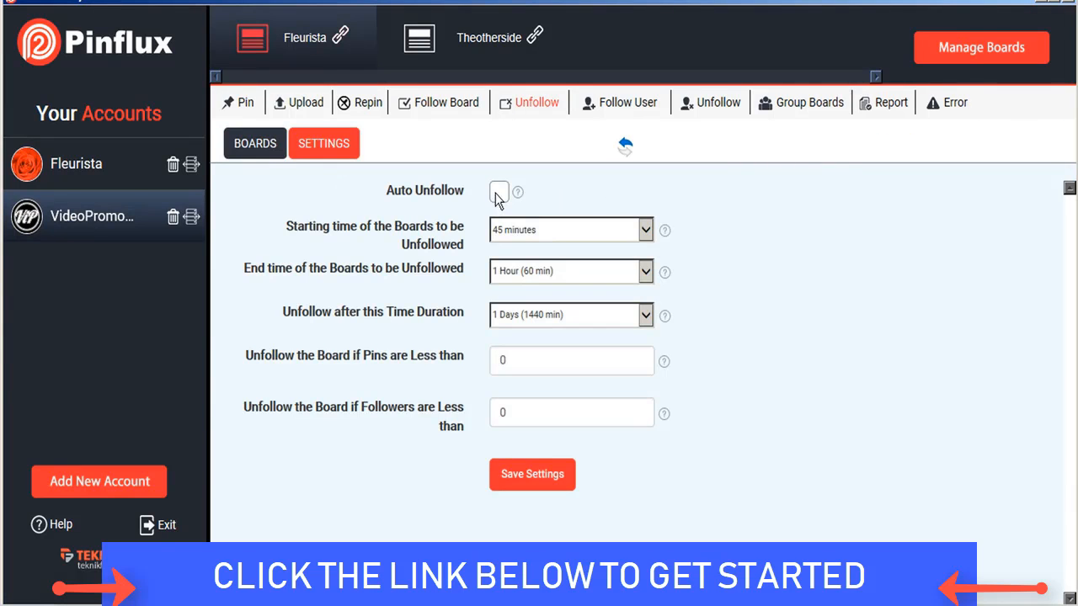
click(499, 192)
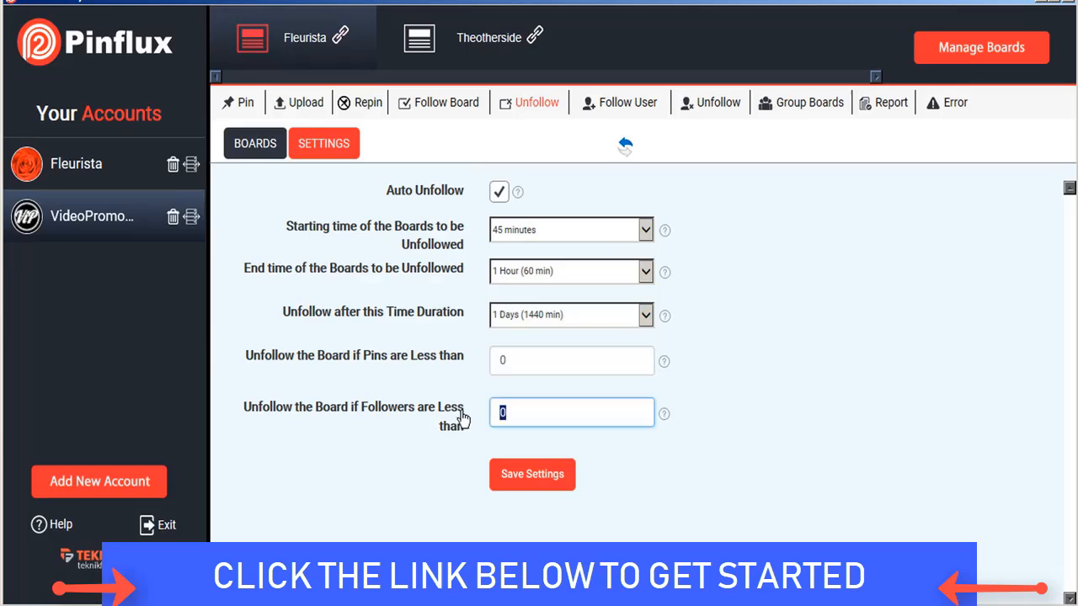
mouse_move(649, 234)
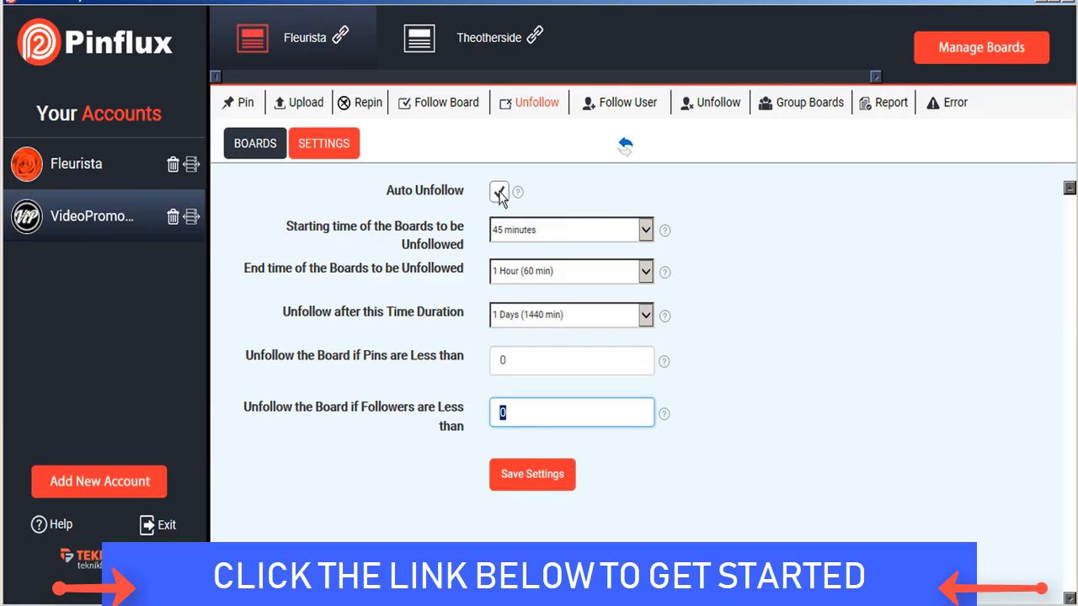
click(499, 192)
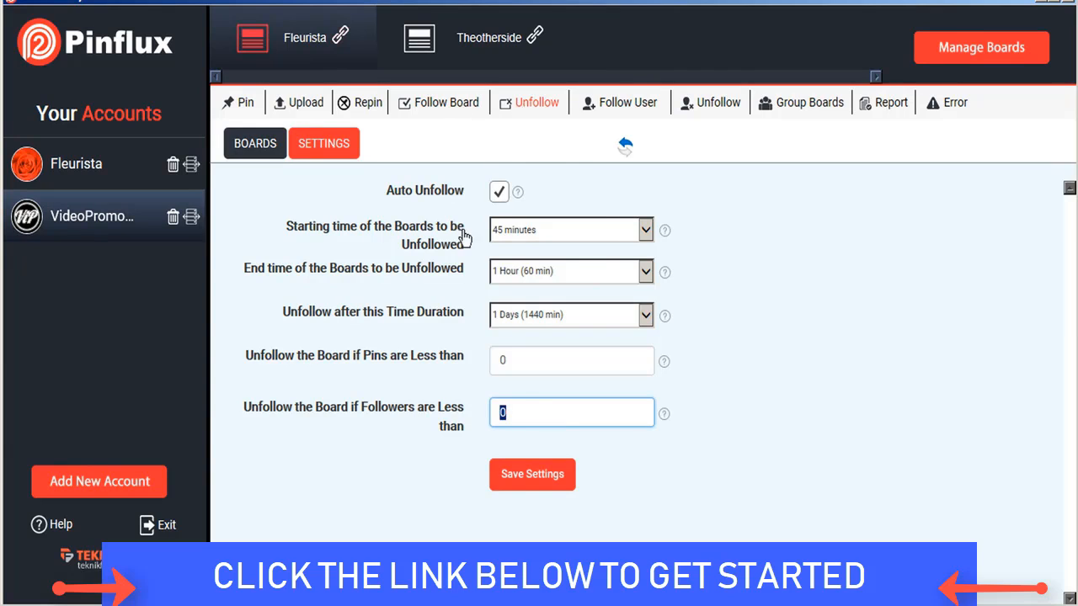
click(626, 102)
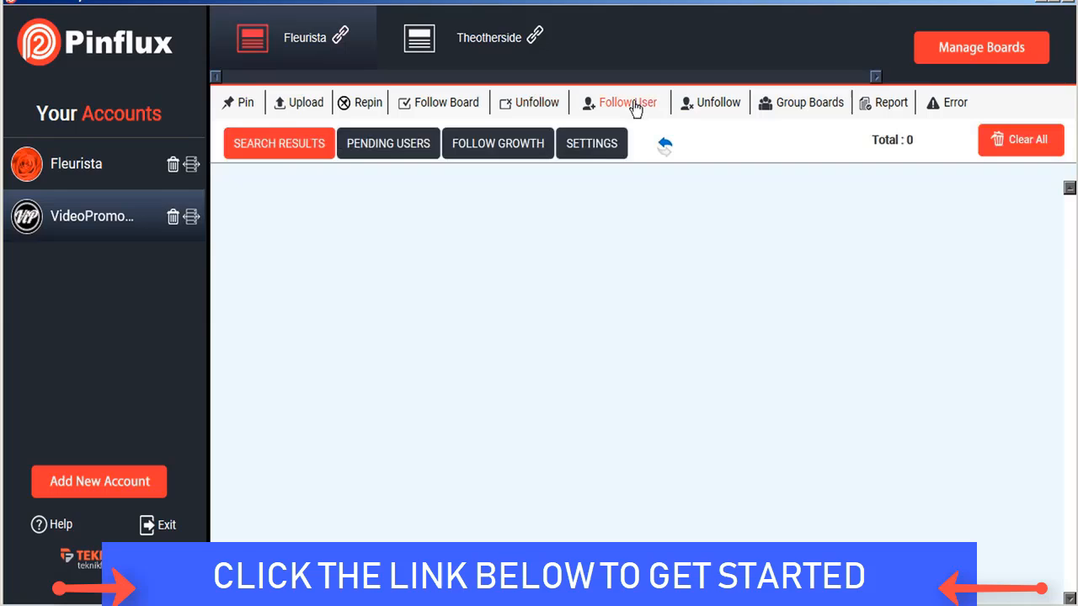
- Save Follow User settings with keyword 'floral design', 20-minute start and 1.5-hour end time
click(591, 143)
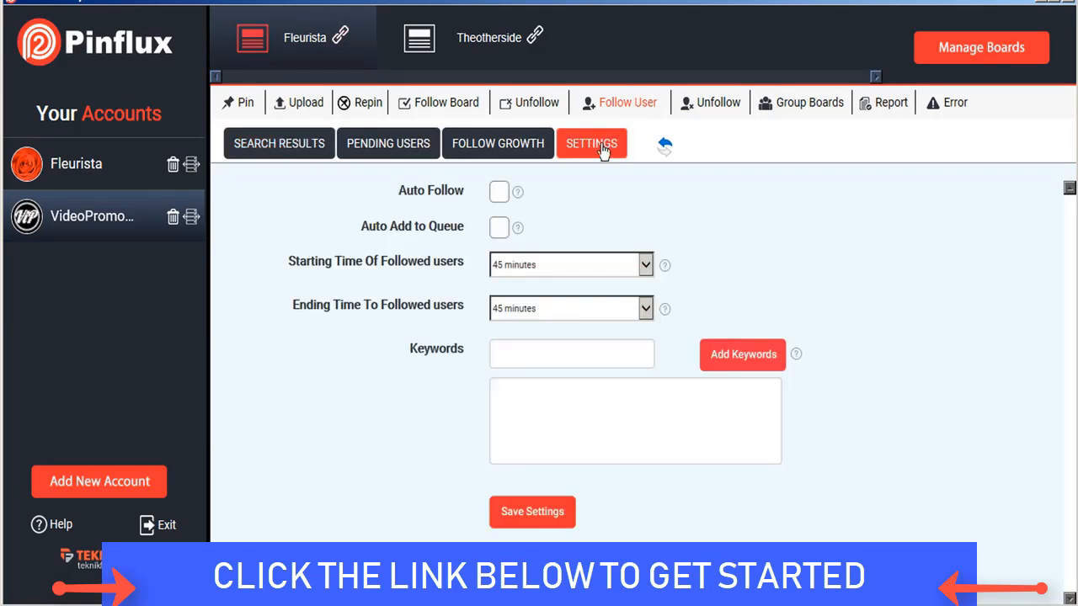
click(571, 353)
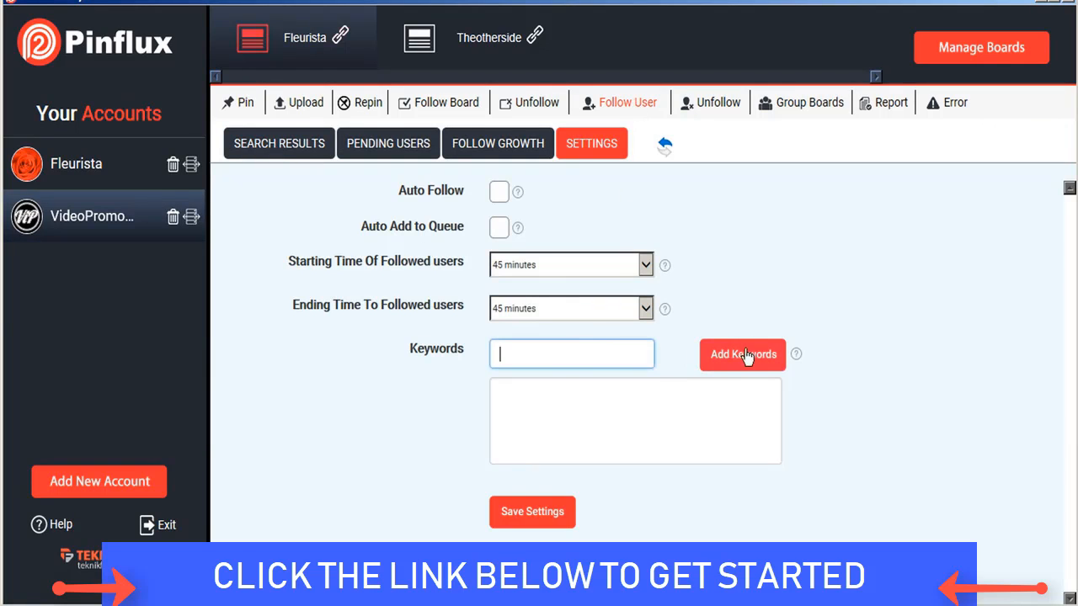
mouse_move(705, 438)
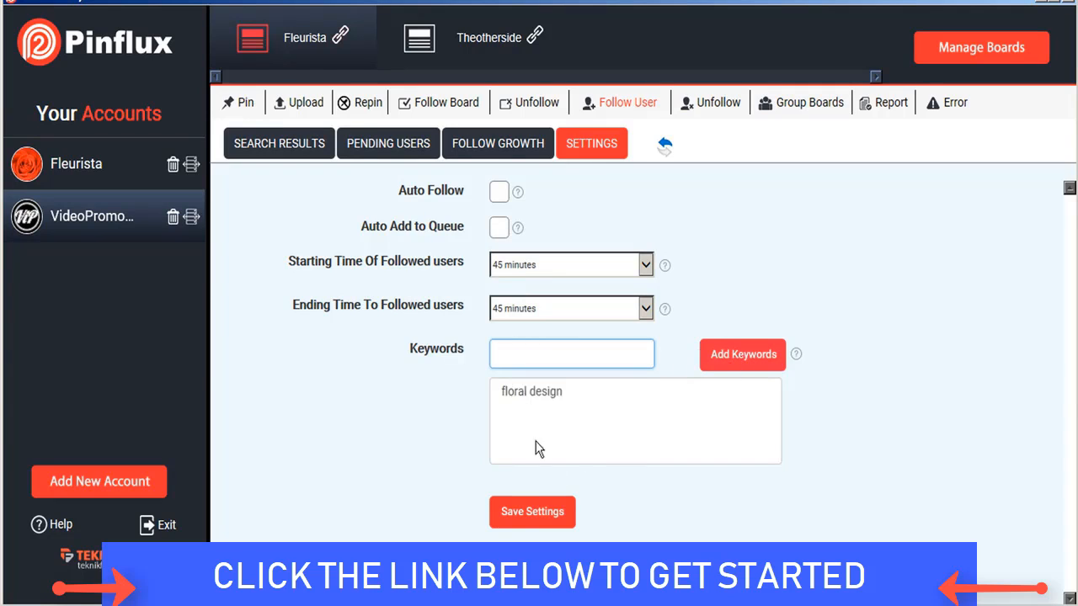
click(644, 264)
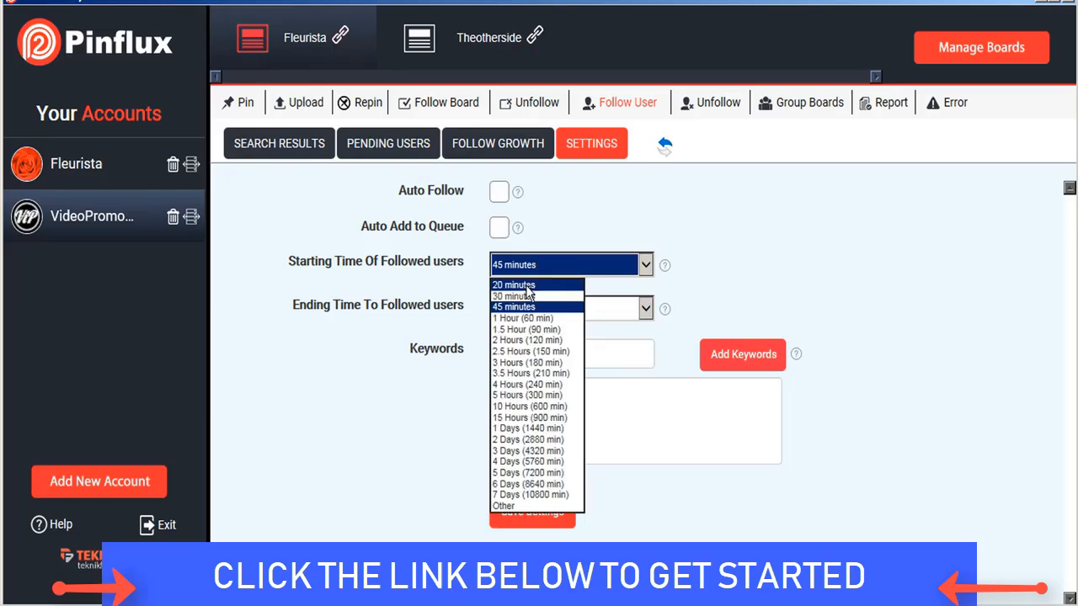
click(512, 285)
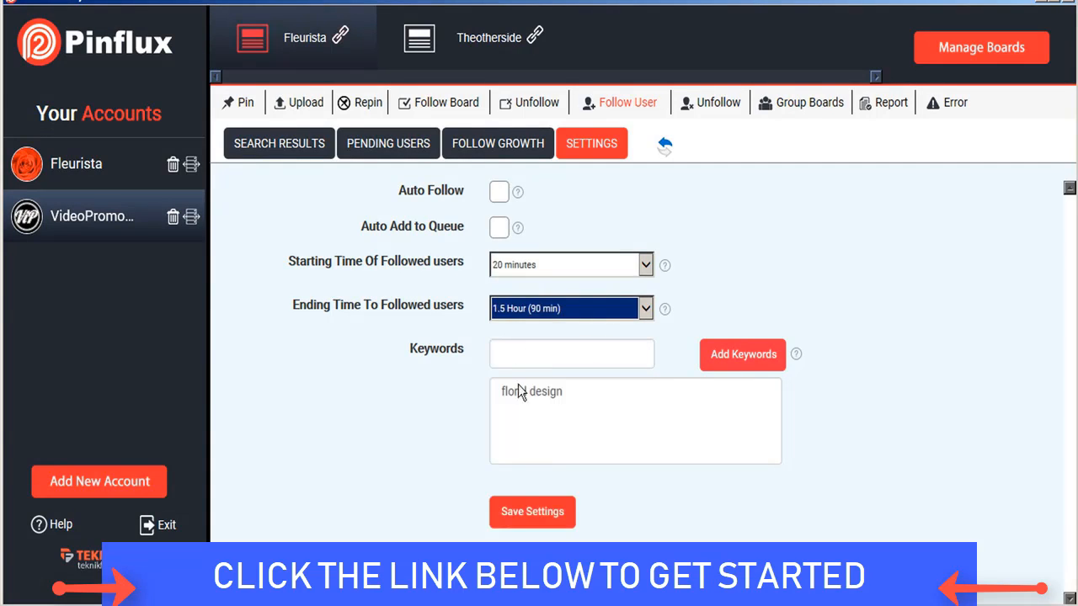
click(533, 512)
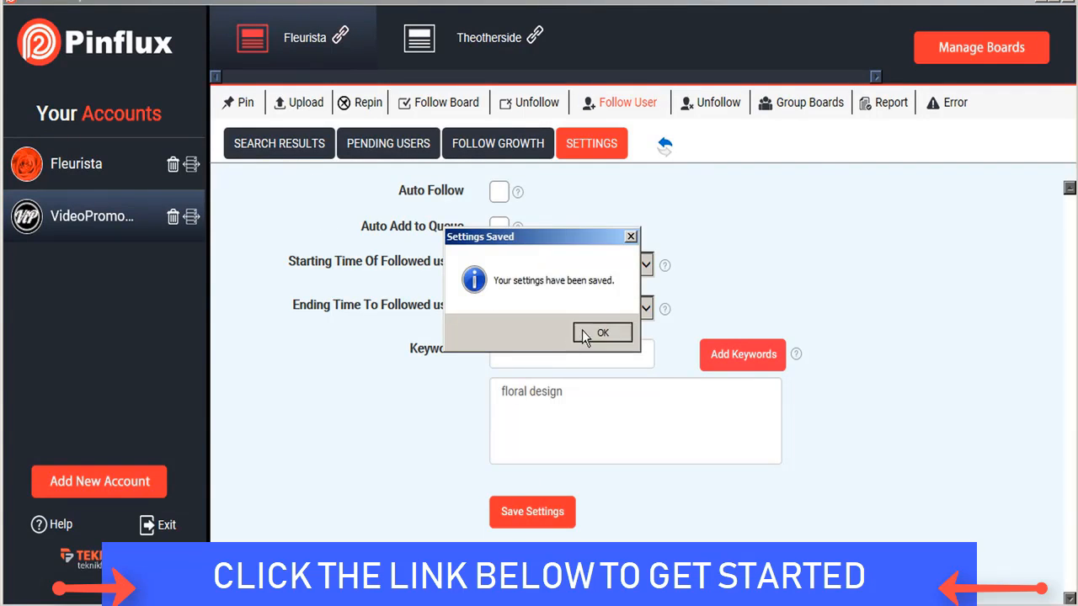
- Look through the found florist users list, then return to the user-following settings
click(603, 333)
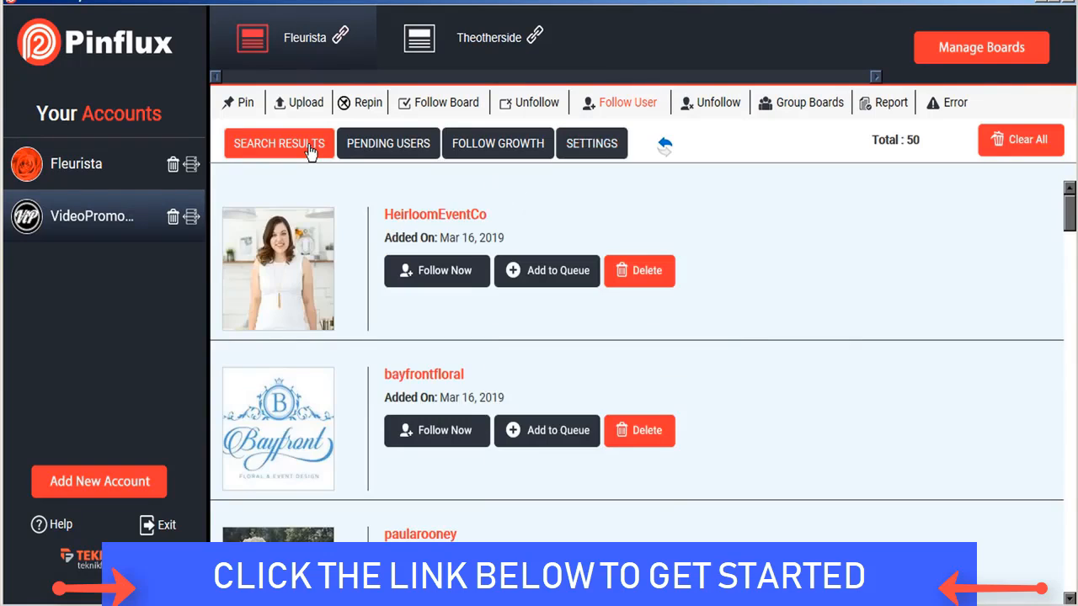
scroll(down, 3)
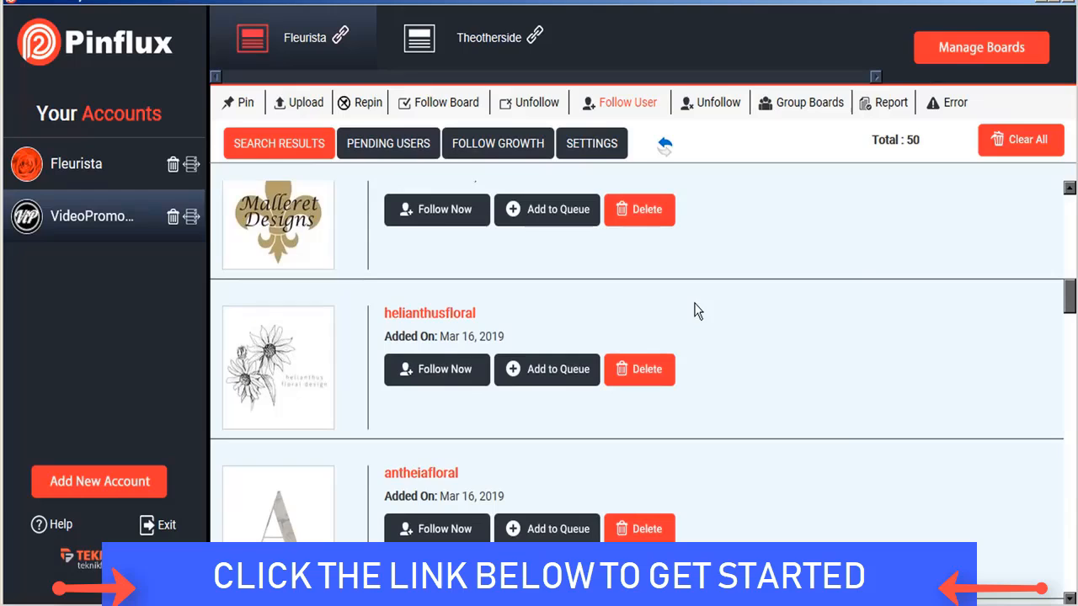
mouse_move(446, 369)
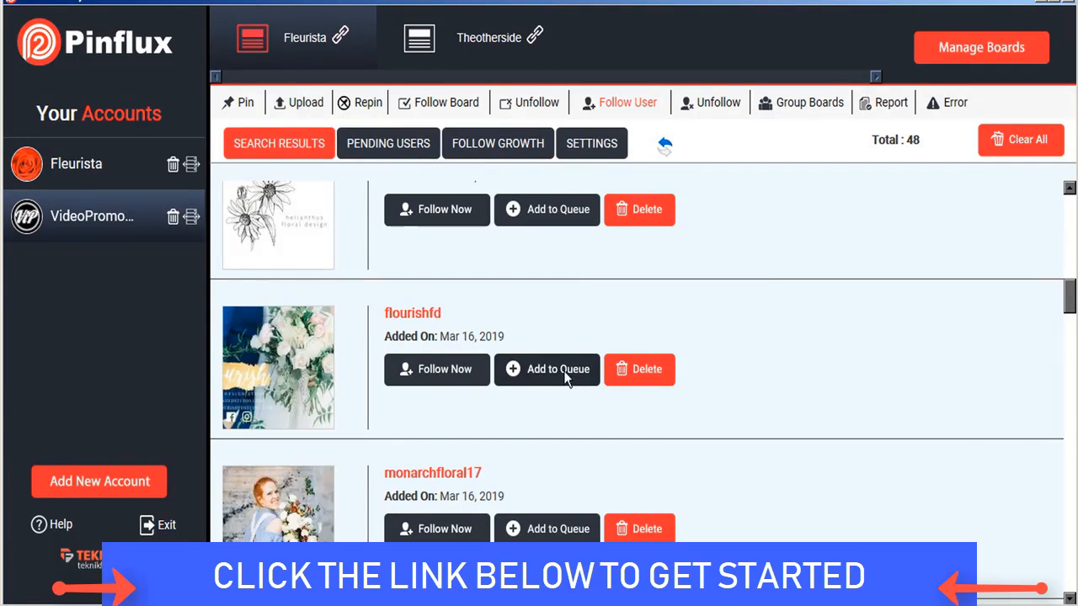
click(591, 143)
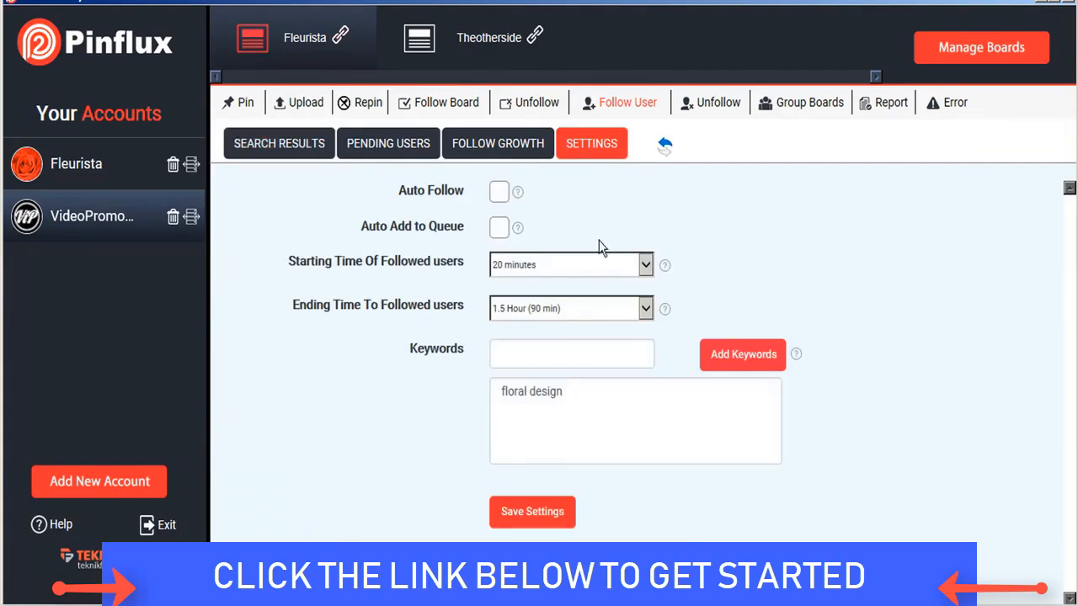
mouse_move(625, 256)
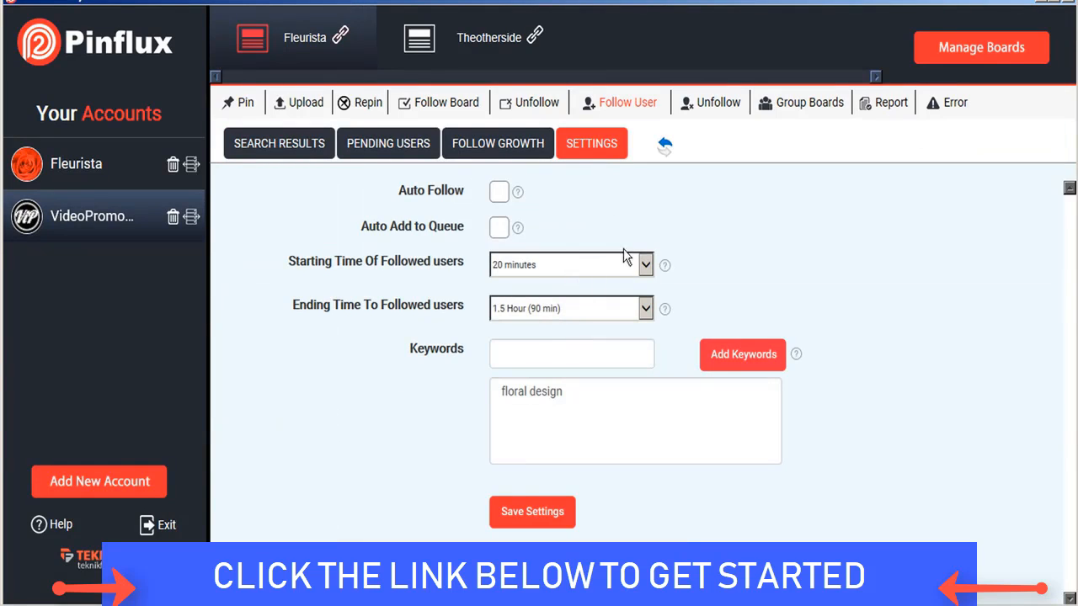
- Show the user-unfollow settings with 45-minute timings and 1-day unfollow duration
click(718, 102)
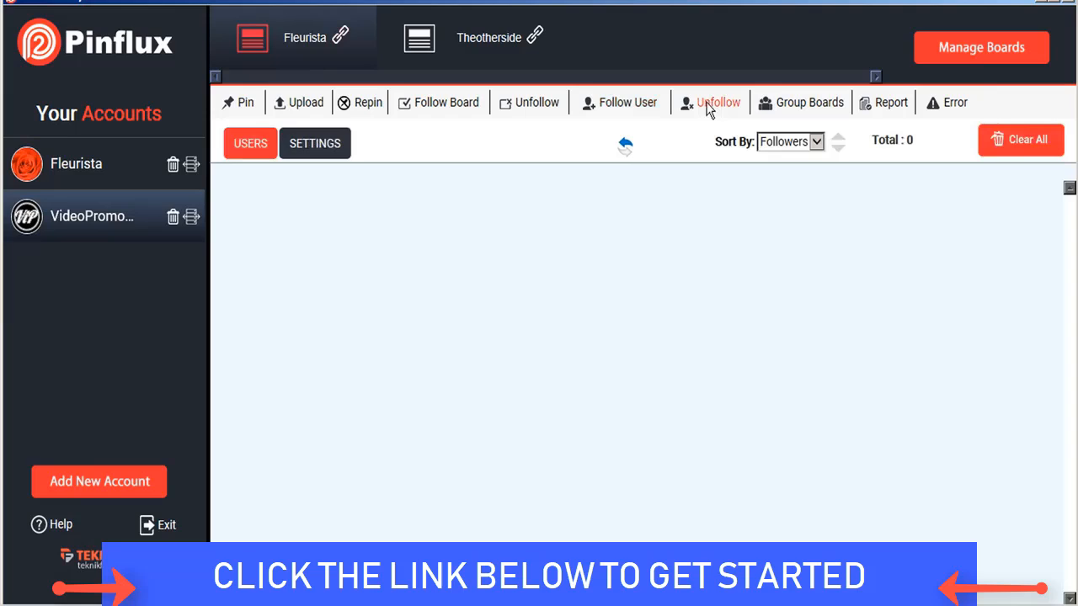
click(315, 144)
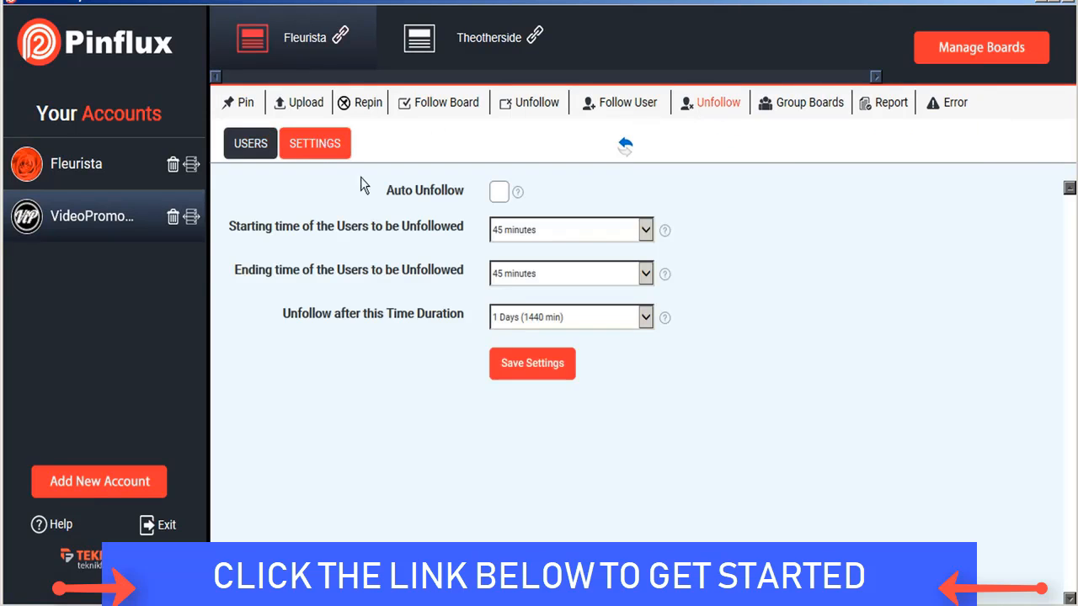
mouse_move(461, 320)
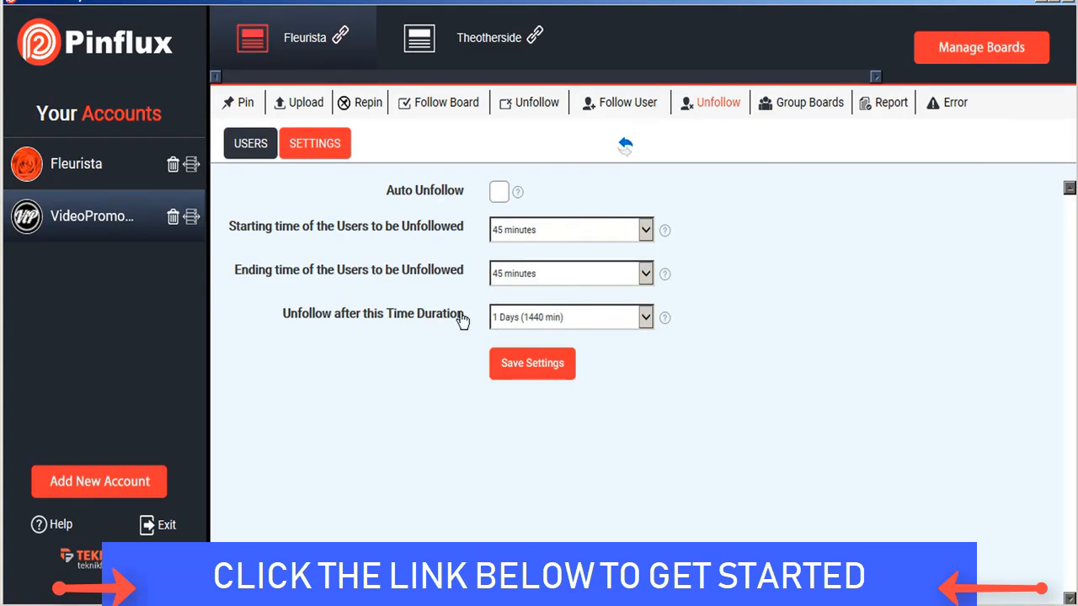
mouse_move(418, 223)
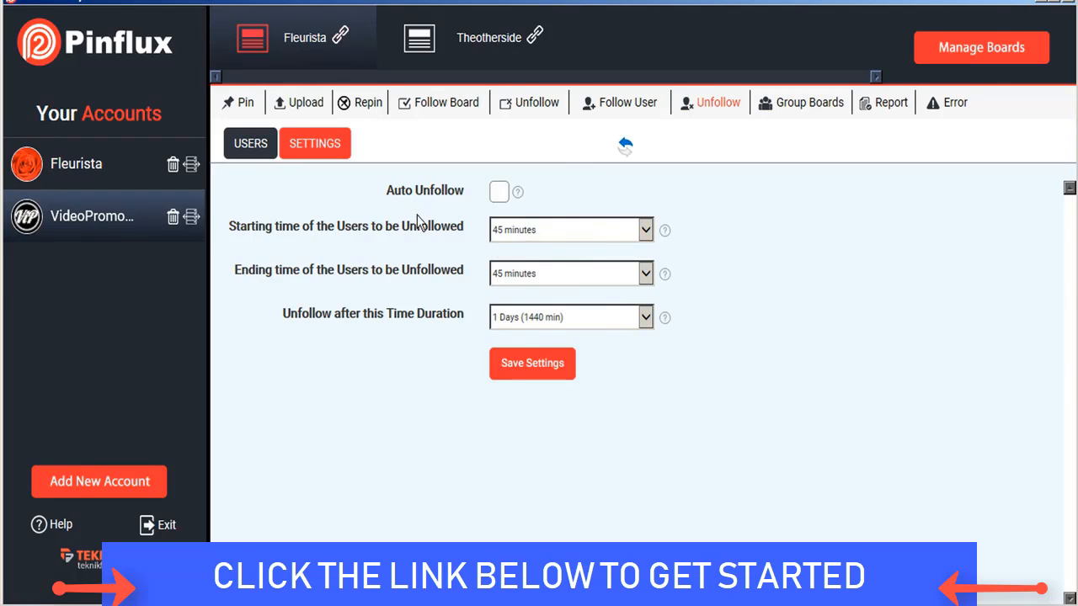
mouse_move(822, 101)
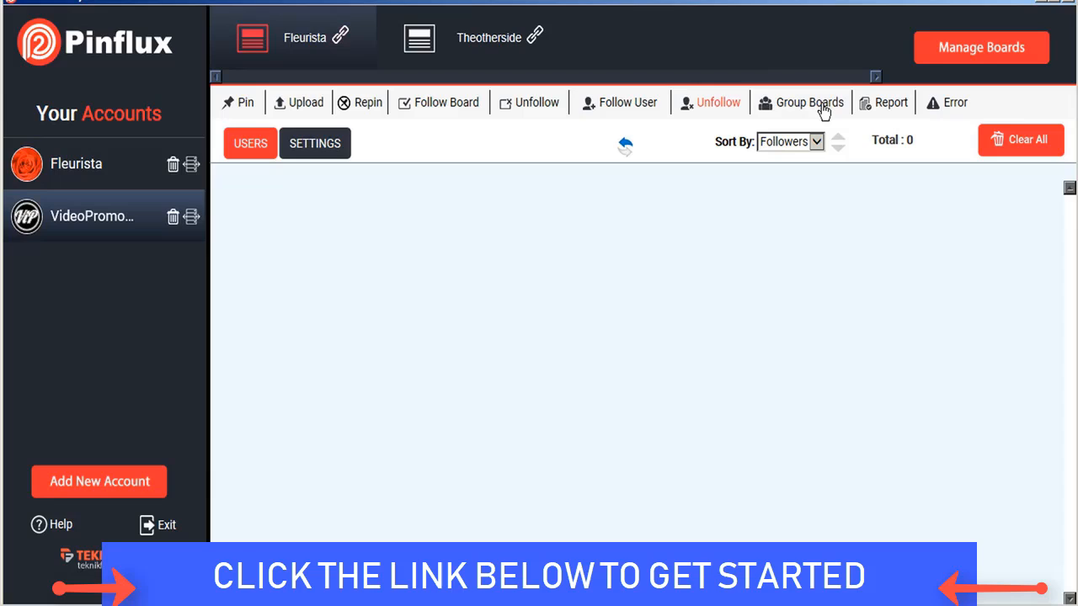
- Search Group Boards for 'flowers' and list matching boards with pins, collaborators and followers
click(809, 102)
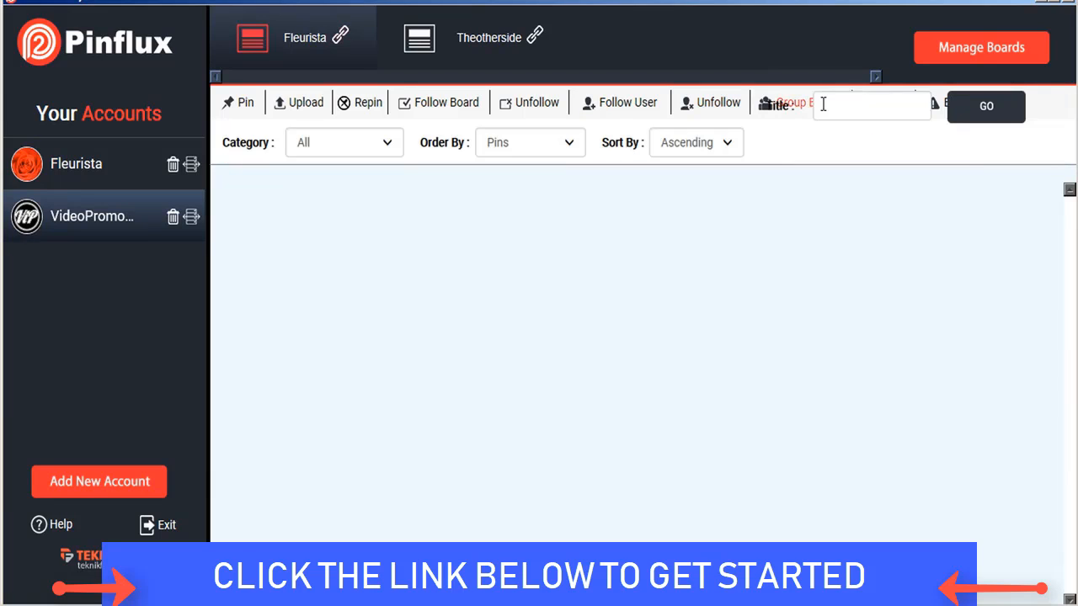
text(flowers)
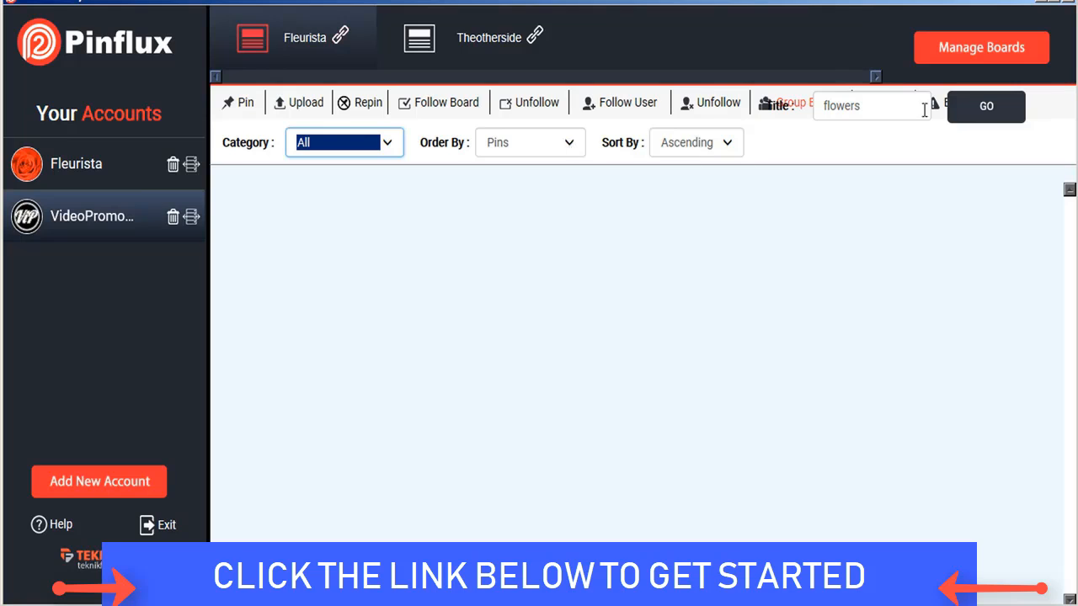
click(986, 106)
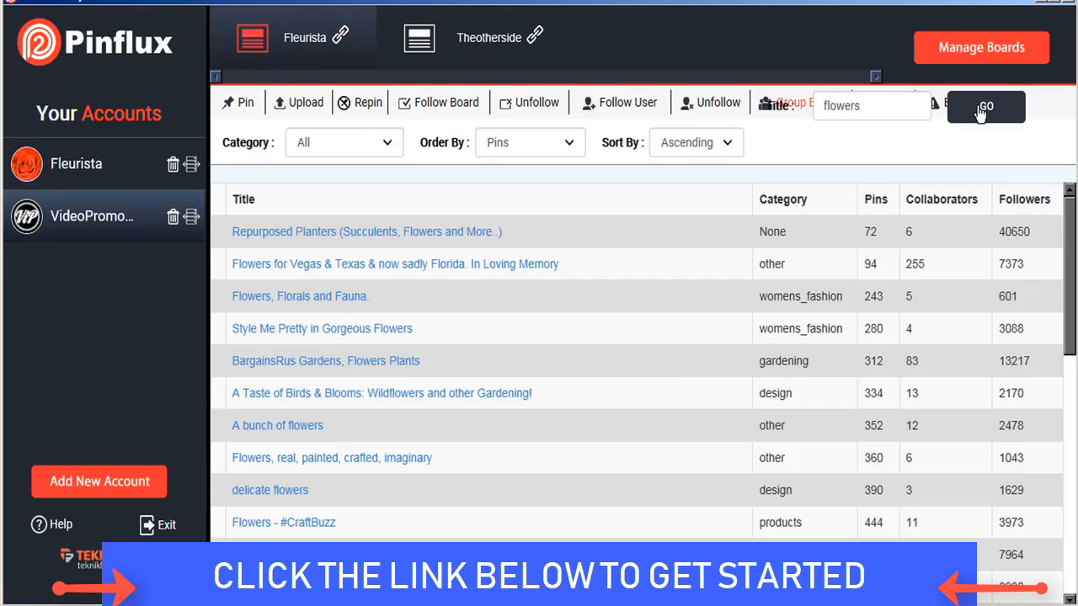
mouse_move(552, 236)
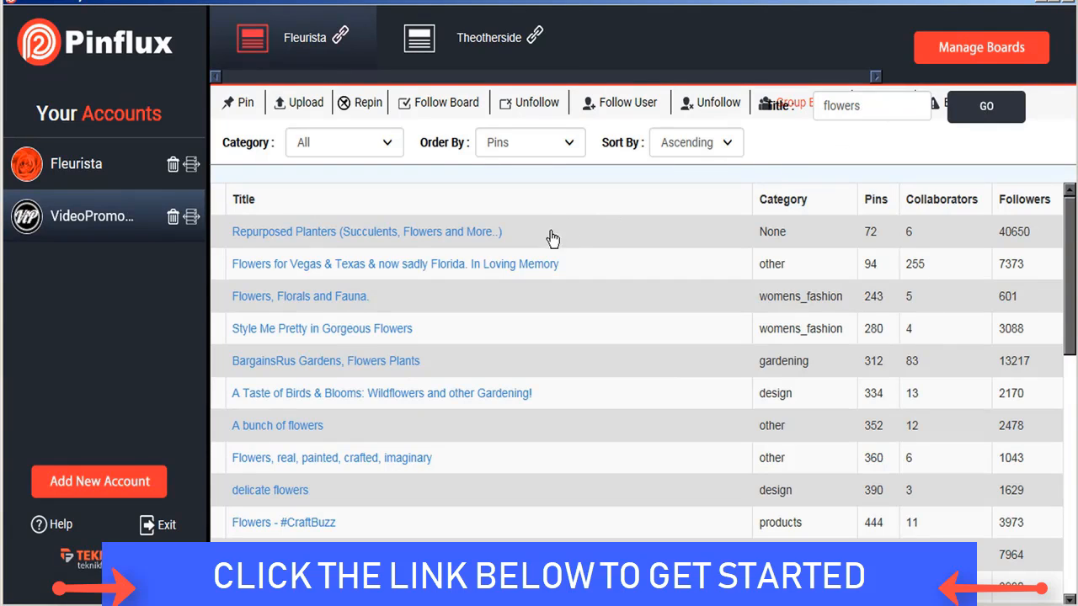
mouse_move(667, 219)
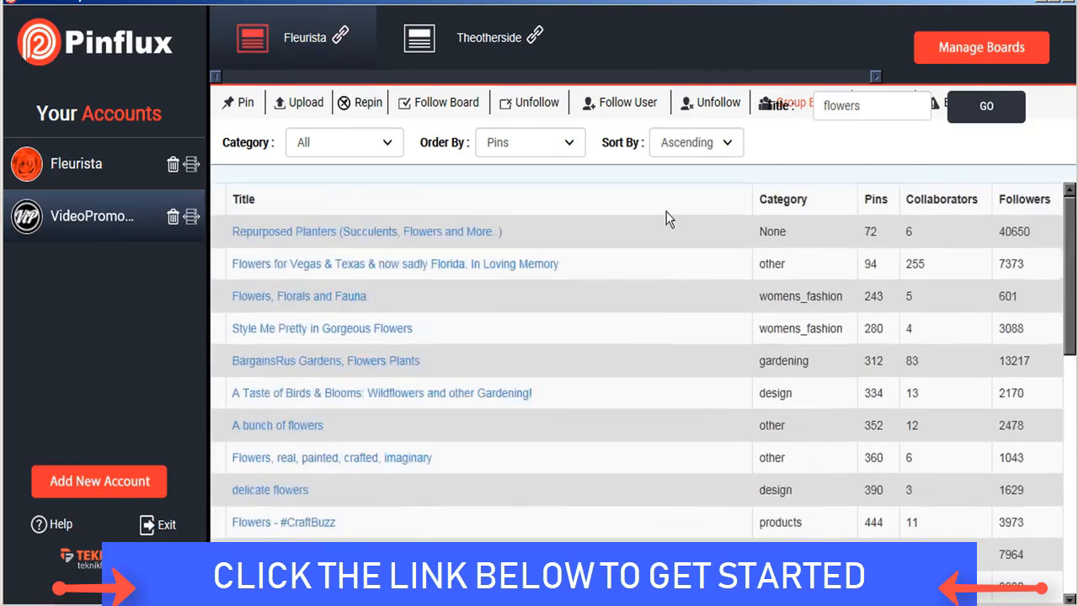
mouse_move(682, 209)
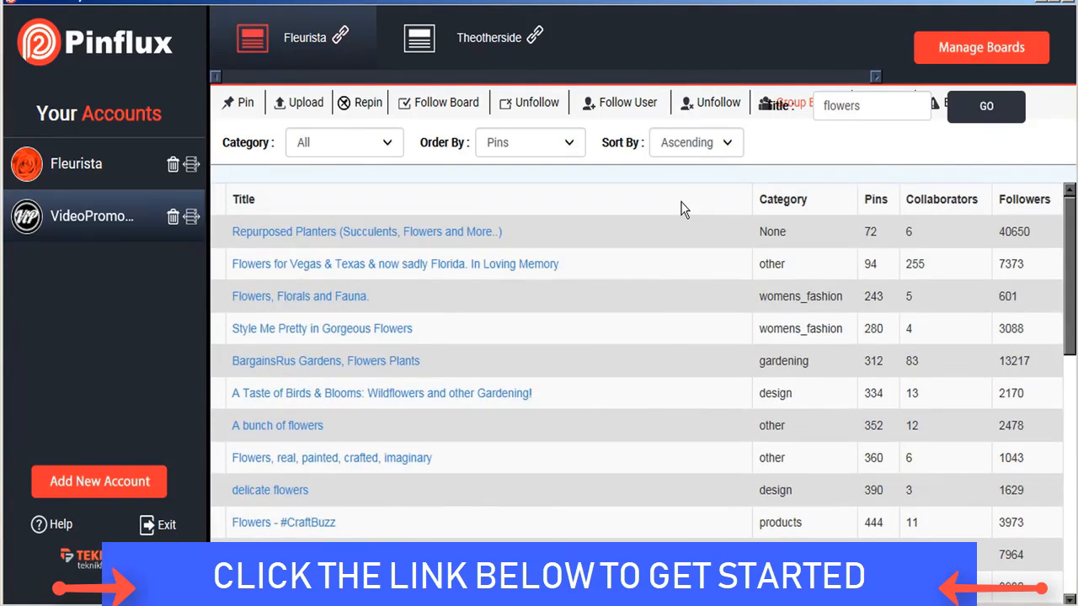
mouse_move(179, 318)
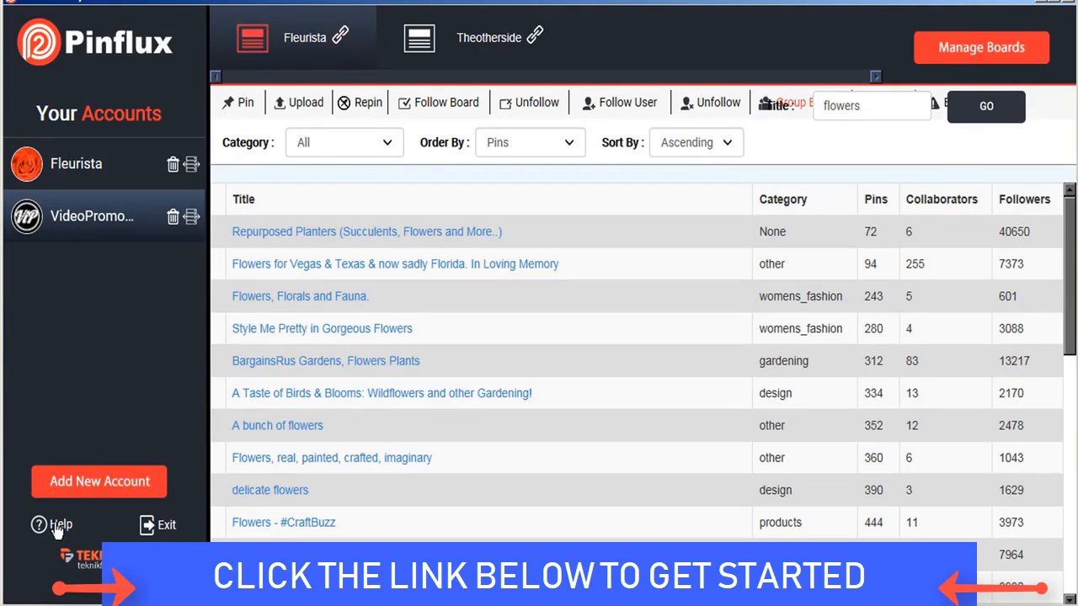
mouse_move(77, 535)
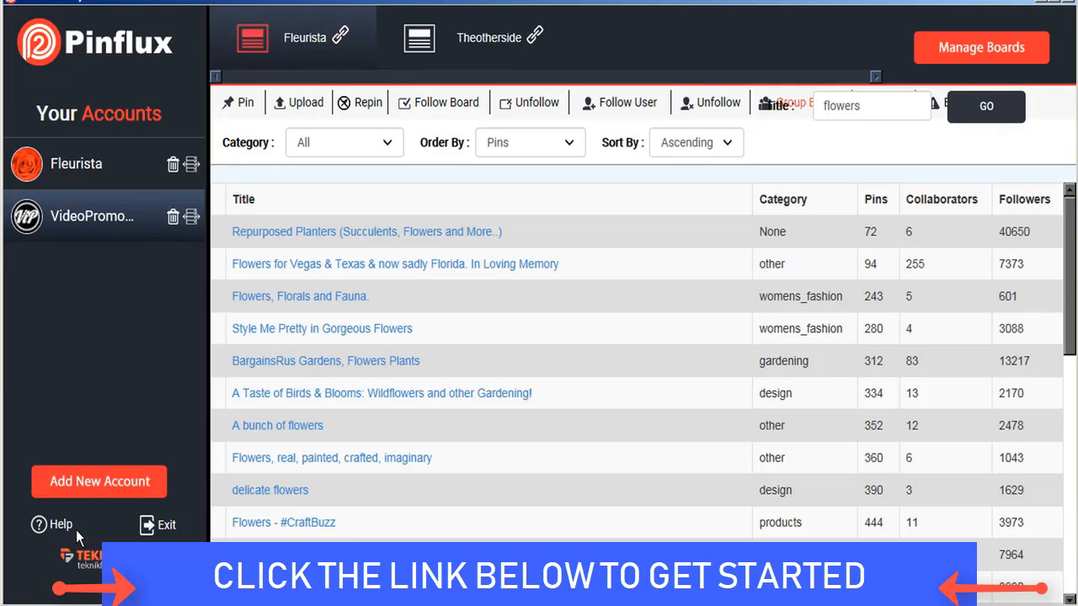